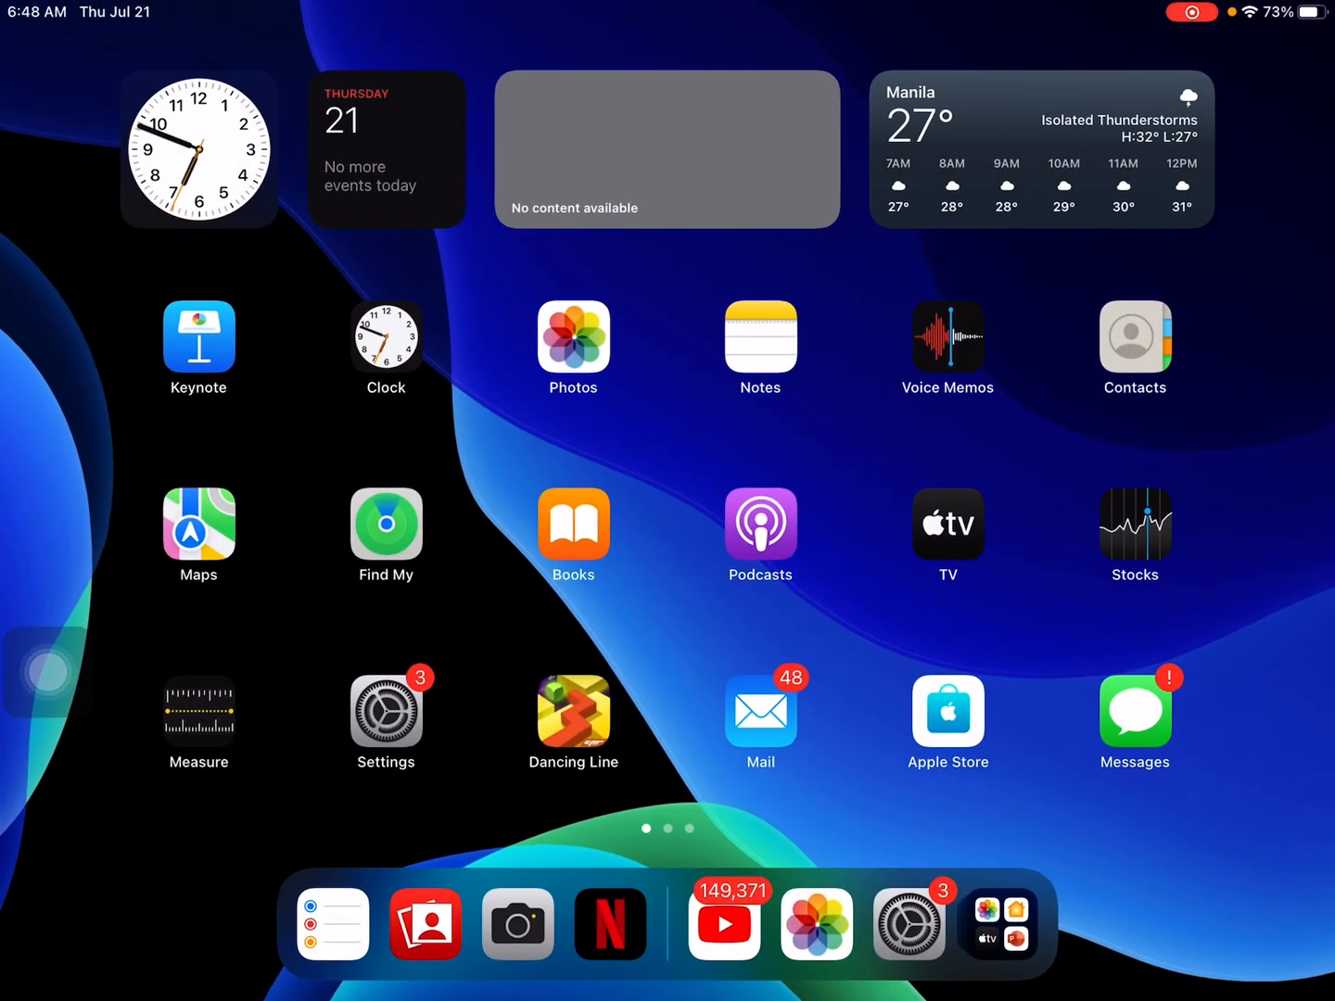
Check in Settings whether the system software is up to date, then go Home
left_click(383, 714)
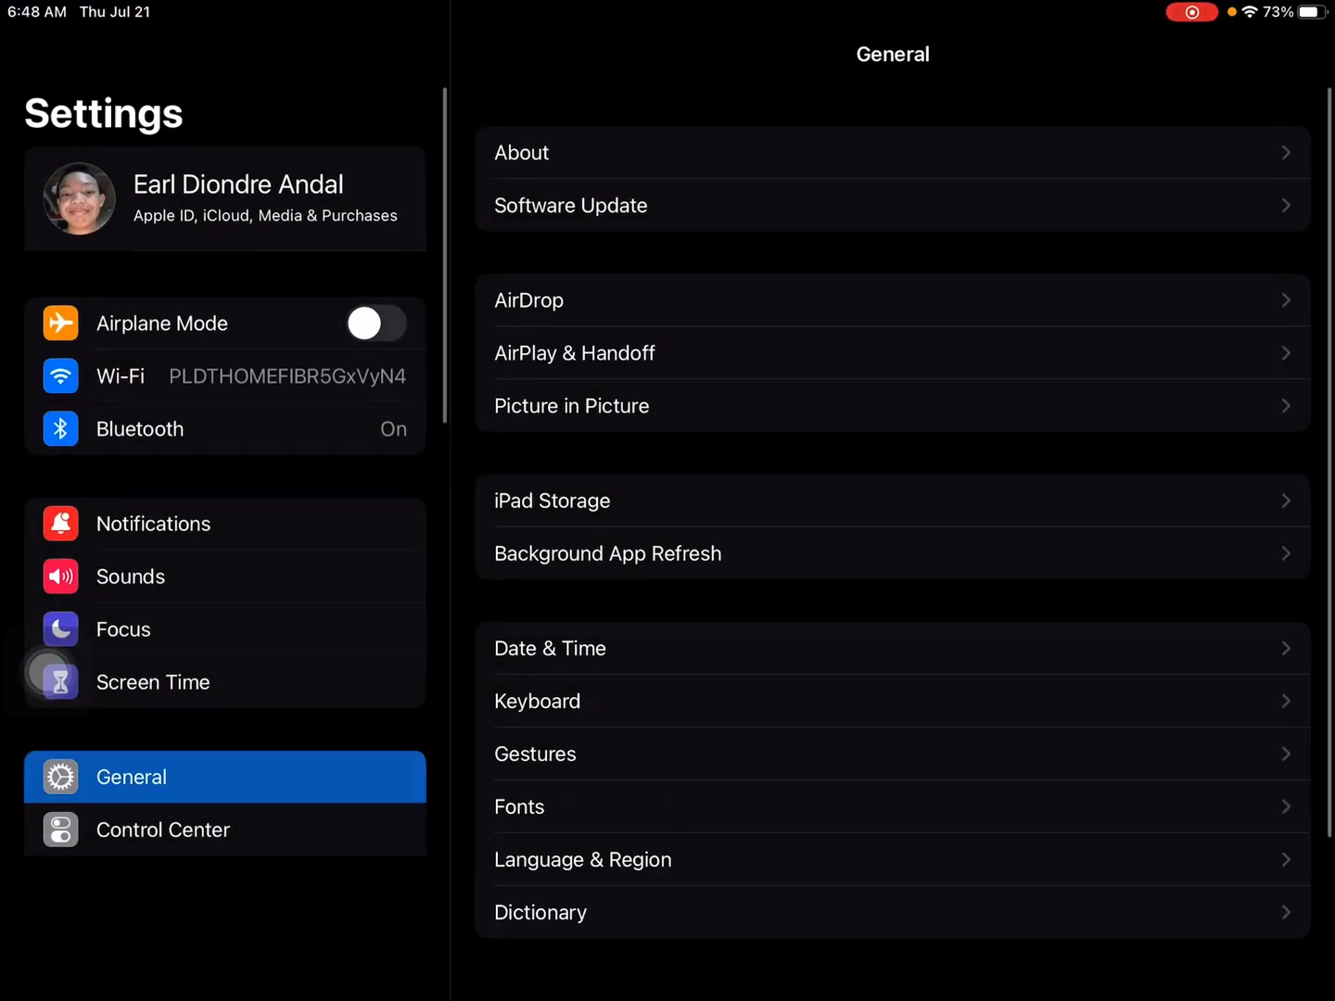
scroll("down", 3)
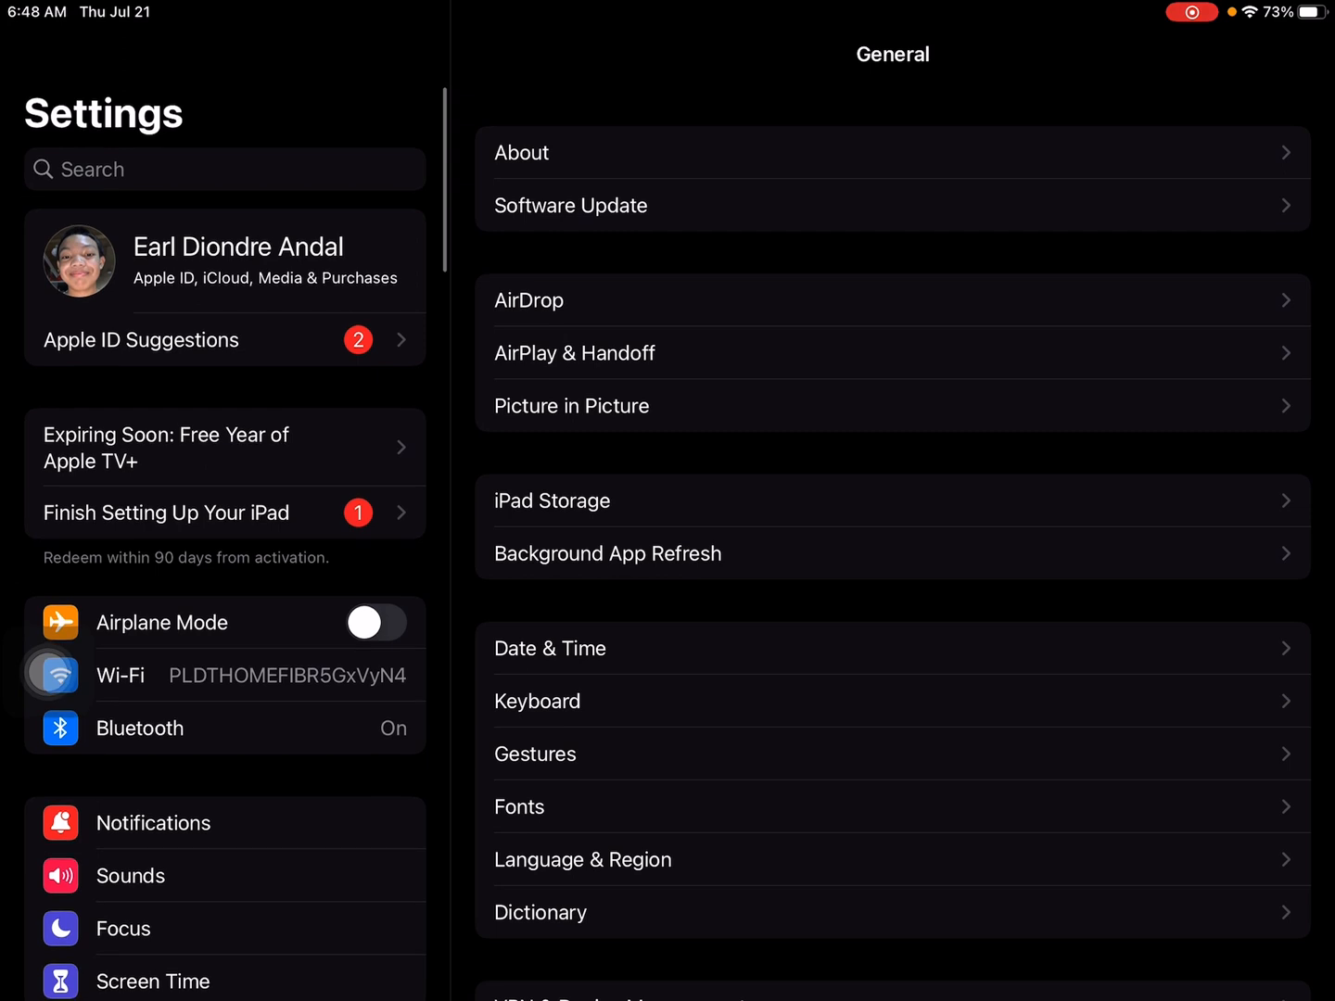
left_click(571, 204)
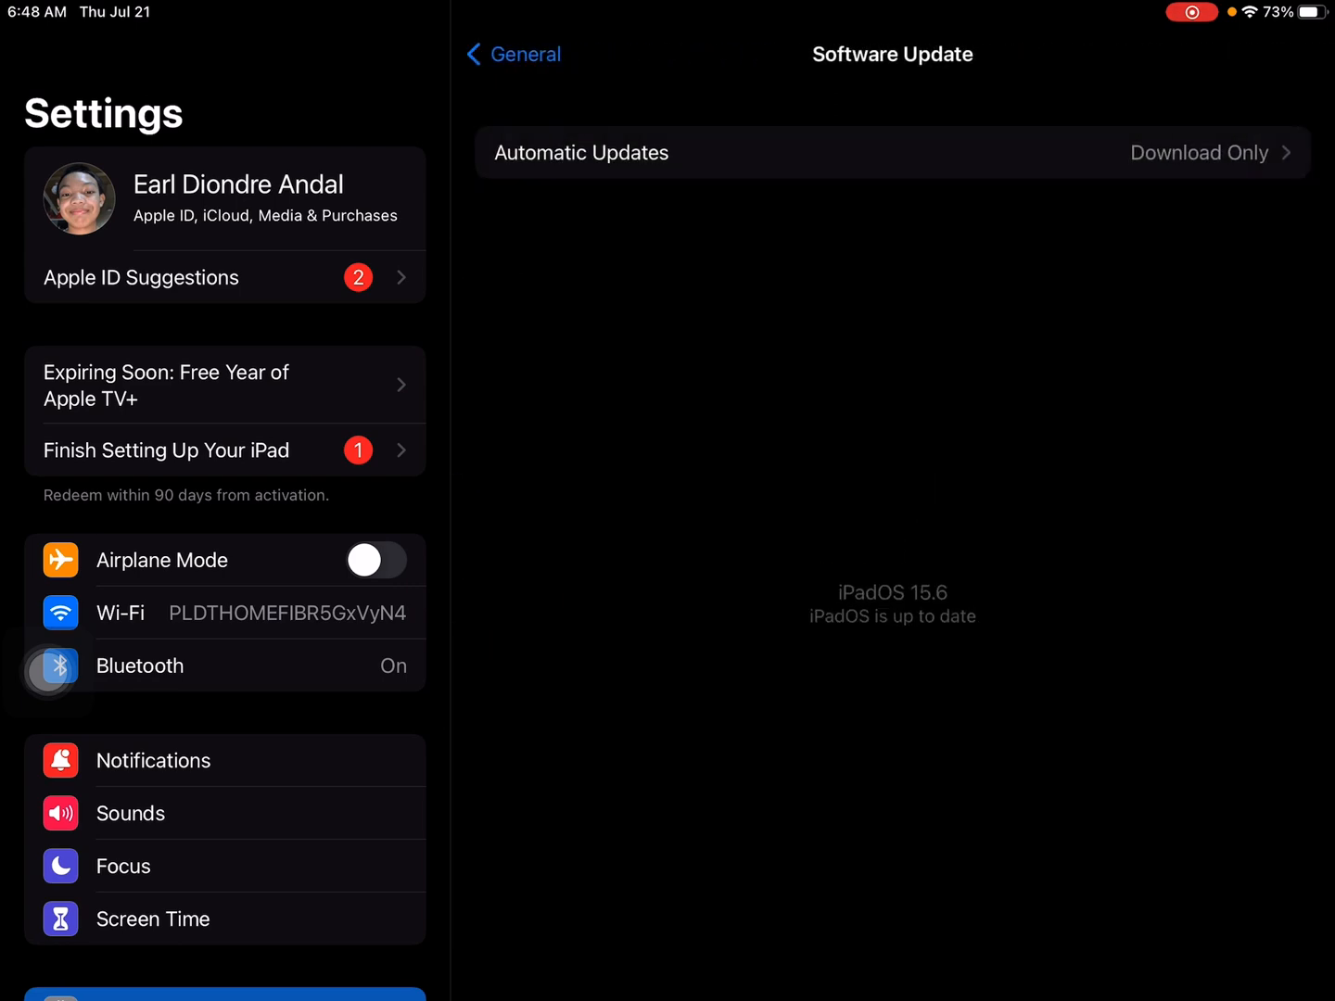
key("home")
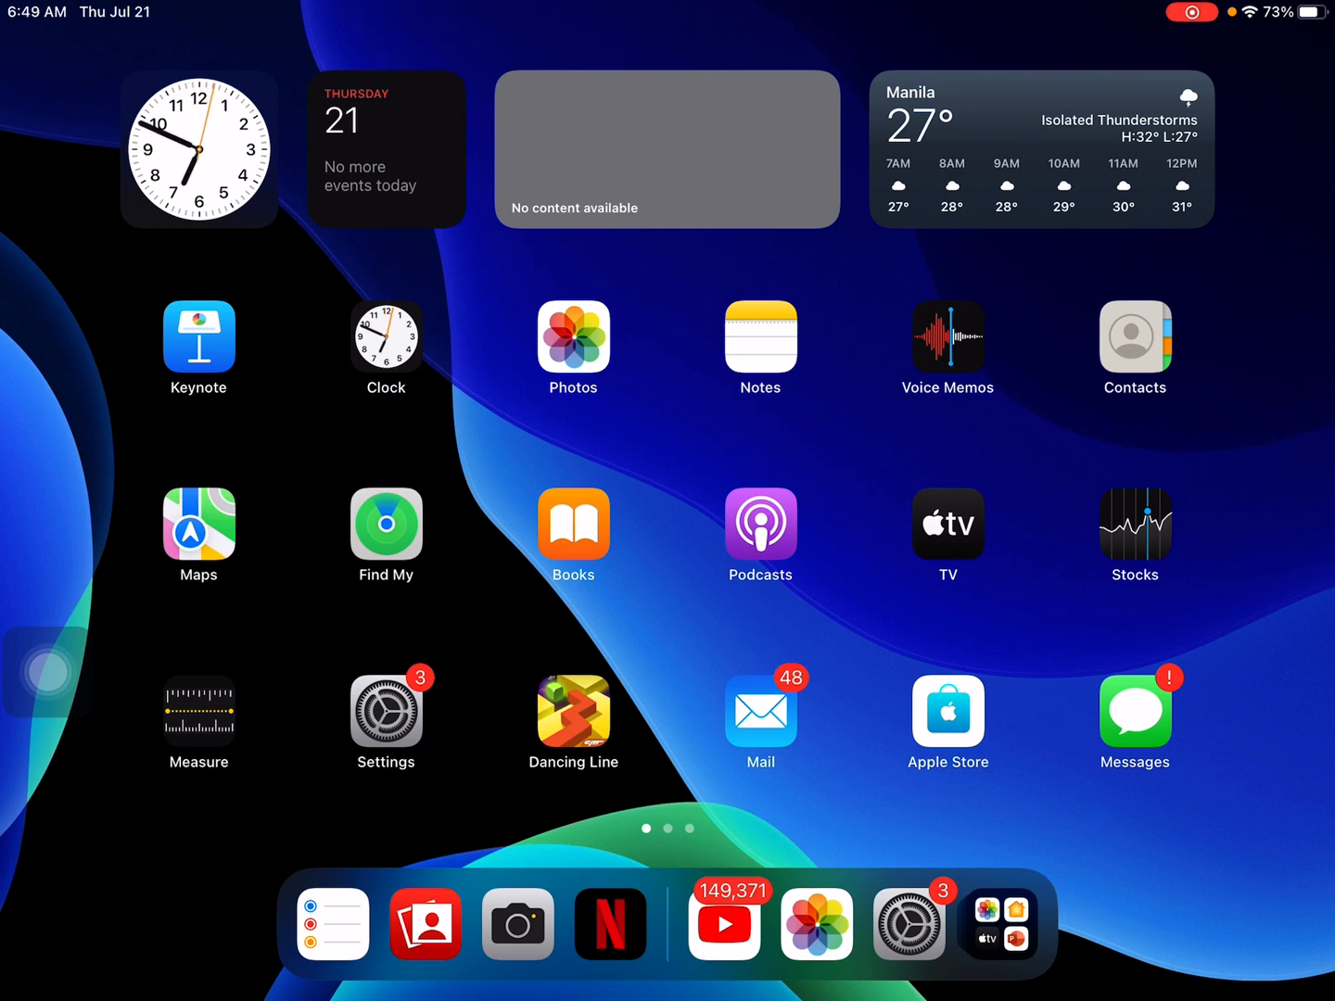
View the iPad's model and software version details in Settings, then go Home
left_click(384, 710)
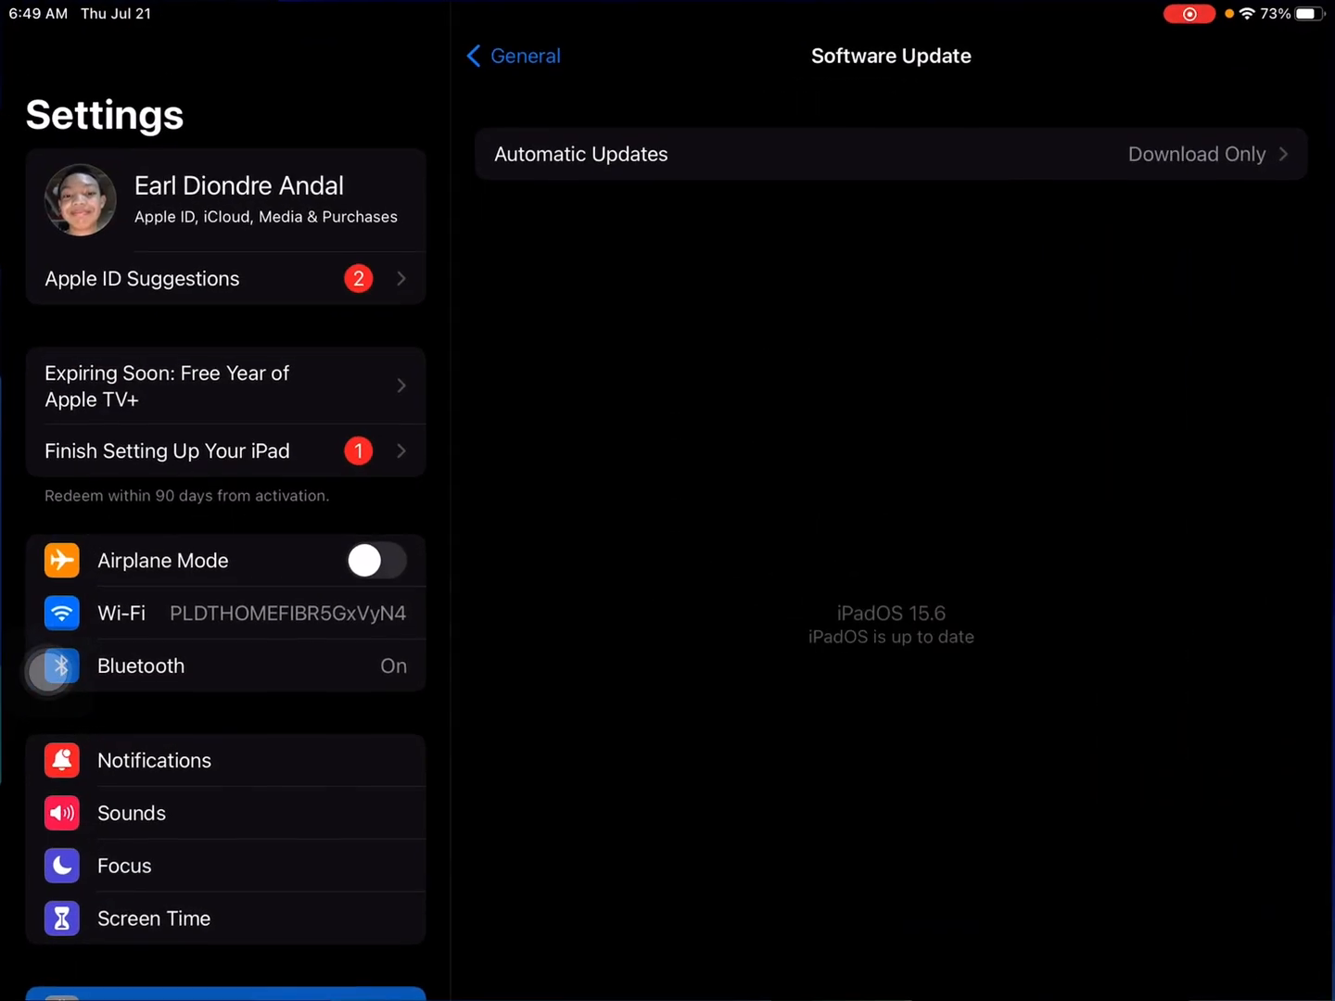
left_click(512, 55)
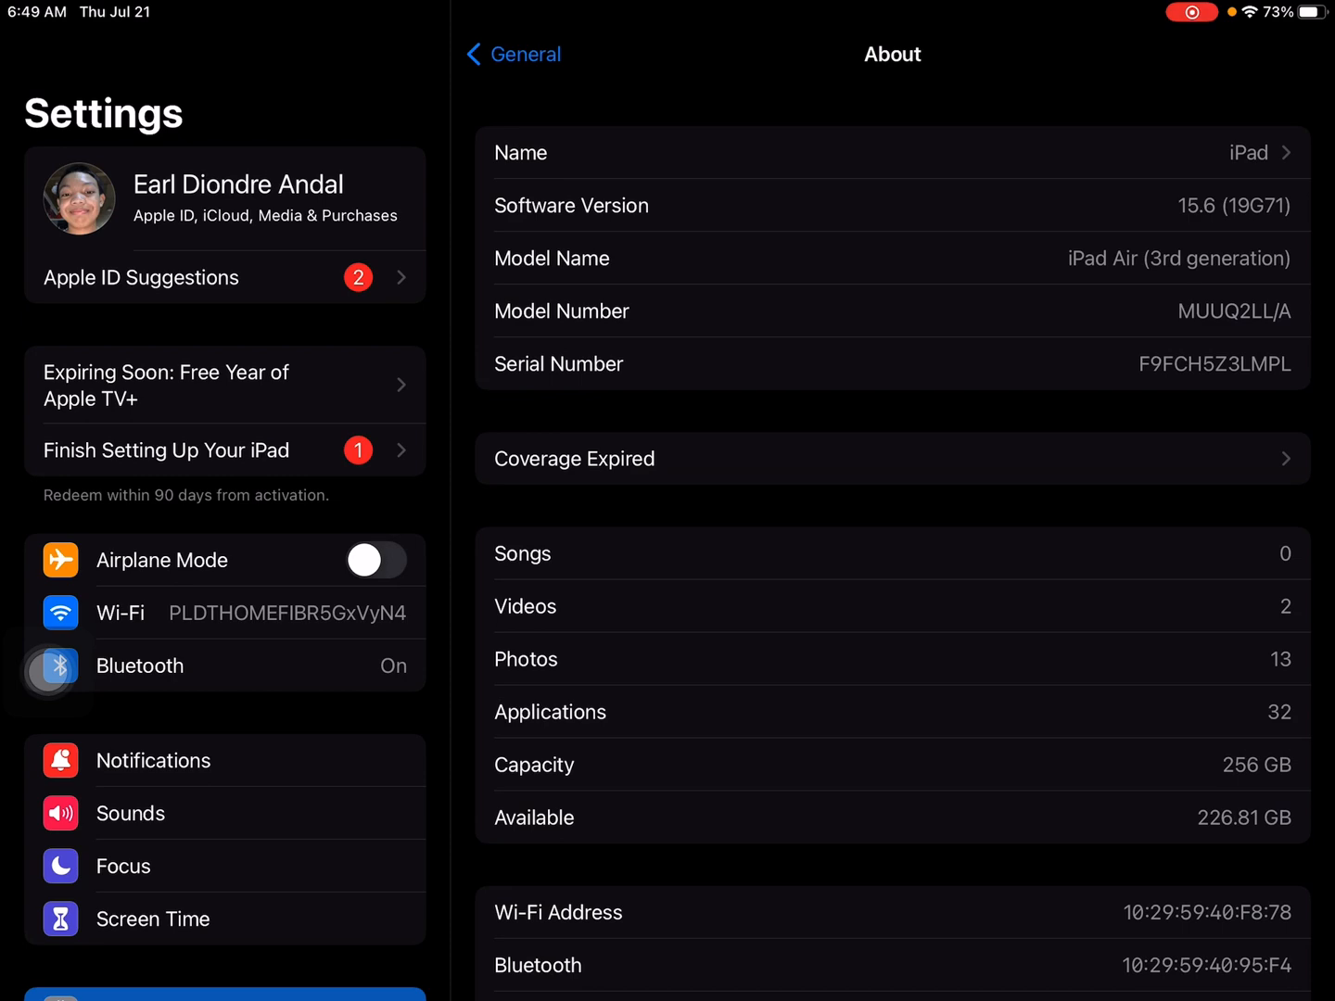
key("home")
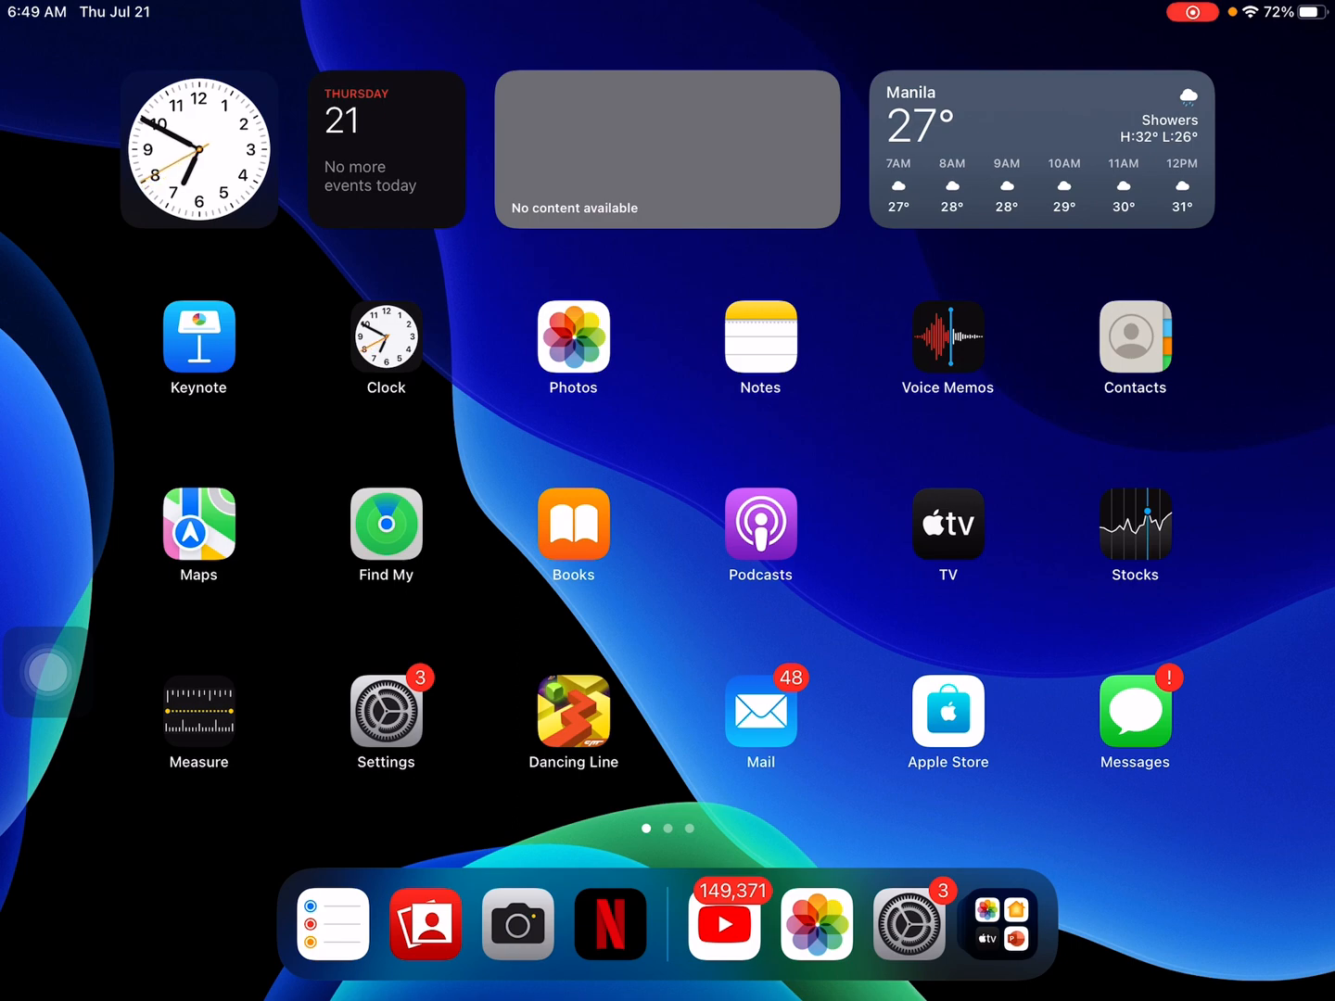
Clear Safari's history and website data in Settings, choosing whether to keep tabs
left_click(385, 708)
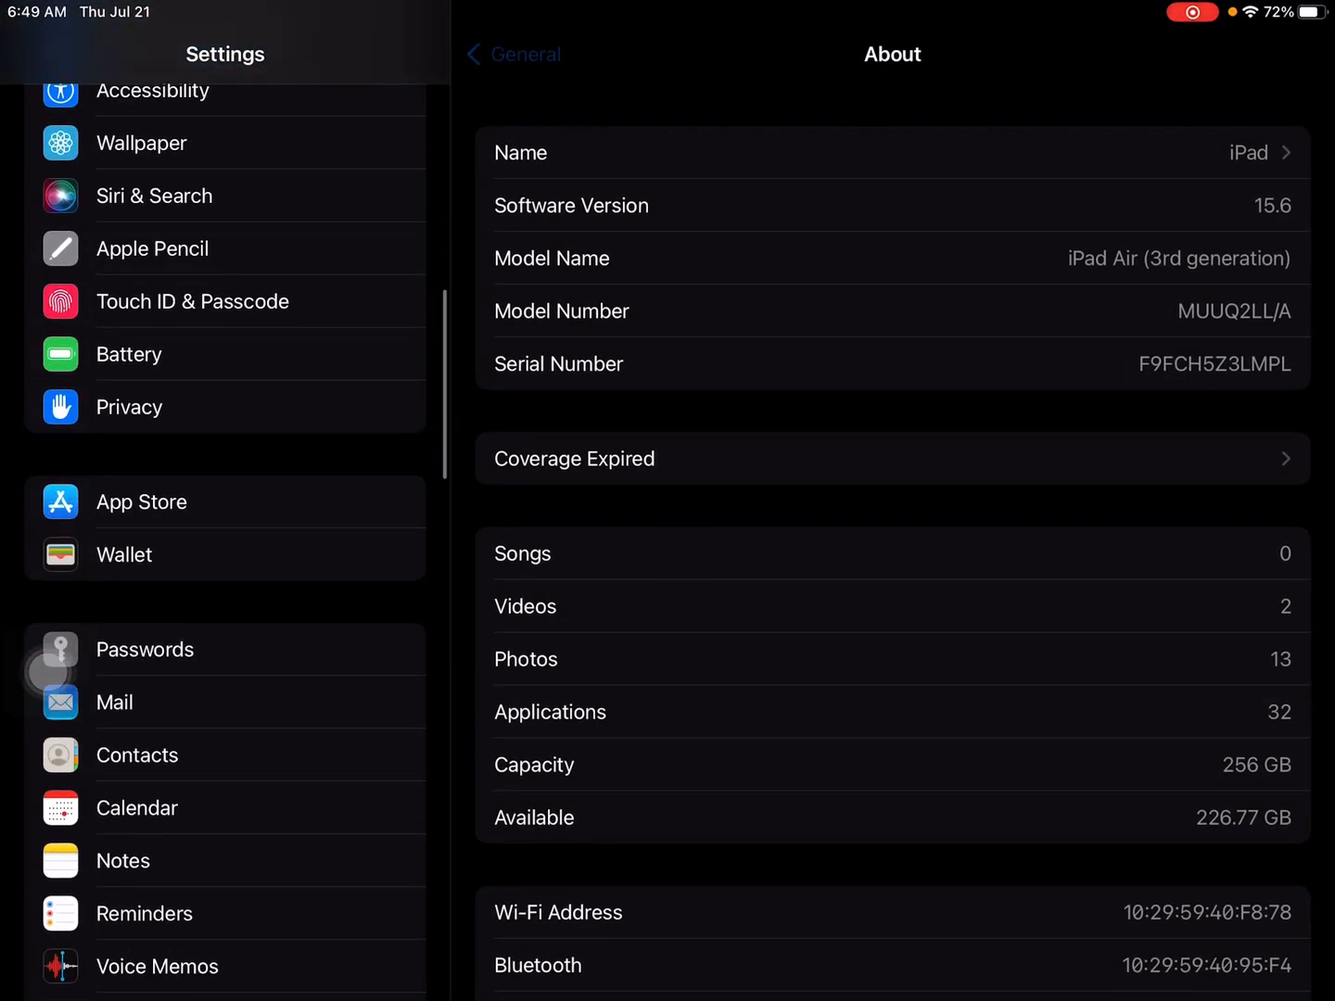
left_click(224, 753)
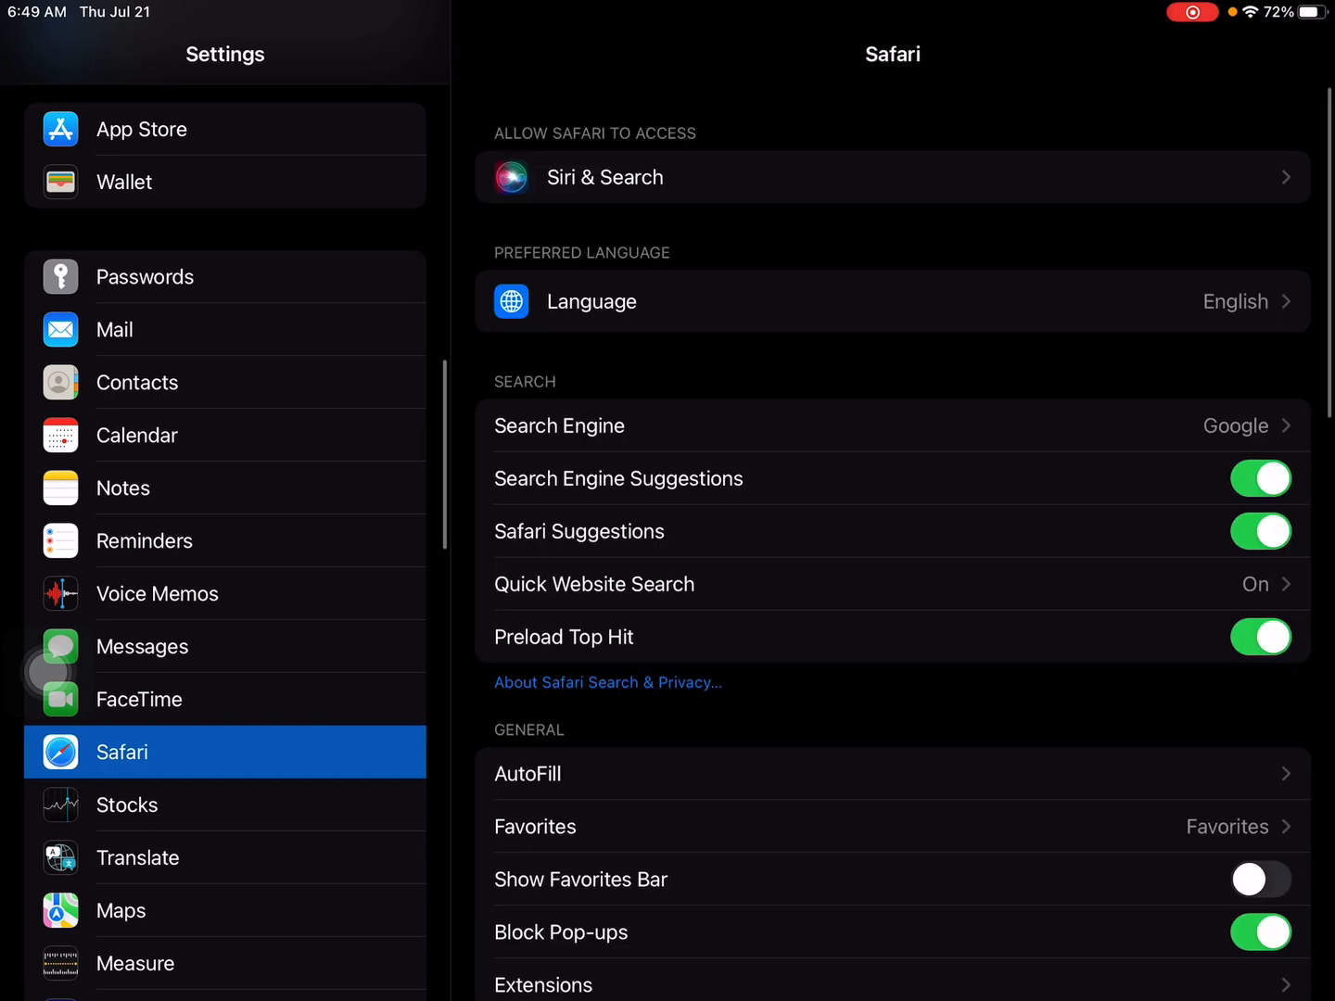
left_click(636, 782)
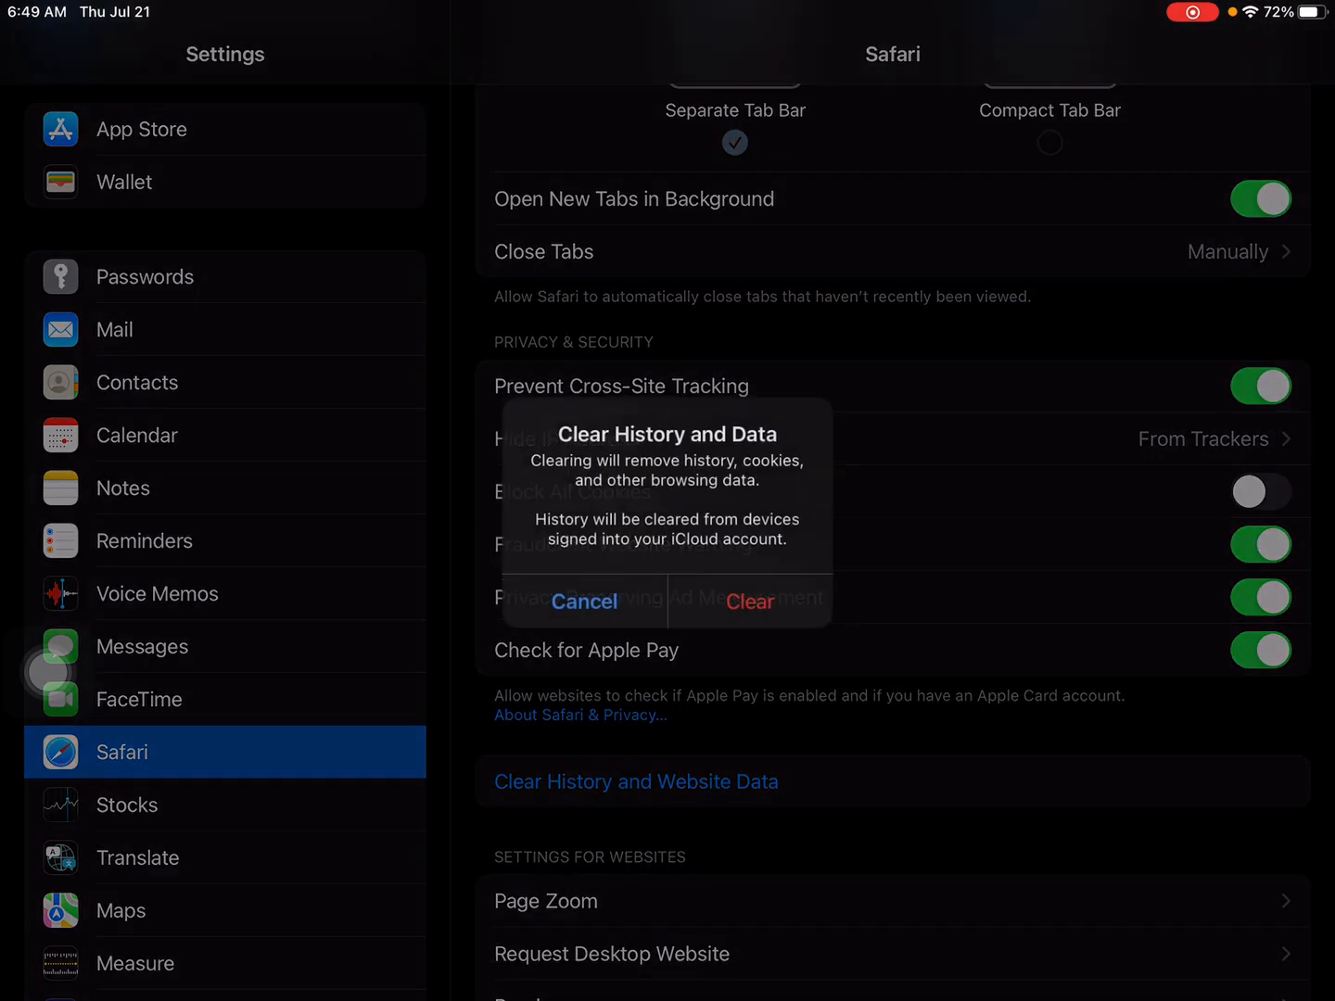
left_click(747, 601)
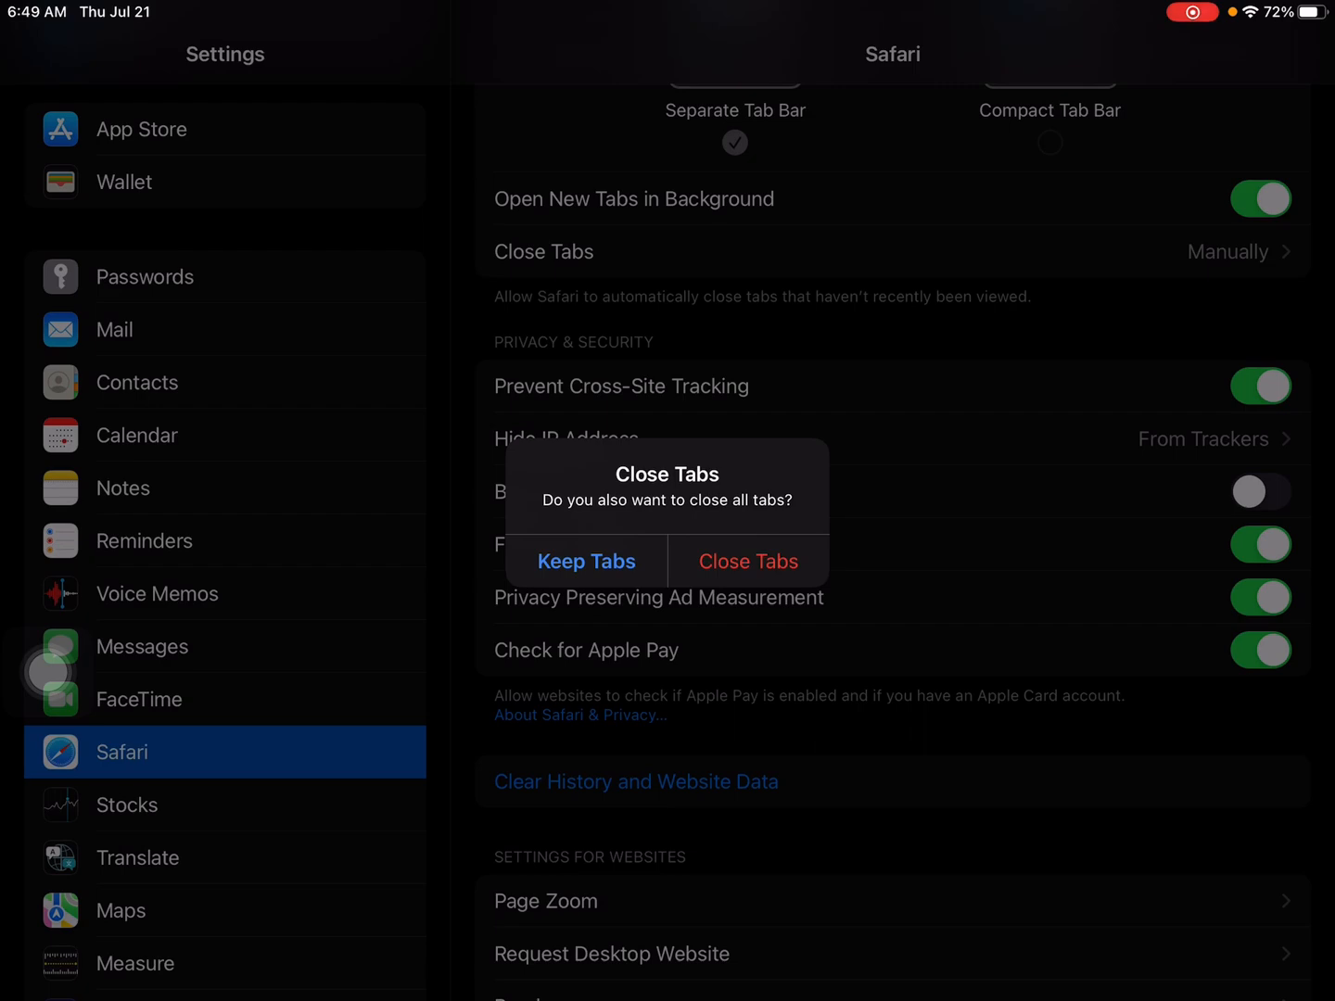
left_click(585, 560)
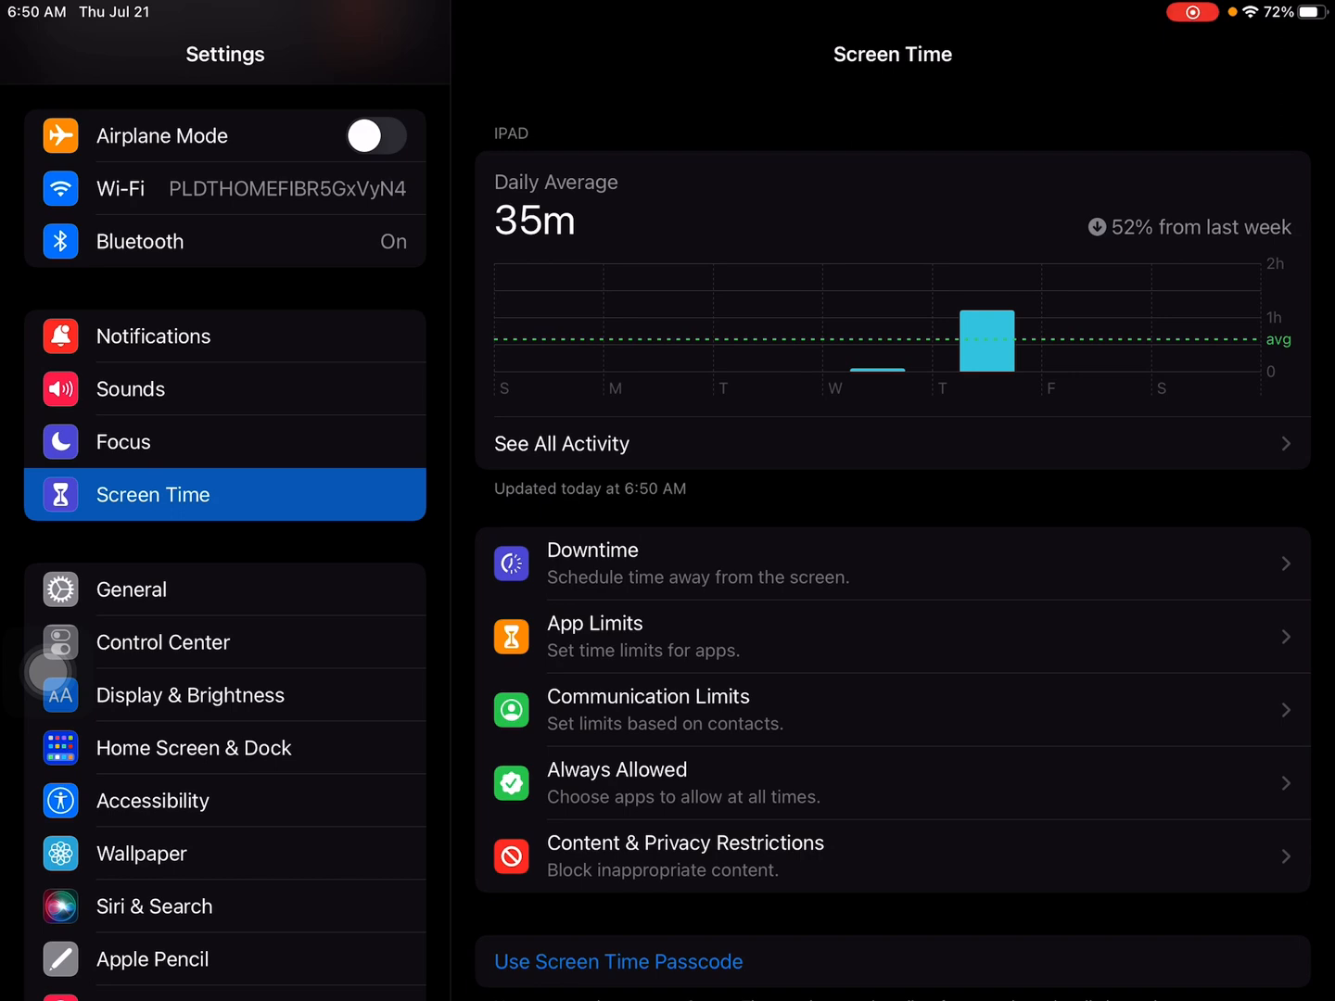
Leave the Screen Time summary and return to the Home Screen
key("home")
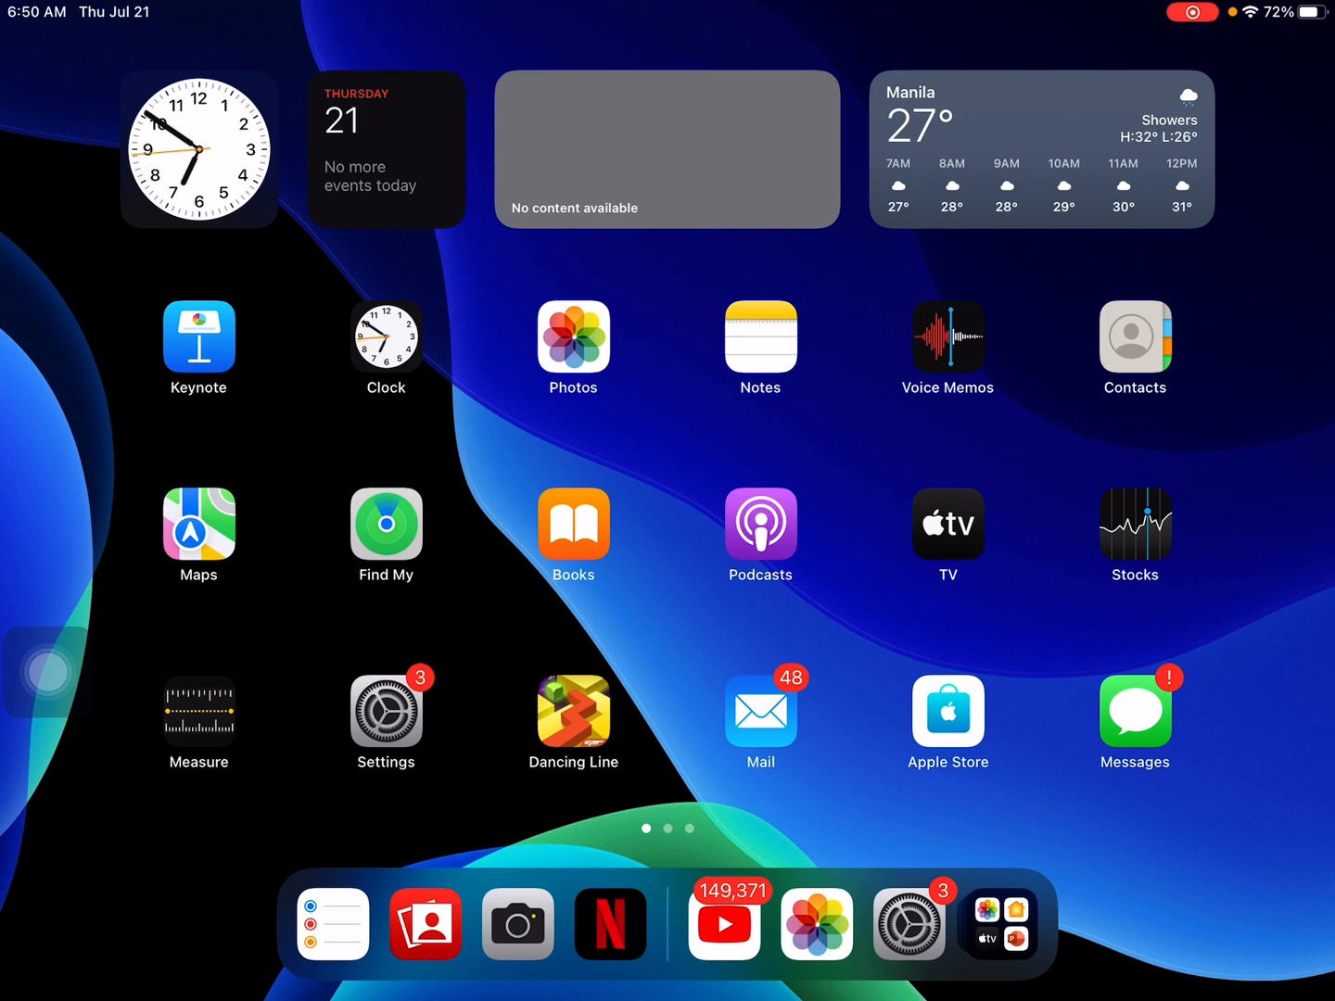
Browse the VoiceOver Braille options under Accessibility in Settings
left_click(384, 709)
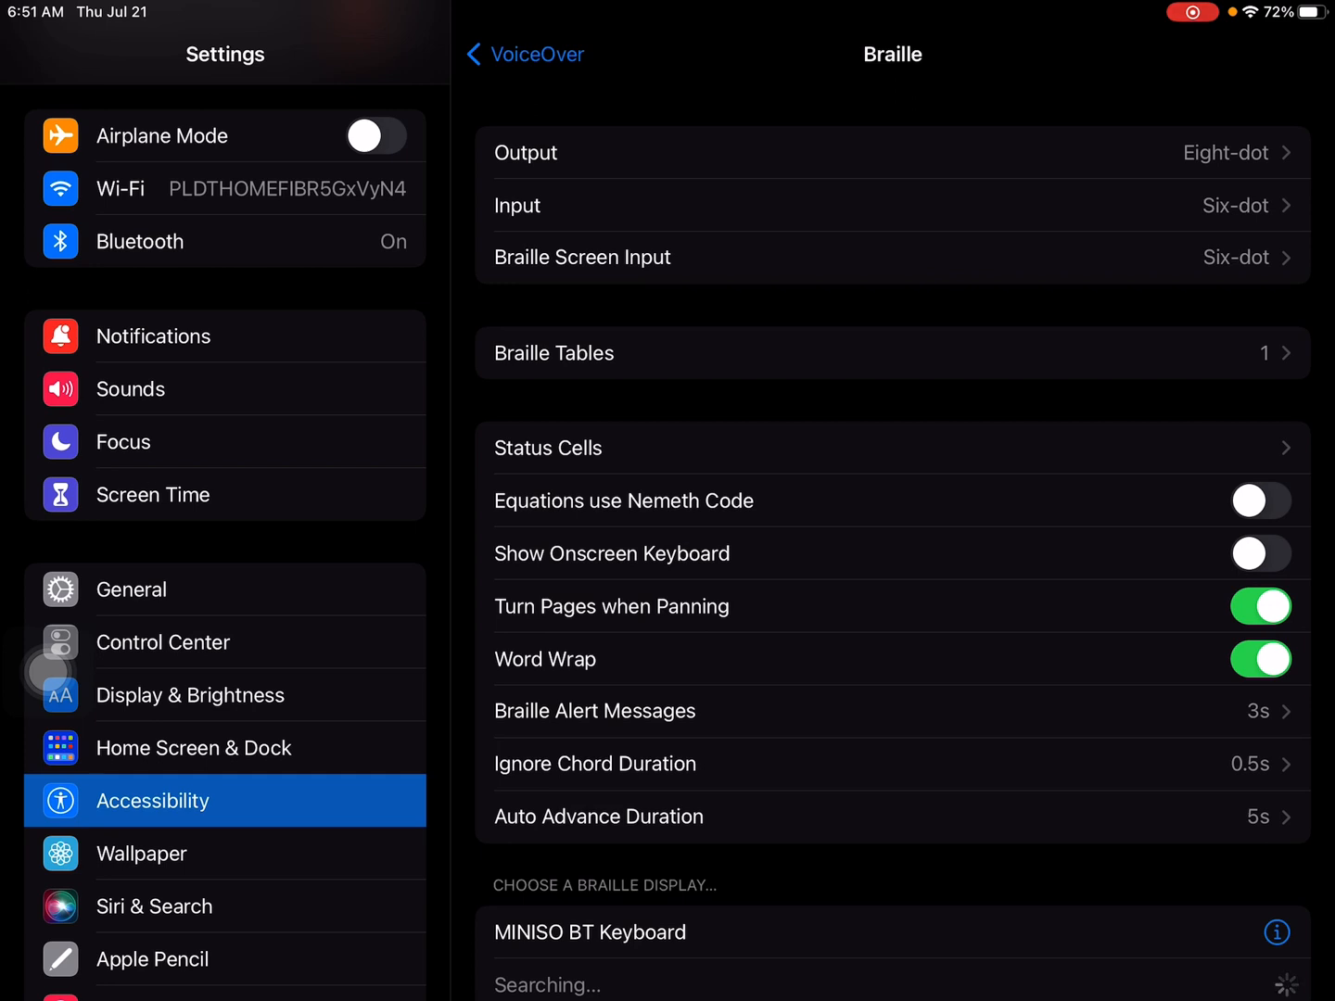
scroll("up", 3)
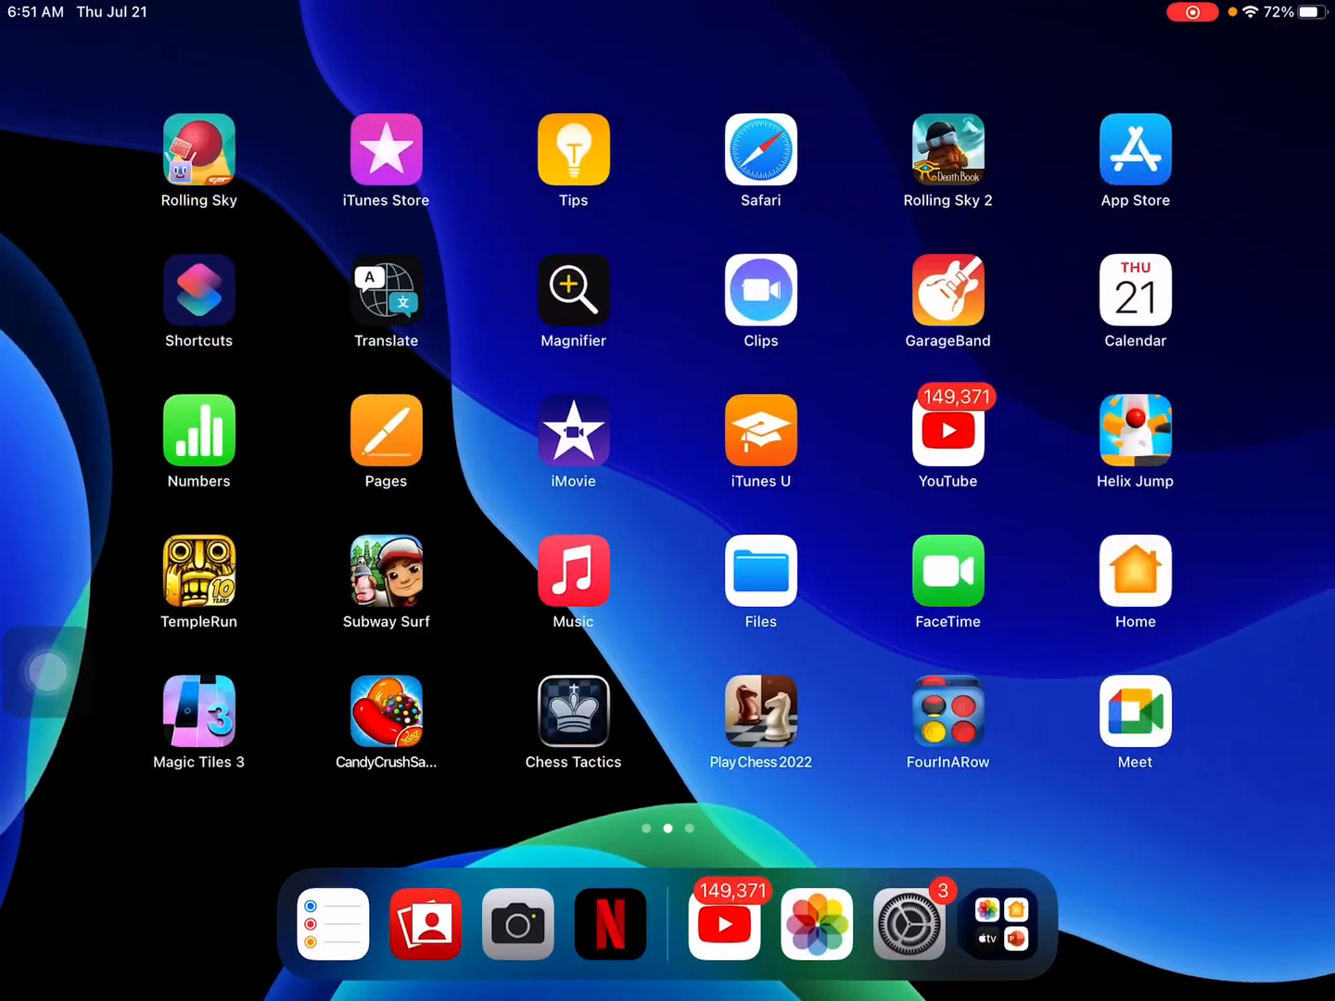
Launch the Home app from the second Home Screen page
left_click(1135, 571)
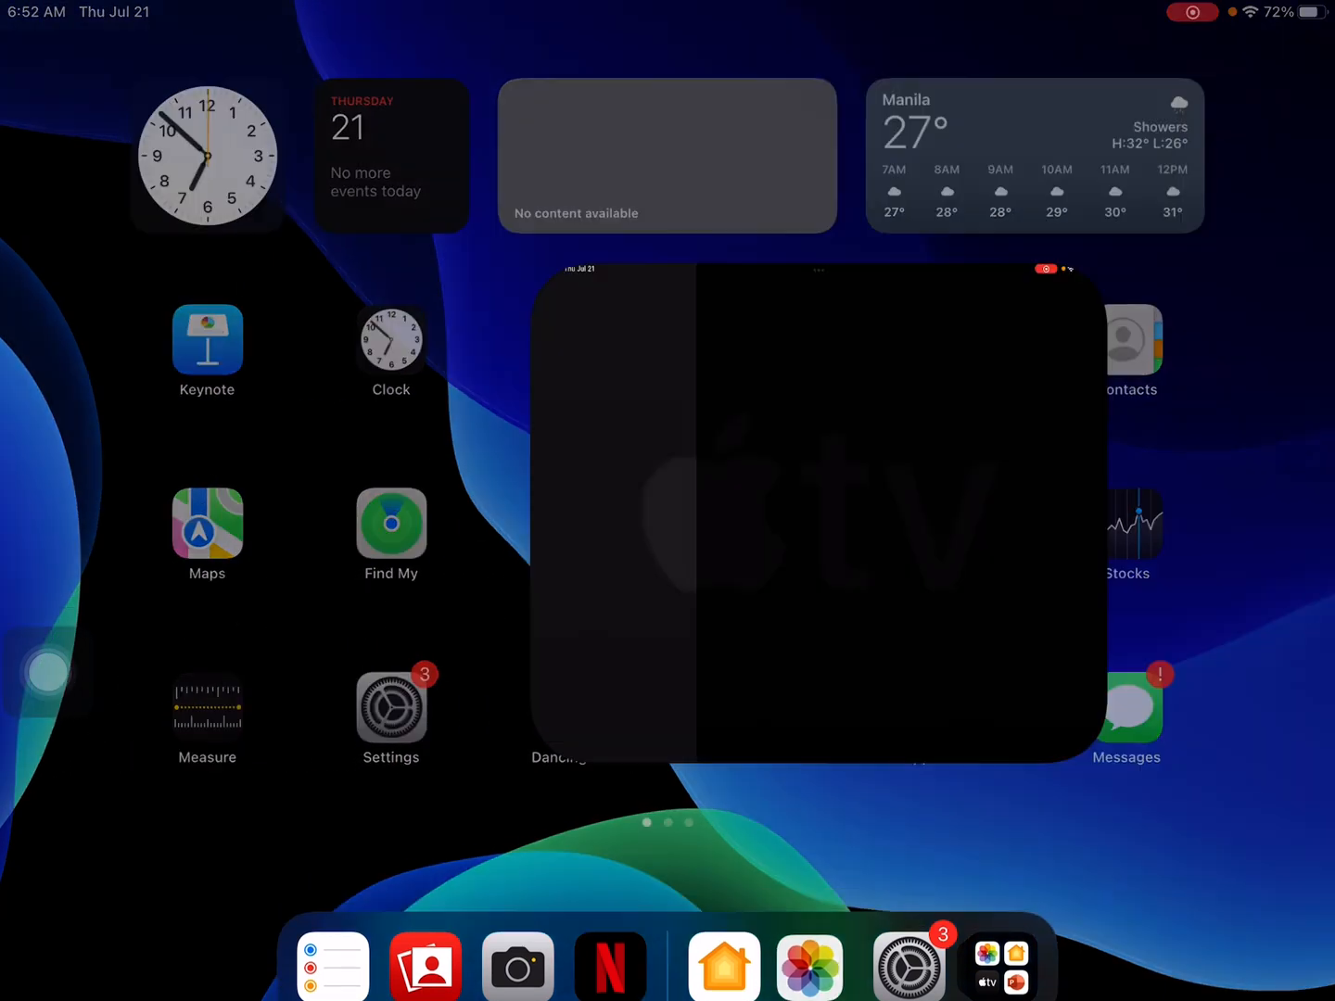
Browse the Apple TV+ Originals sections in the TV app, then leave it
left_click(986, 982)
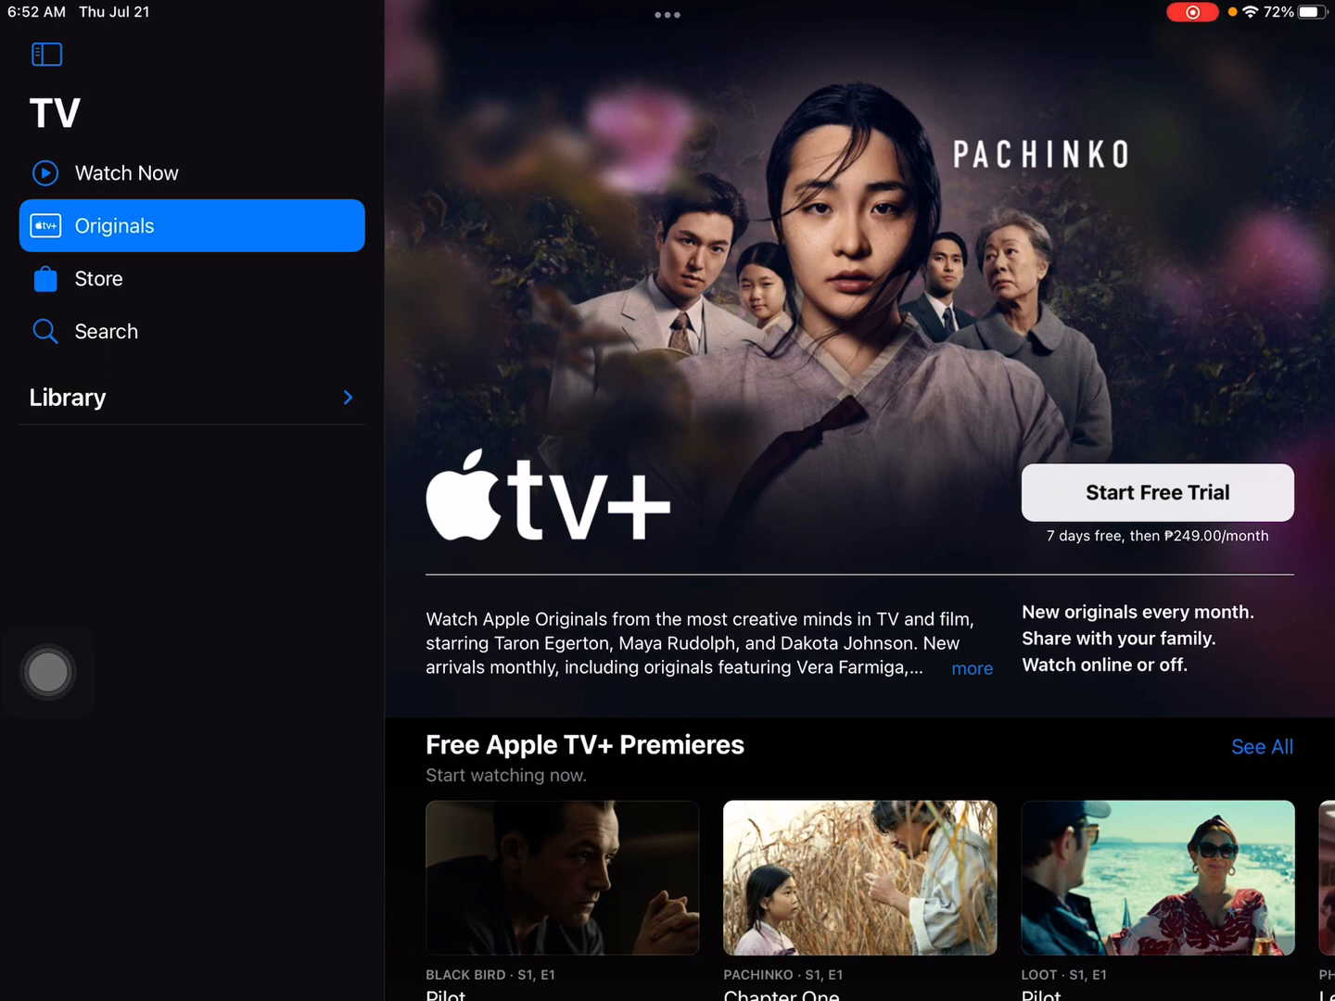
scroll("down", 3)
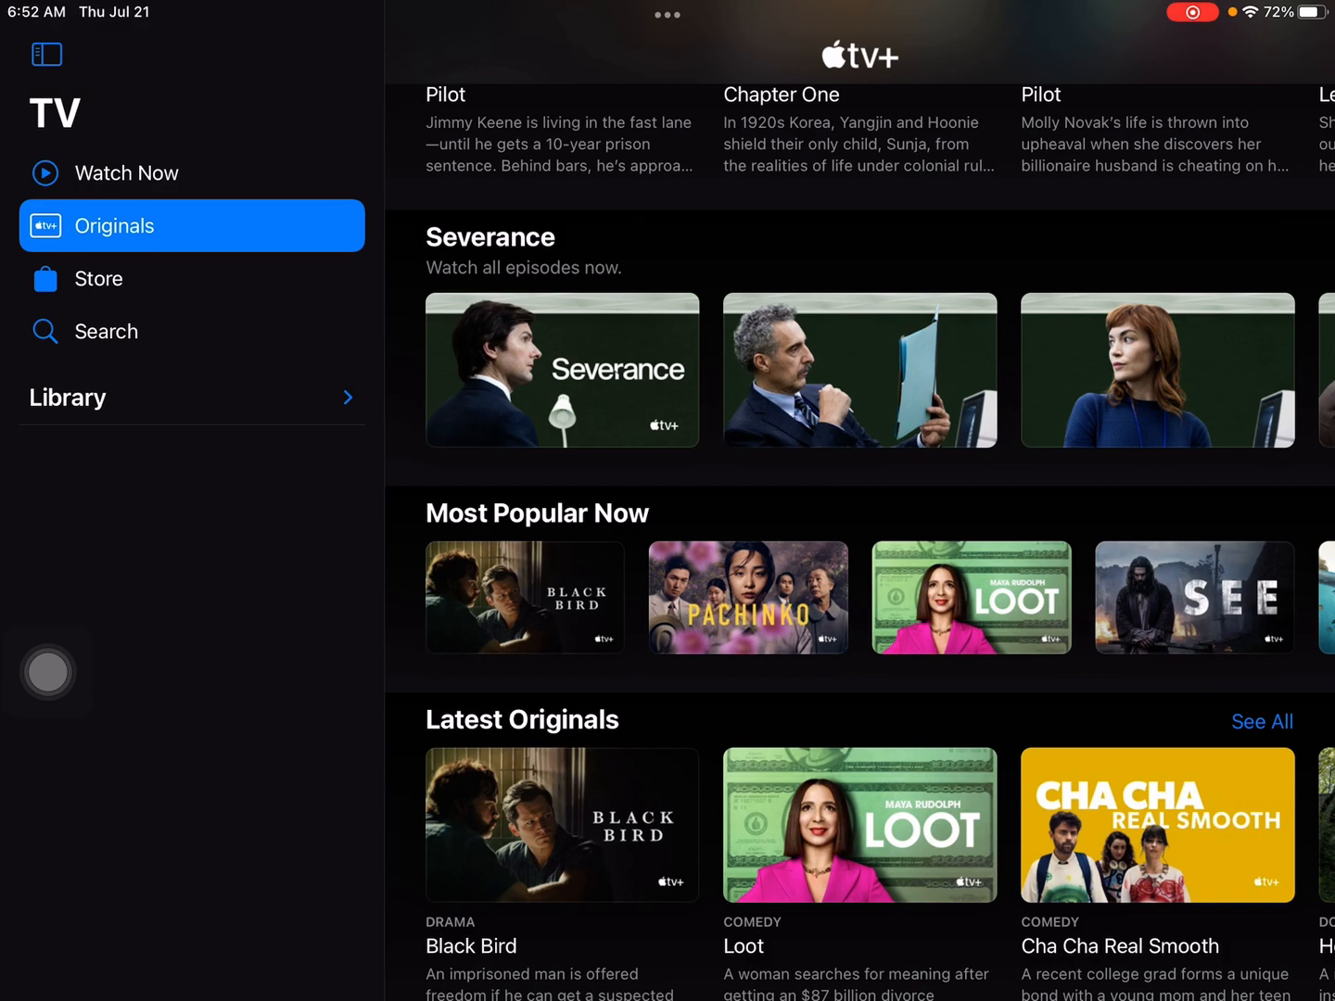
left_click(1192, 11)
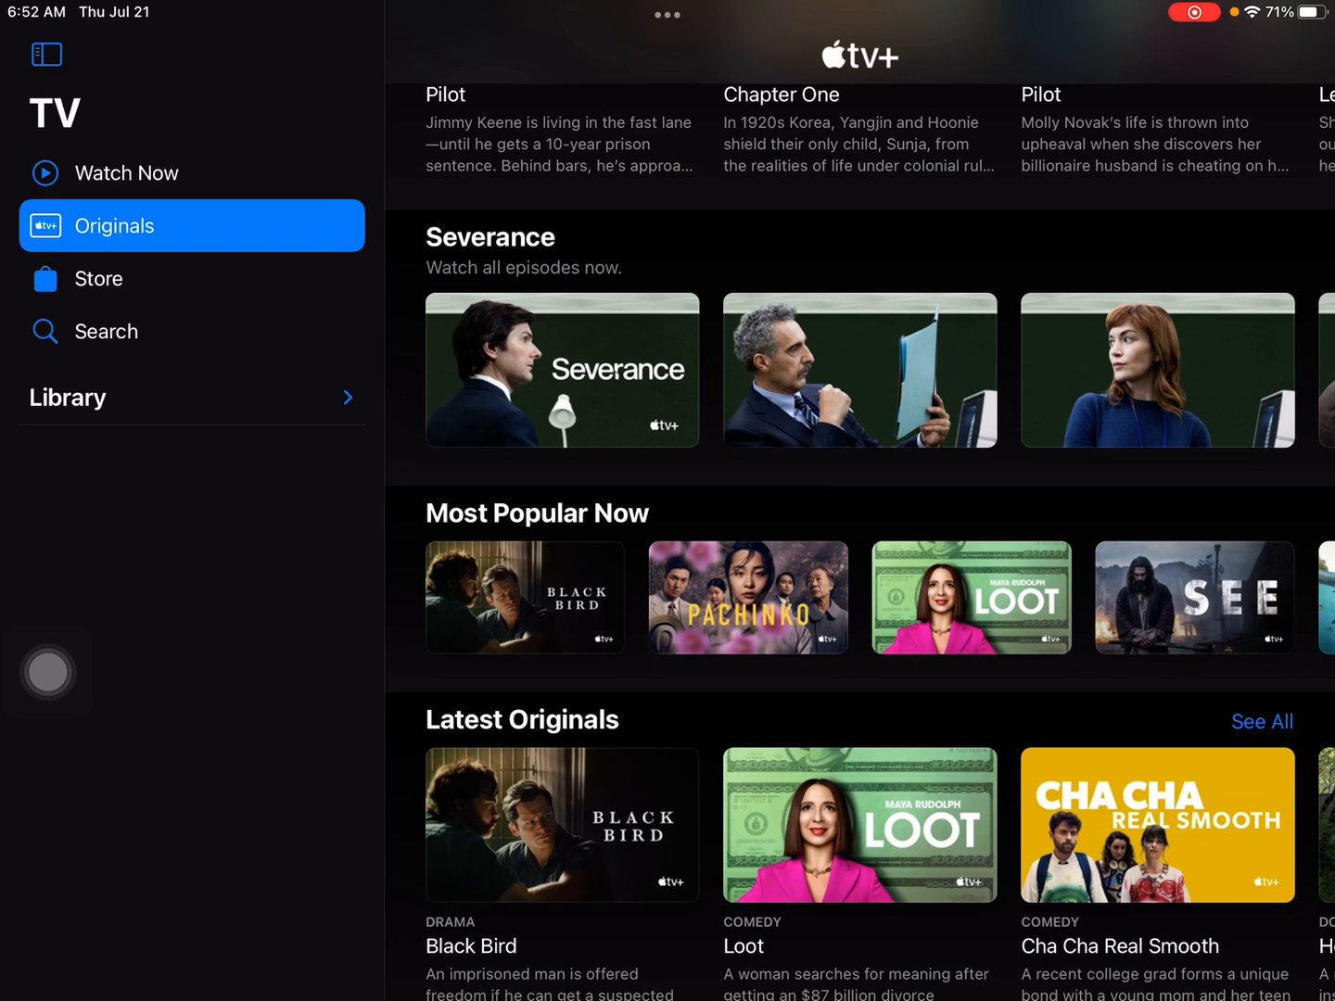
key("home")
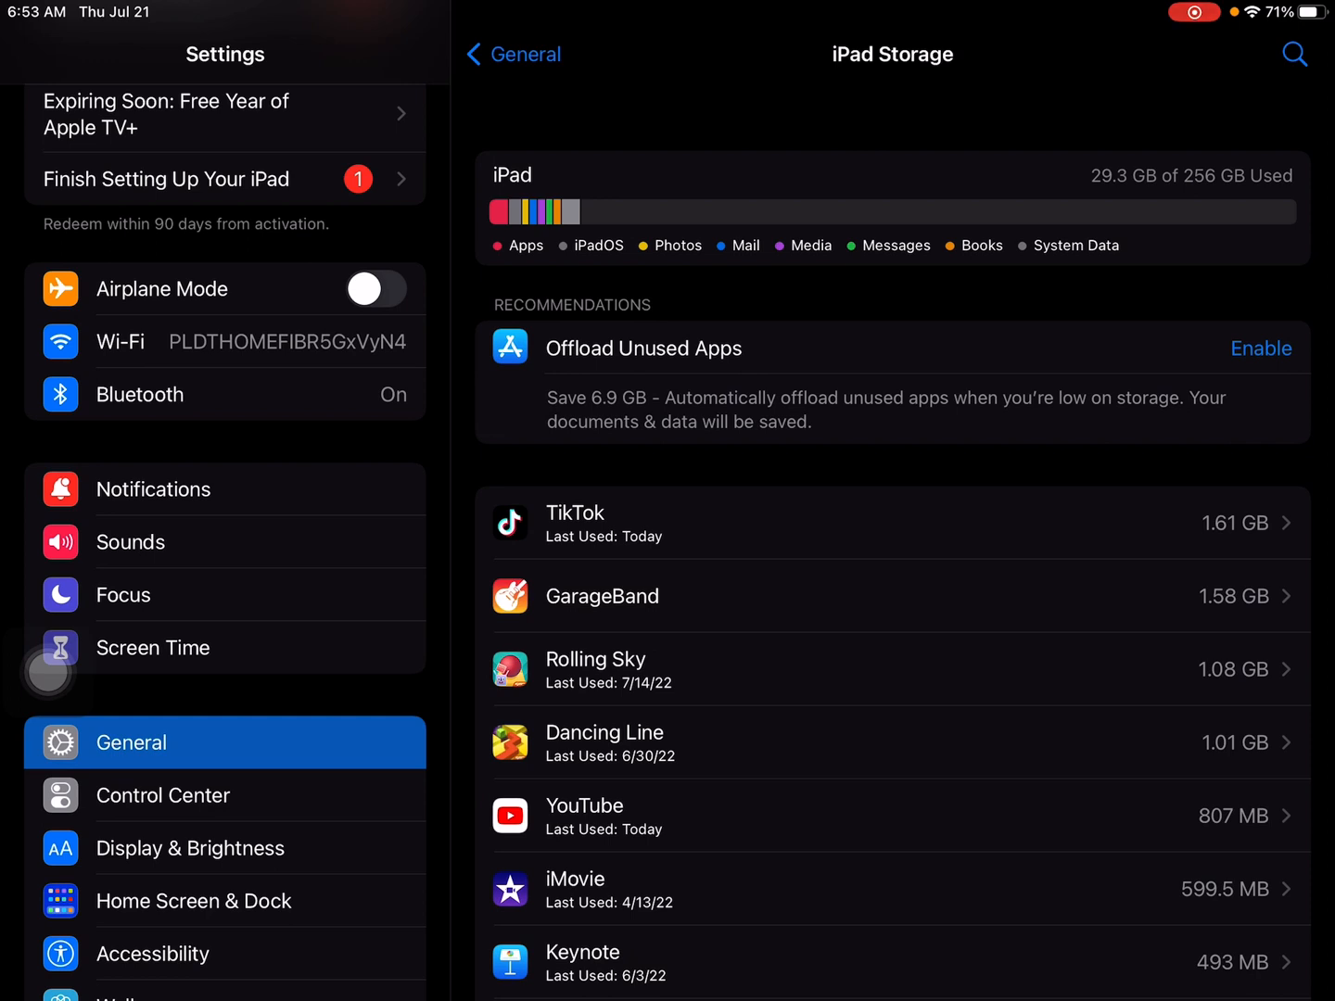
Scroll the iPad Storage app list down to iPadOS and System Data sizes, then go Home
scroll("down", 3)
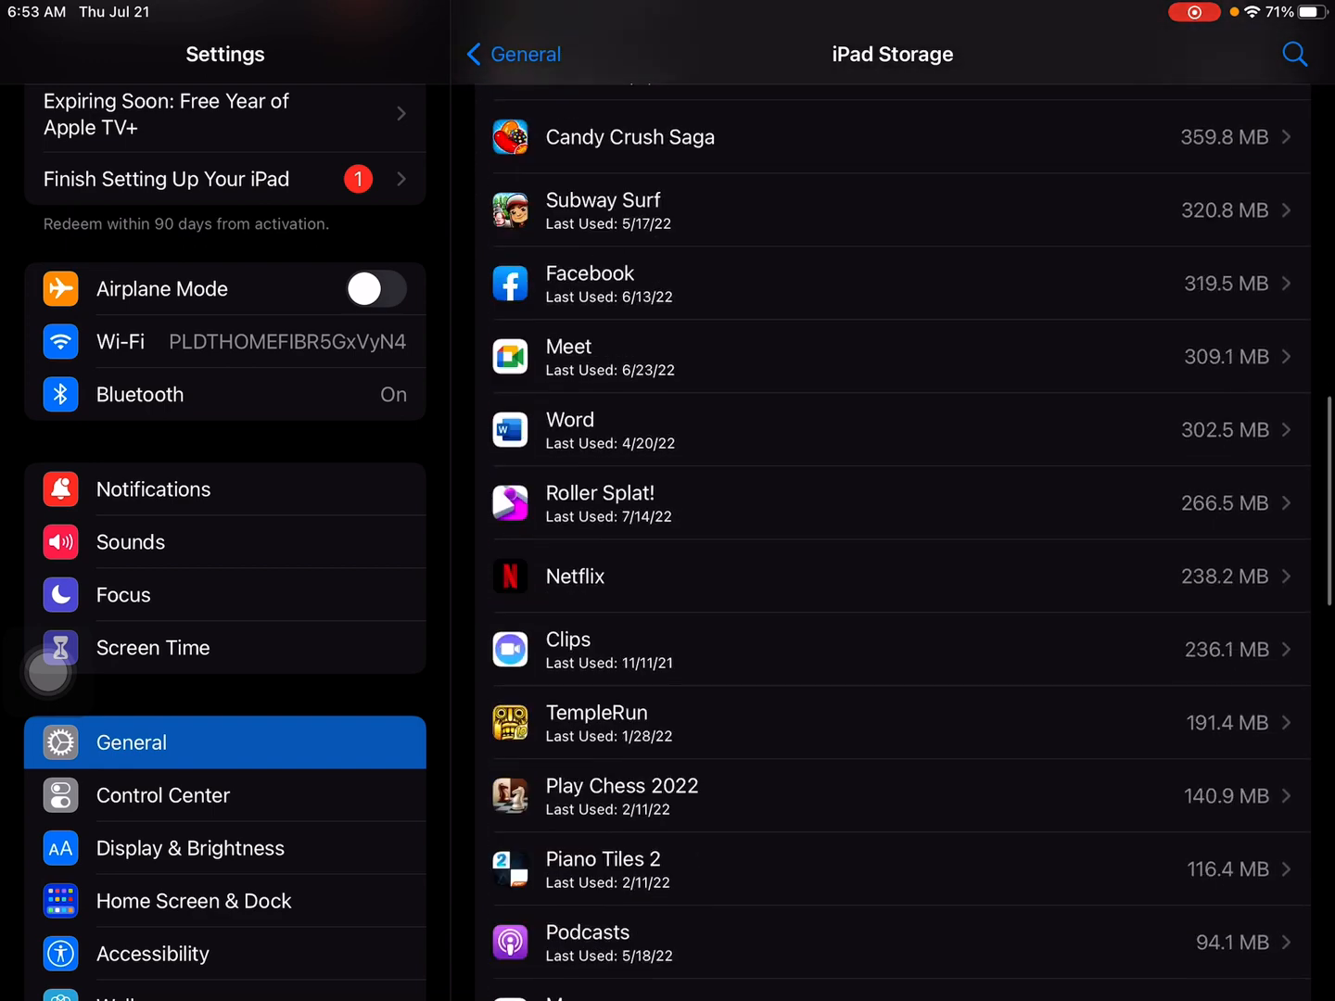
scroll("down", 3)
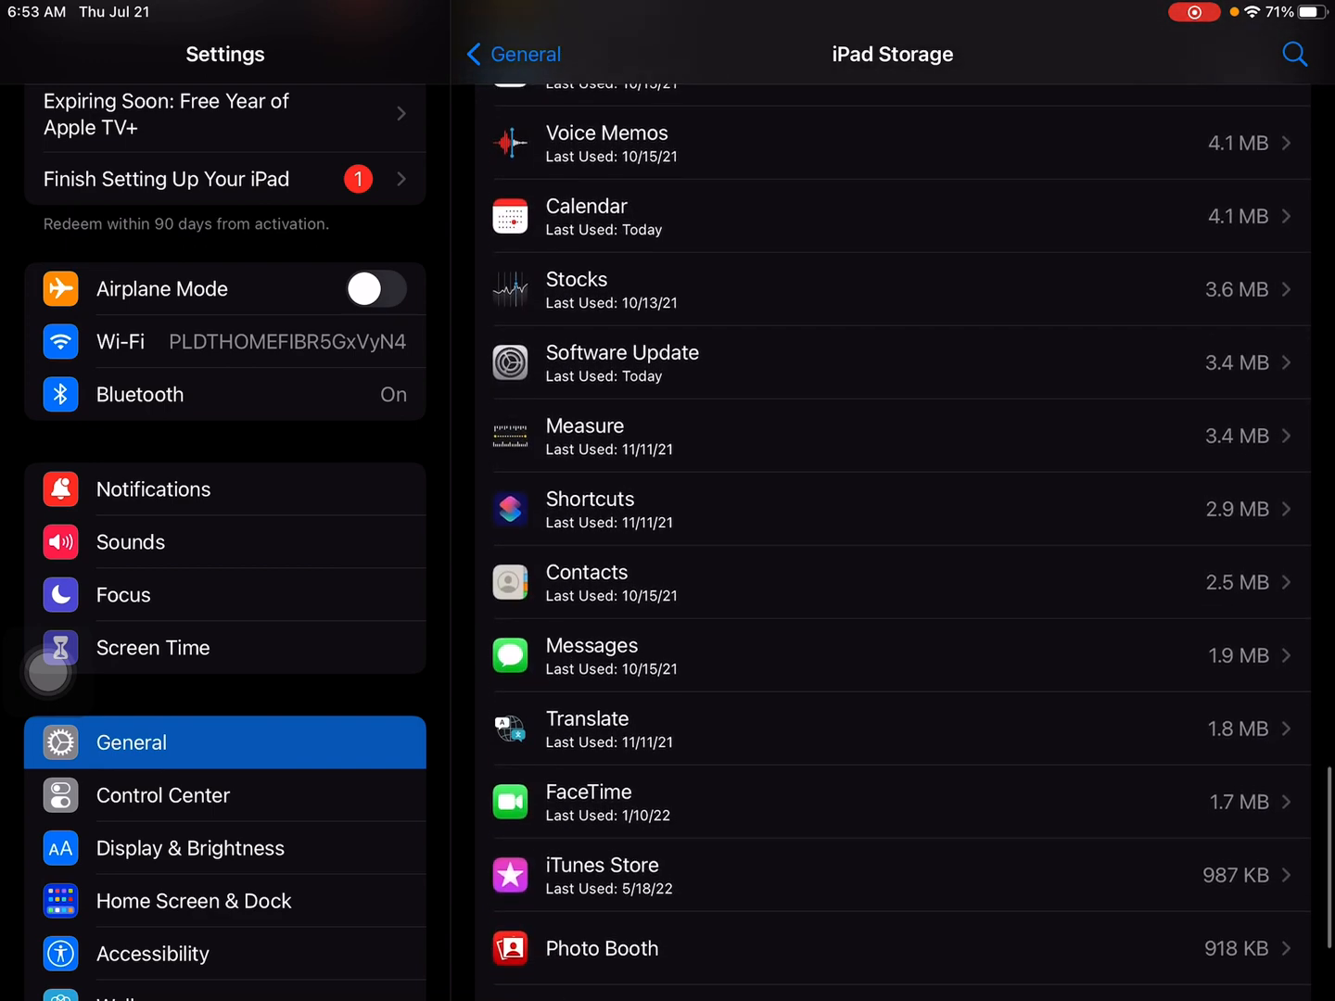
scroll("up", 3)
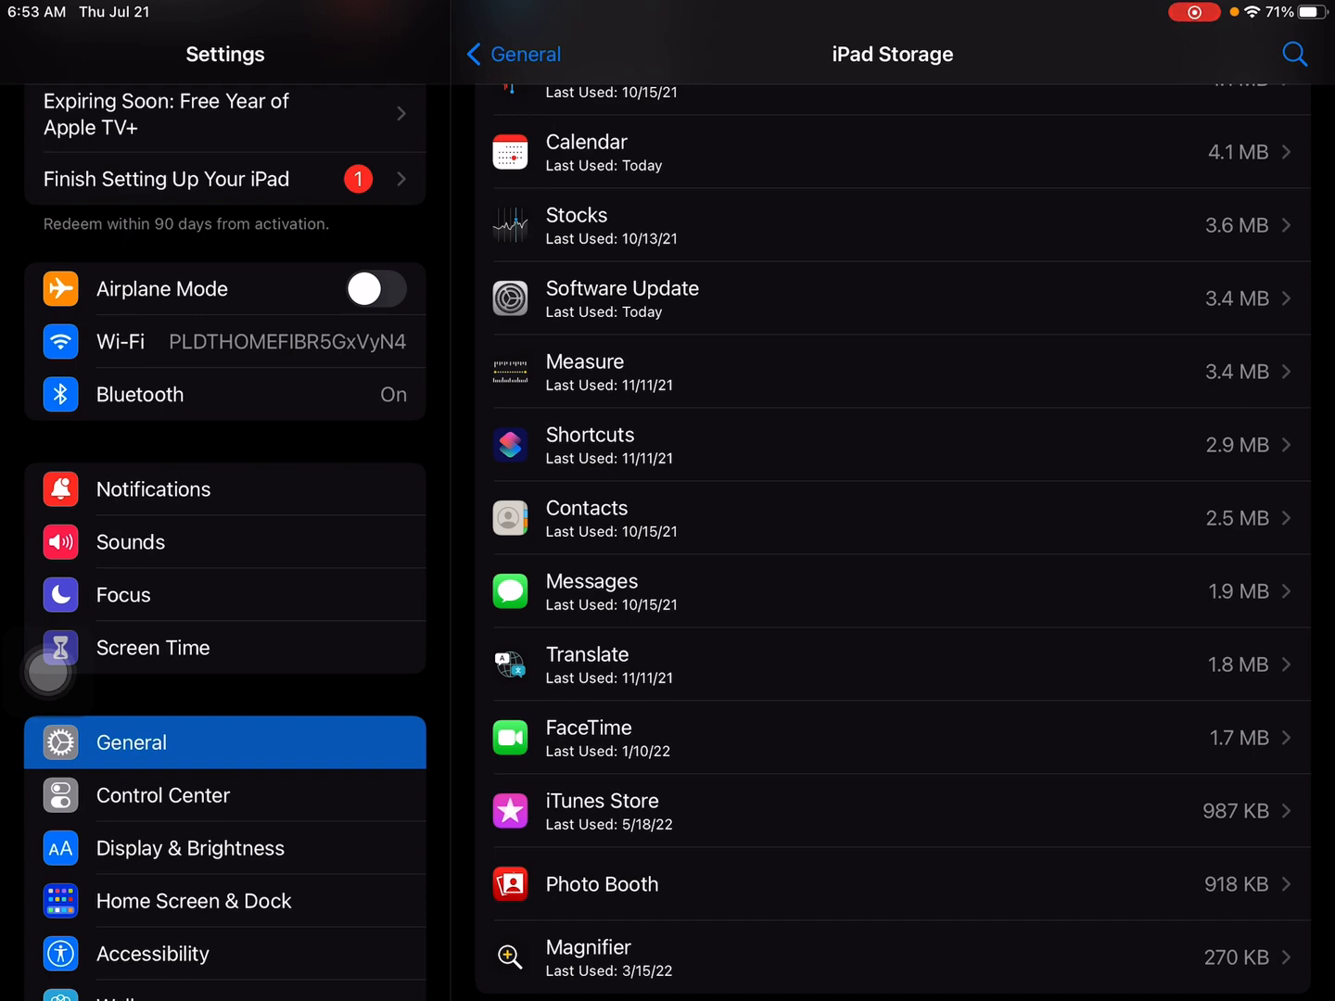
scroll("down", 3)
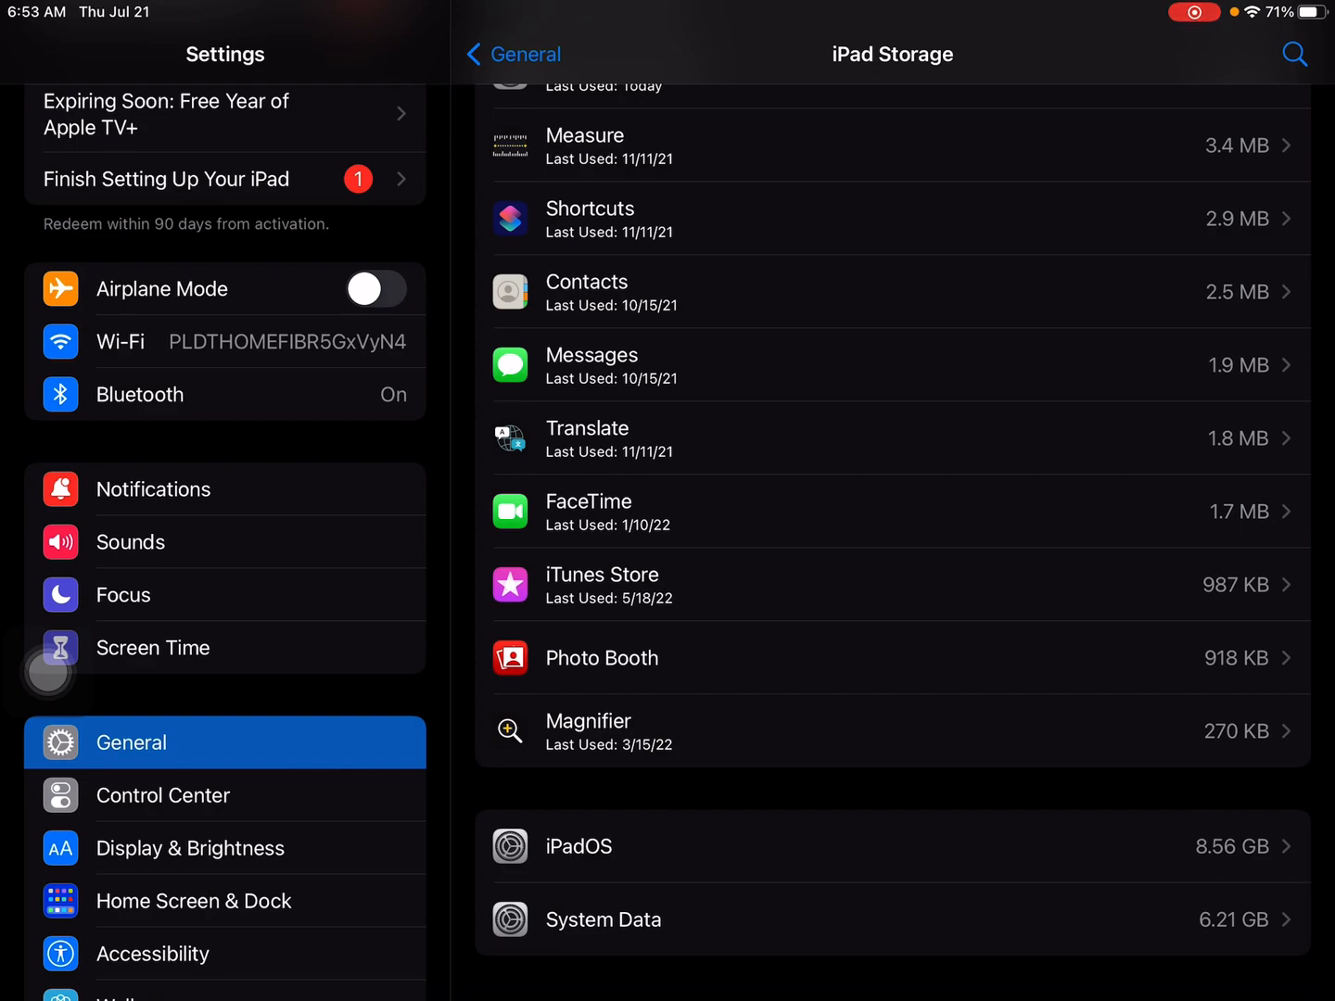
scroll("up", 3)
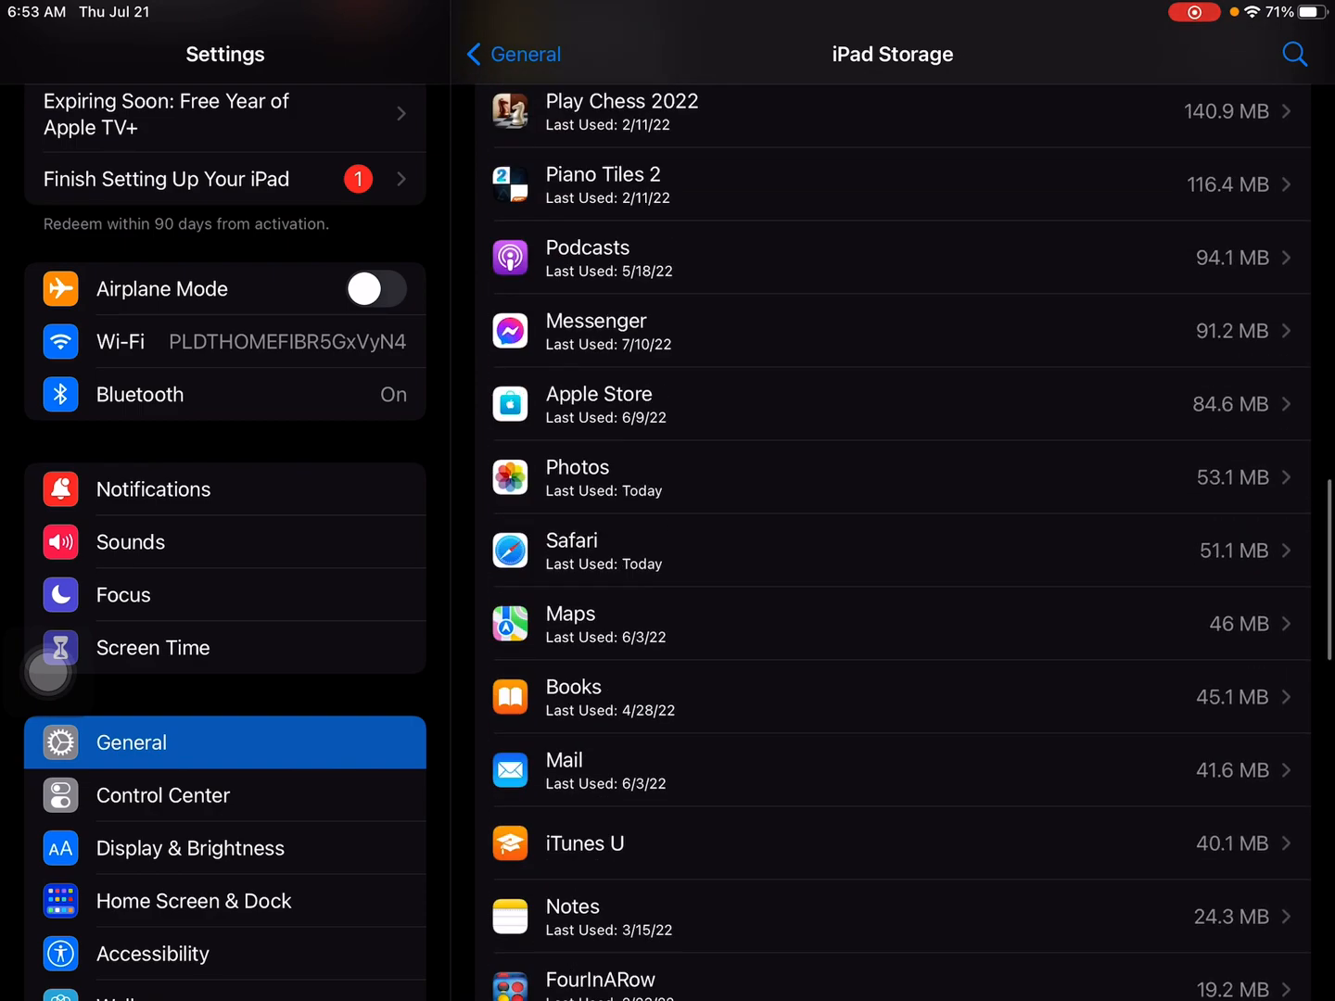
scroll("up", 3)
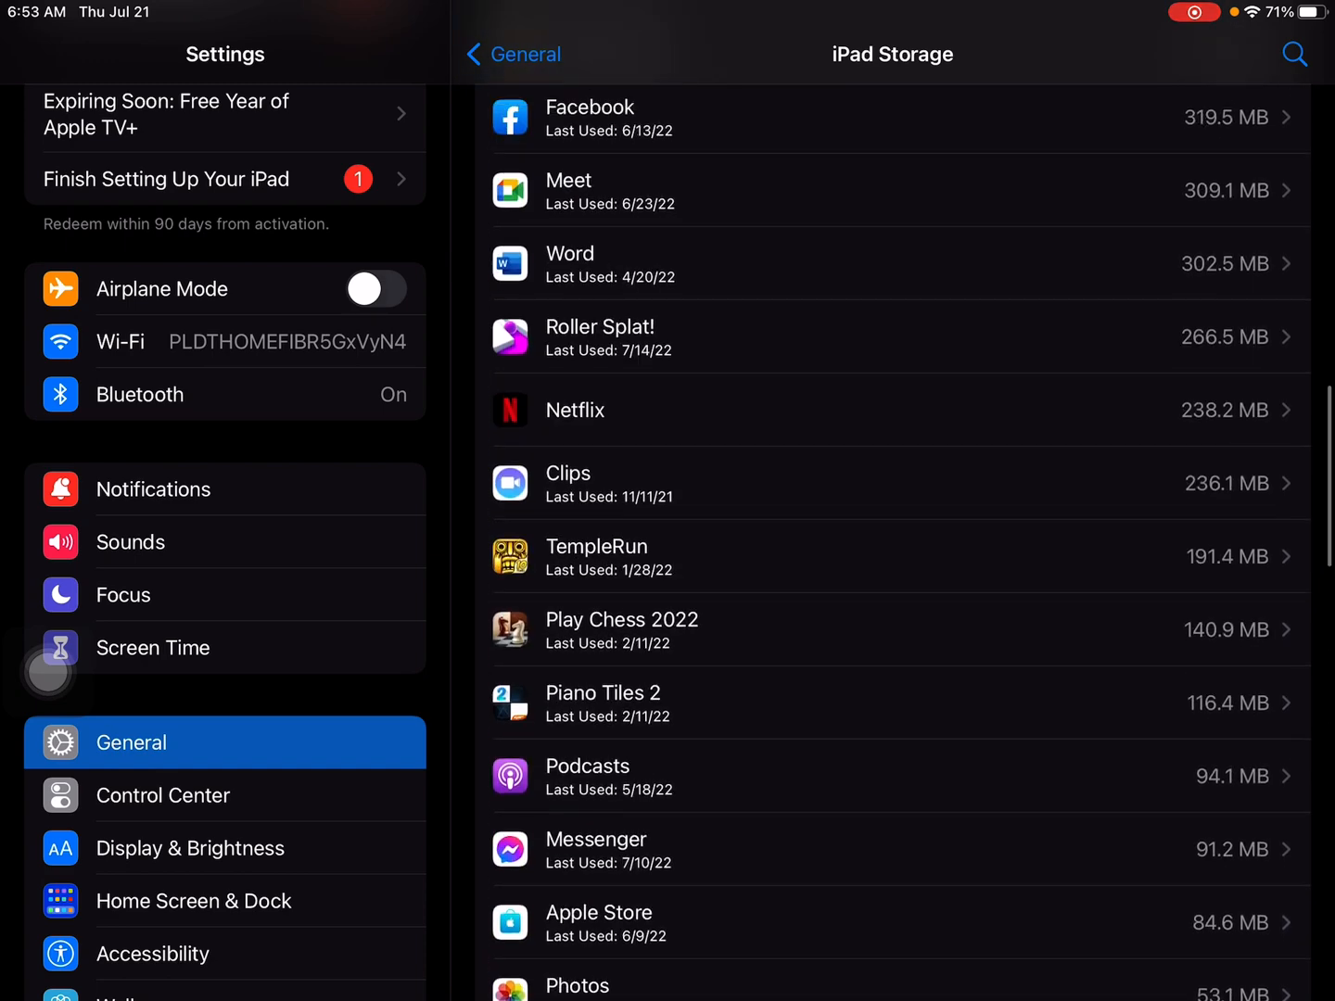
scroll("up", 3)
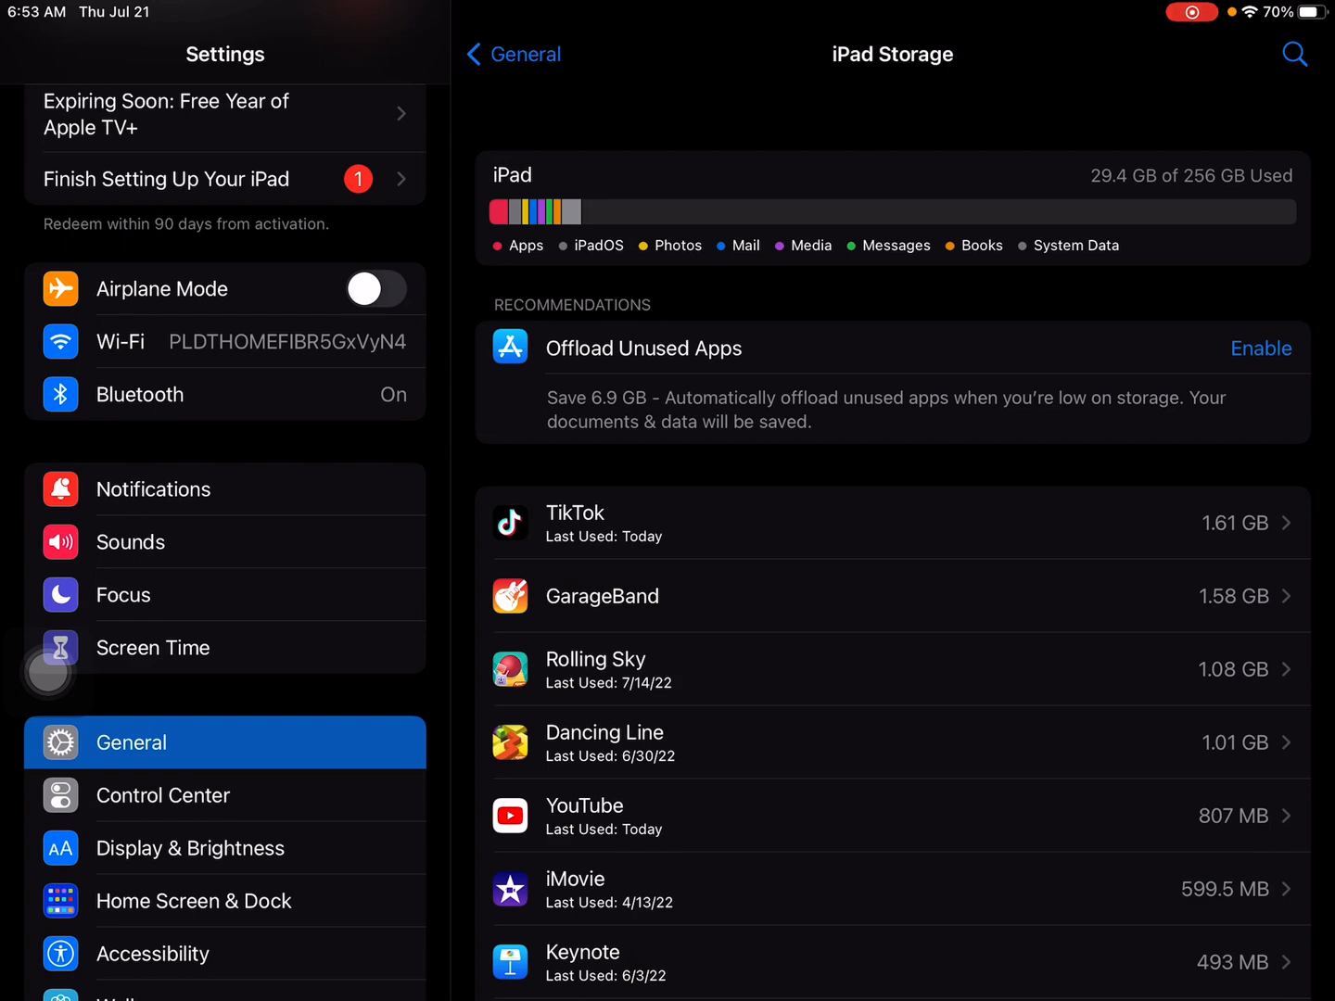
key("home")
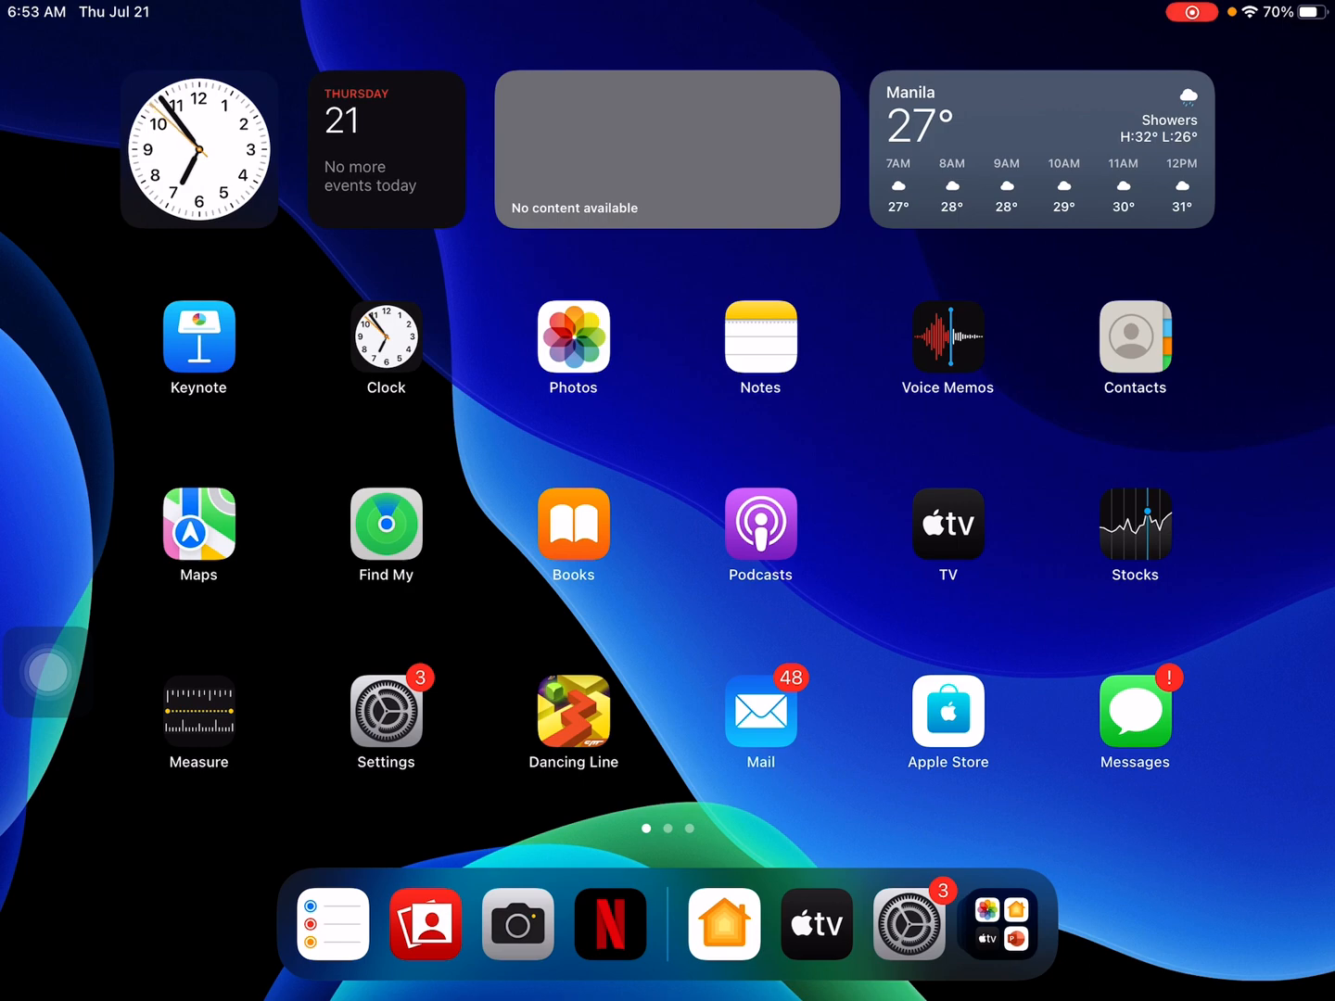
Swipe to the second Home Screen page and launch Safari on its Start Page
scroll("left", 3)
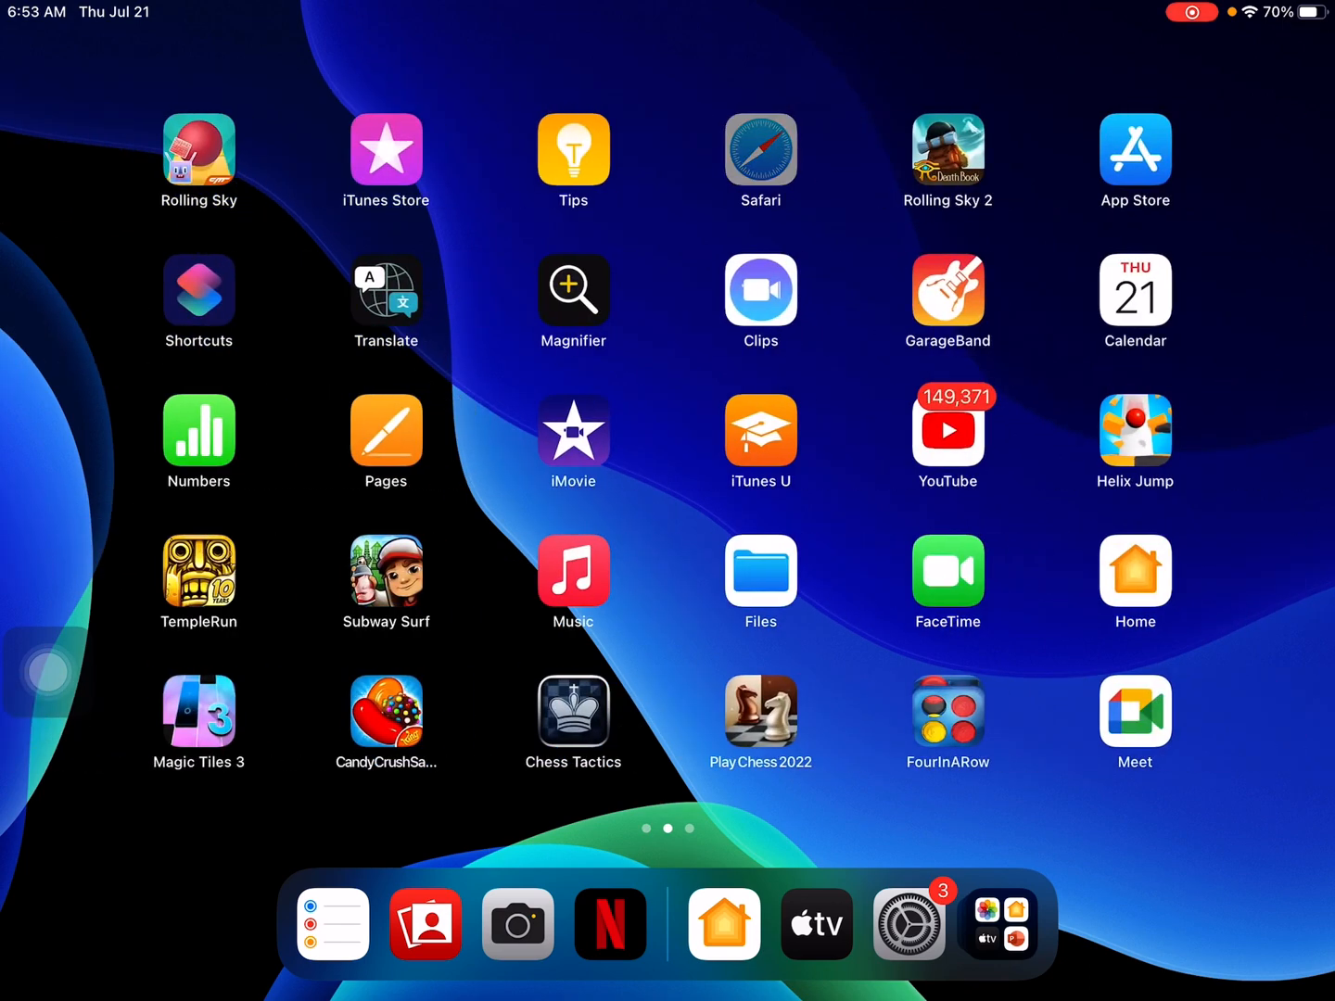
left_click(761, 152)
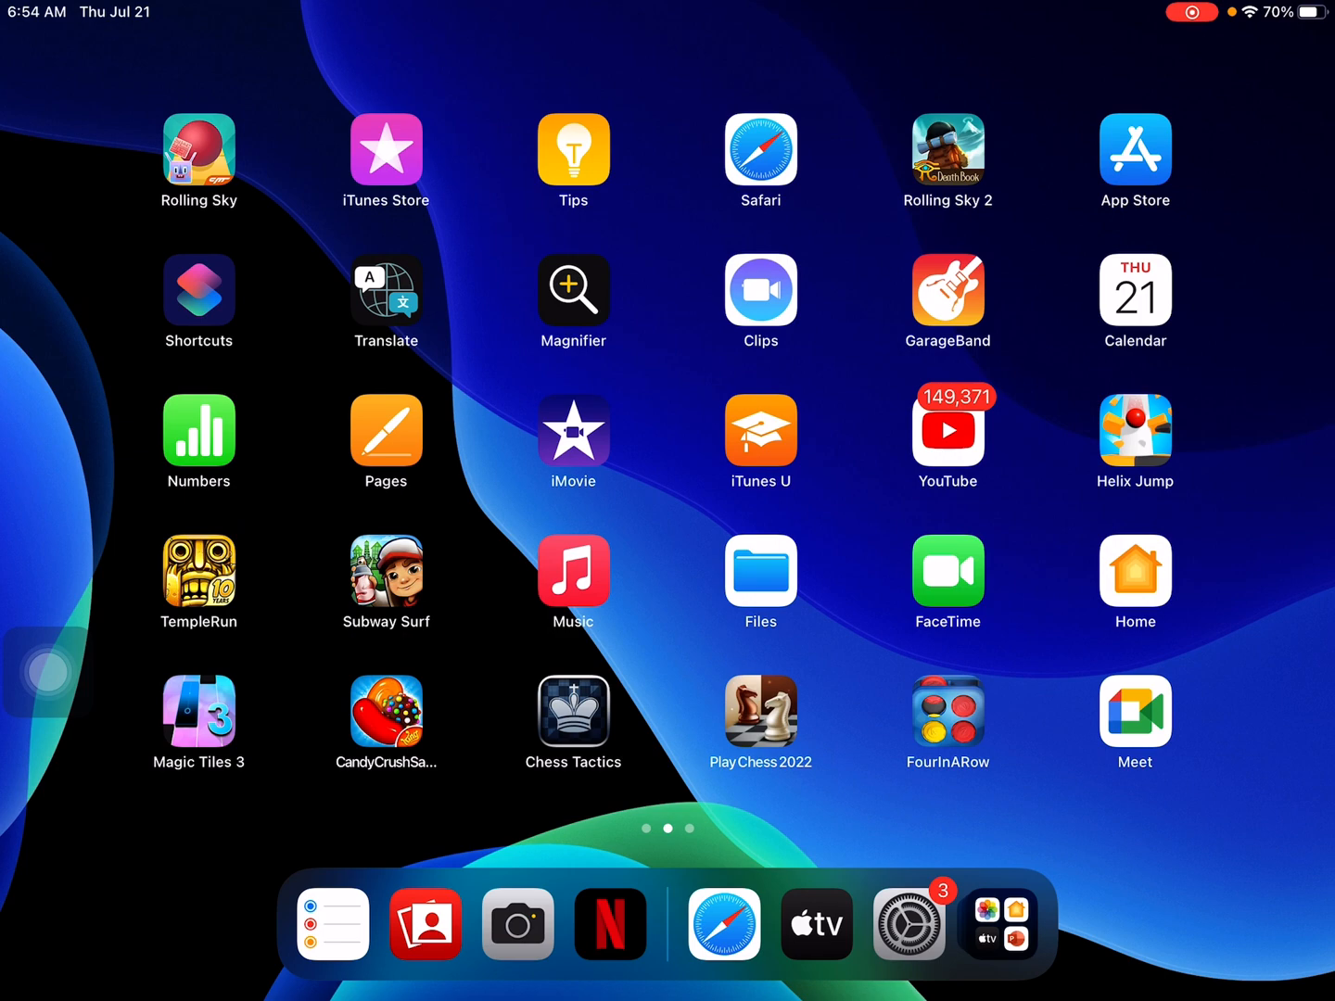
left_click(723, 923)
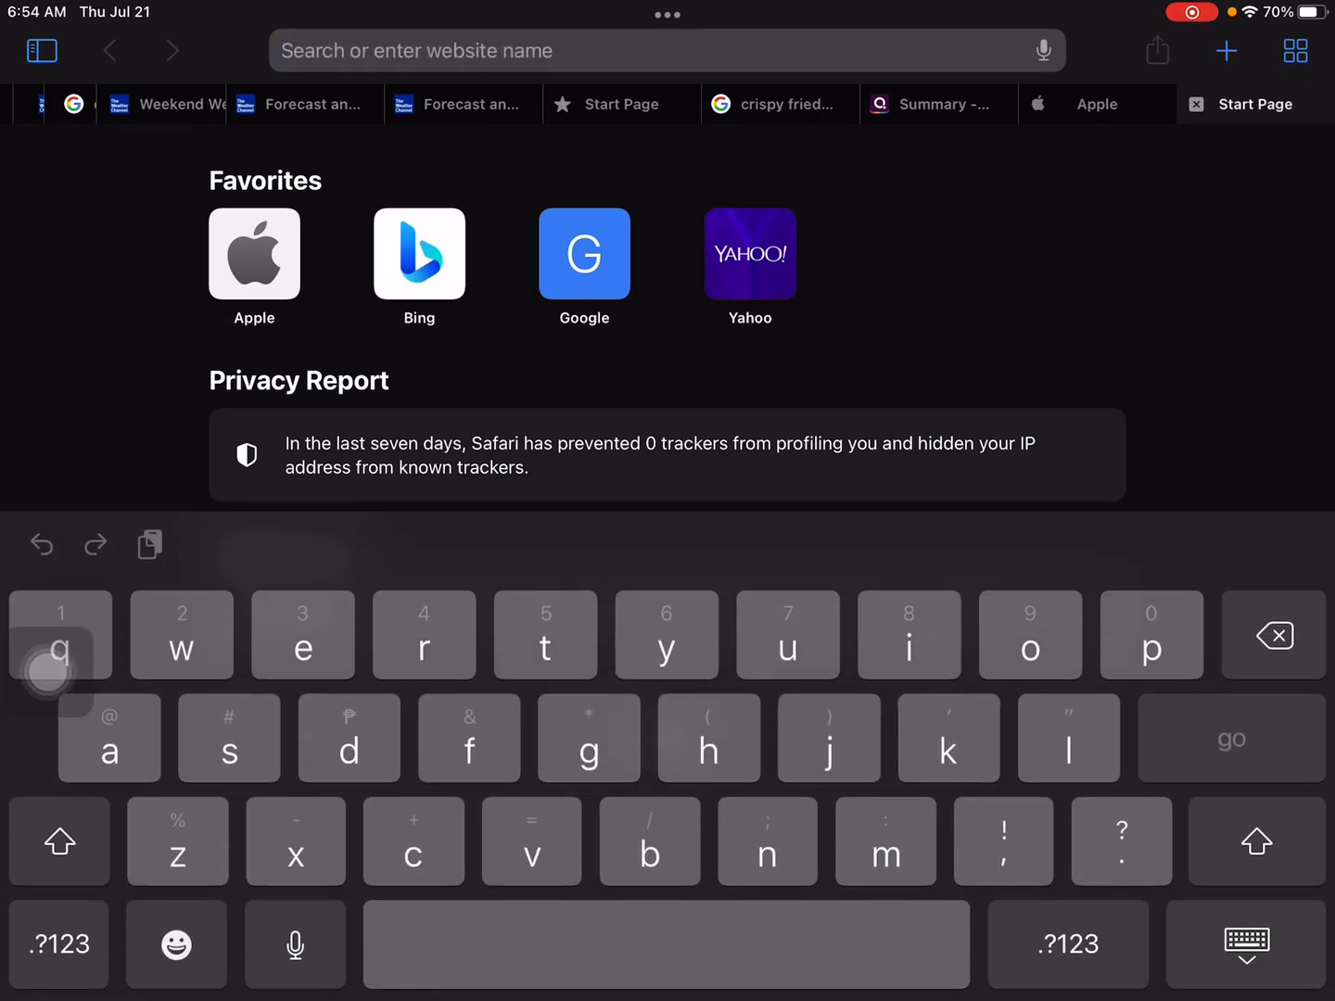
Get Safari's Start Page tab ready for entering a web address
key("home")
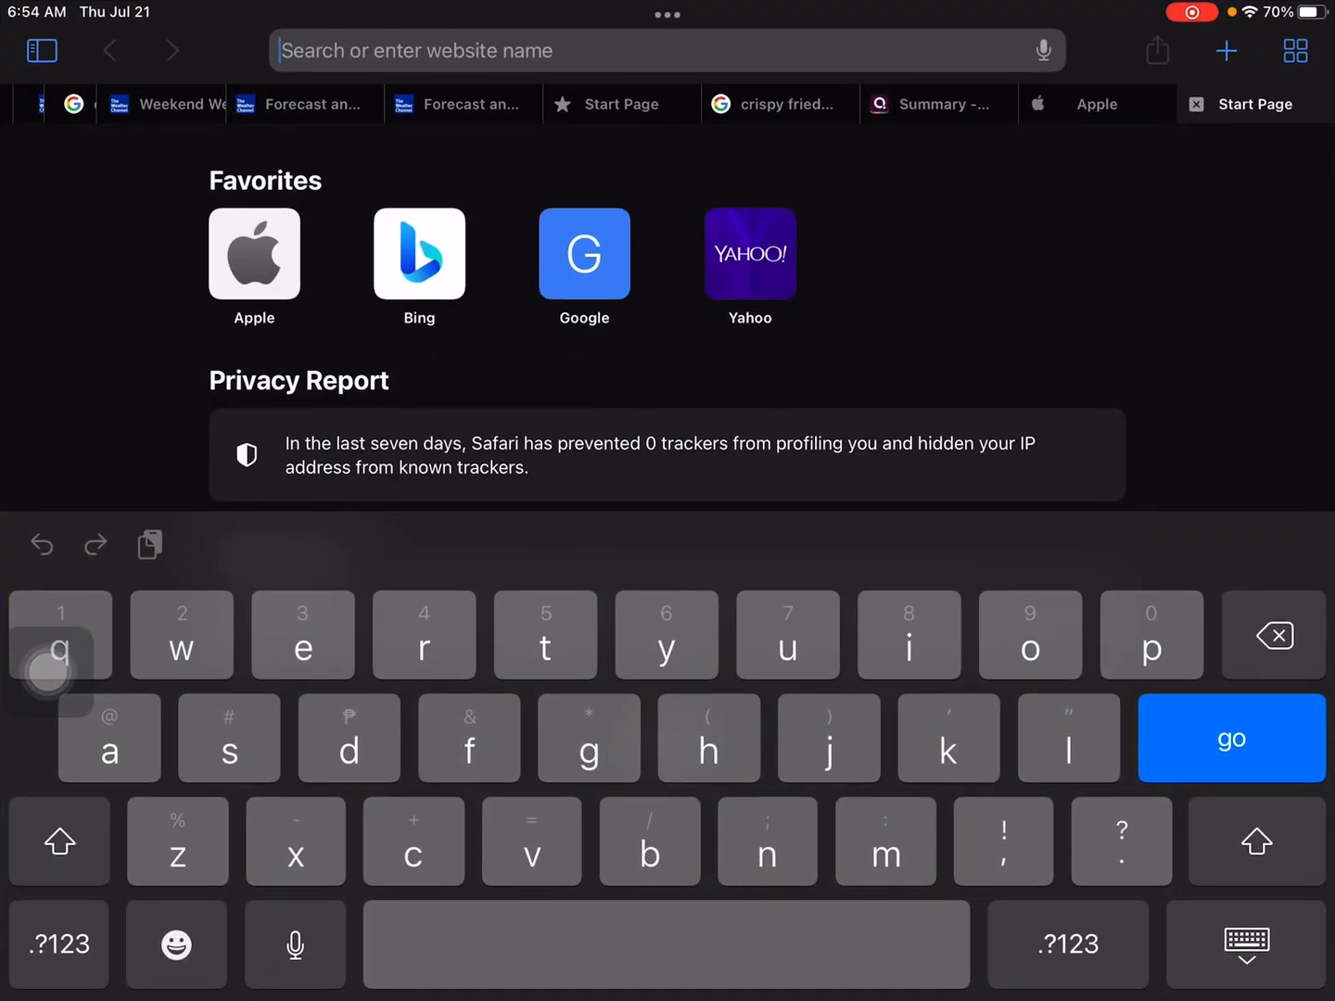
Go to support.apple.com/en-us/ht201222, Apple's security updates page
type("supp")
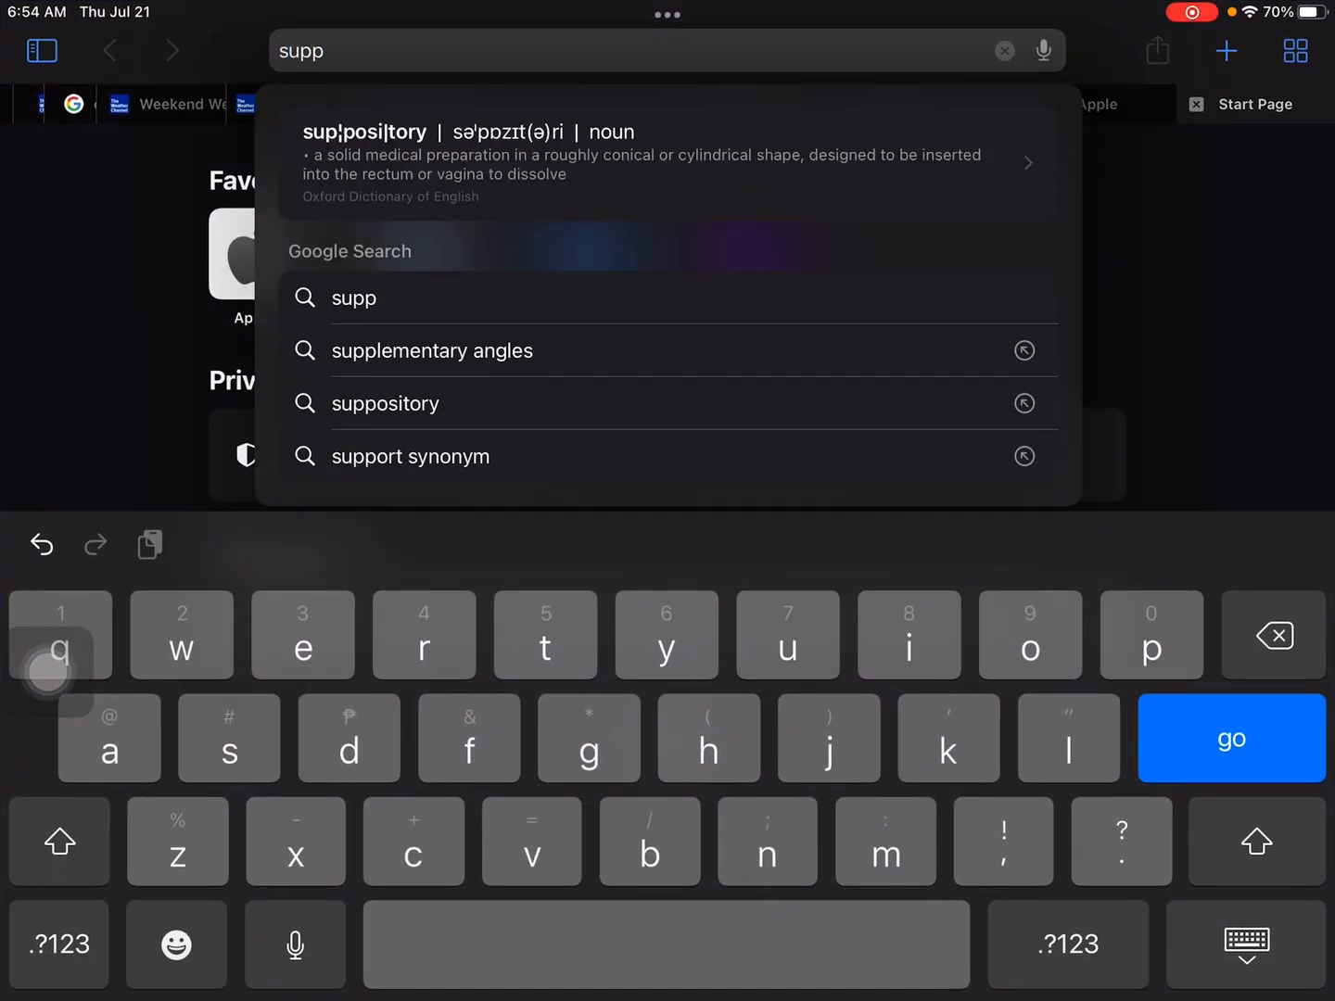
type("ort")
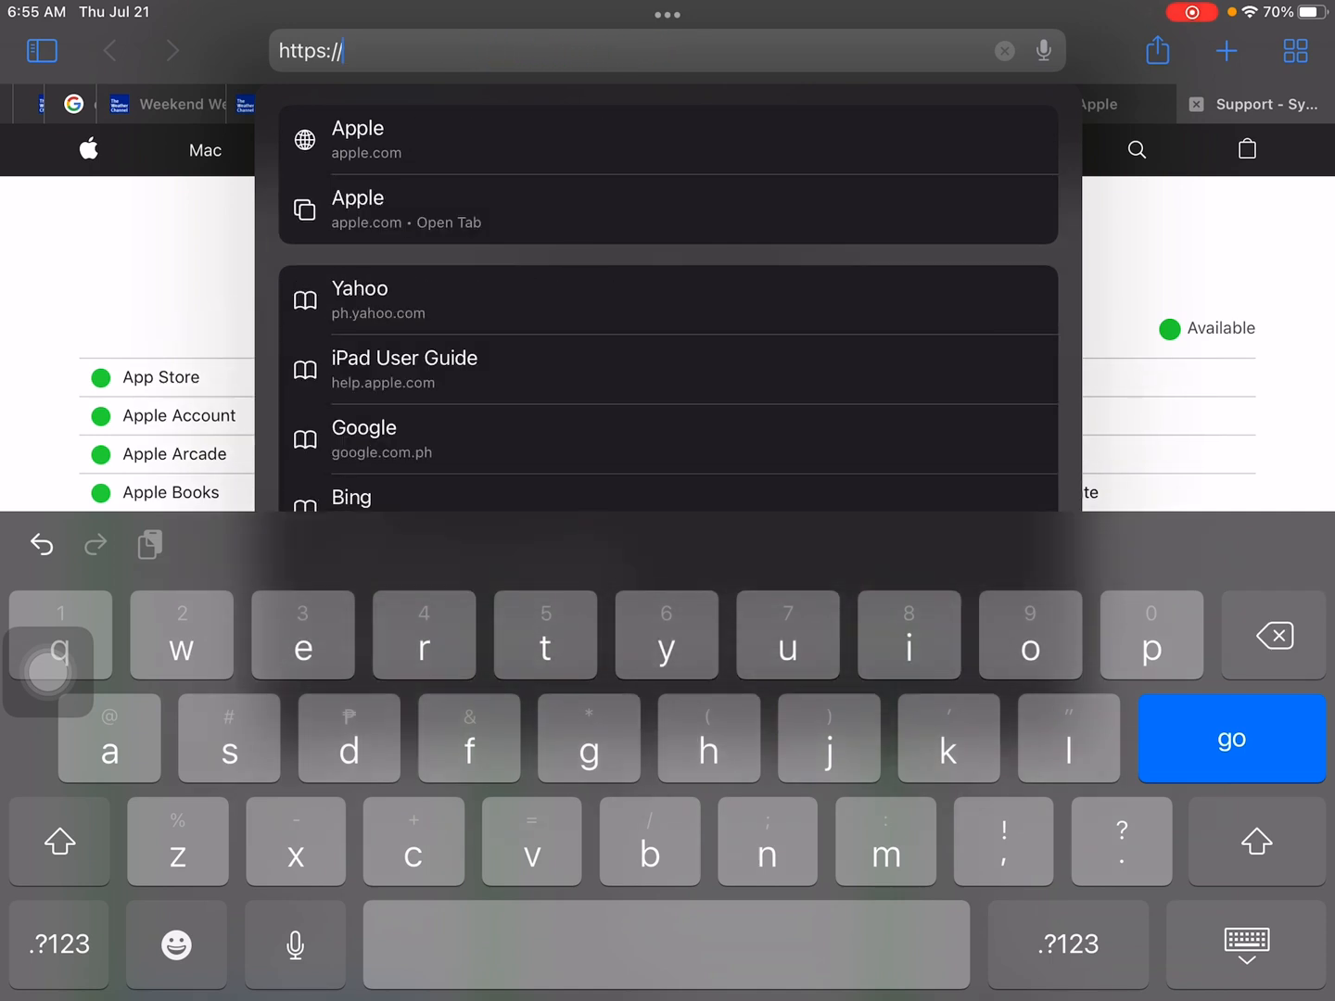
type("support.a")
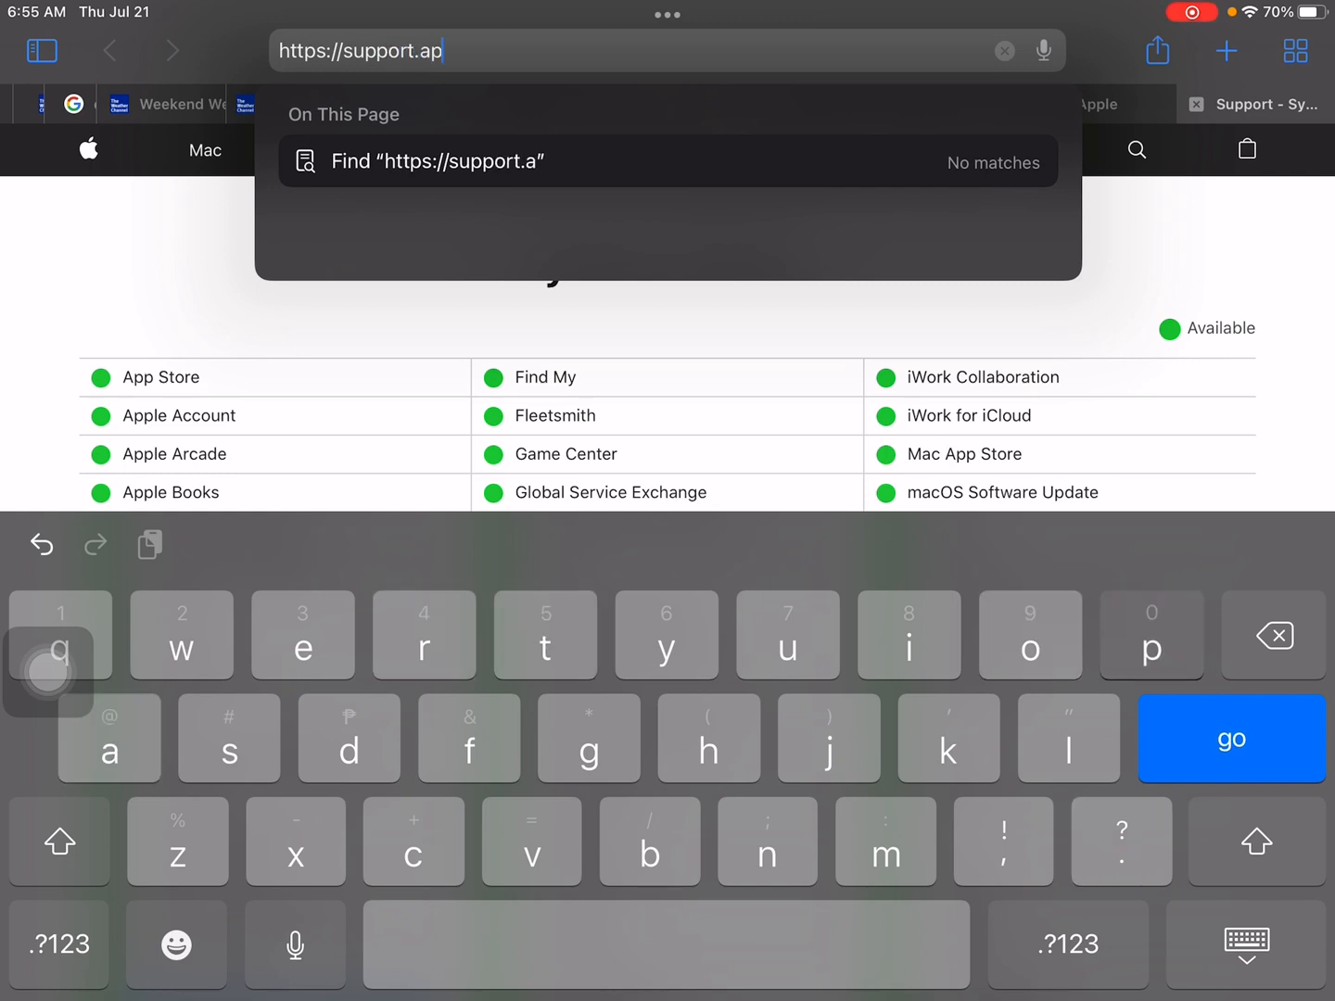
type("ple.com/")
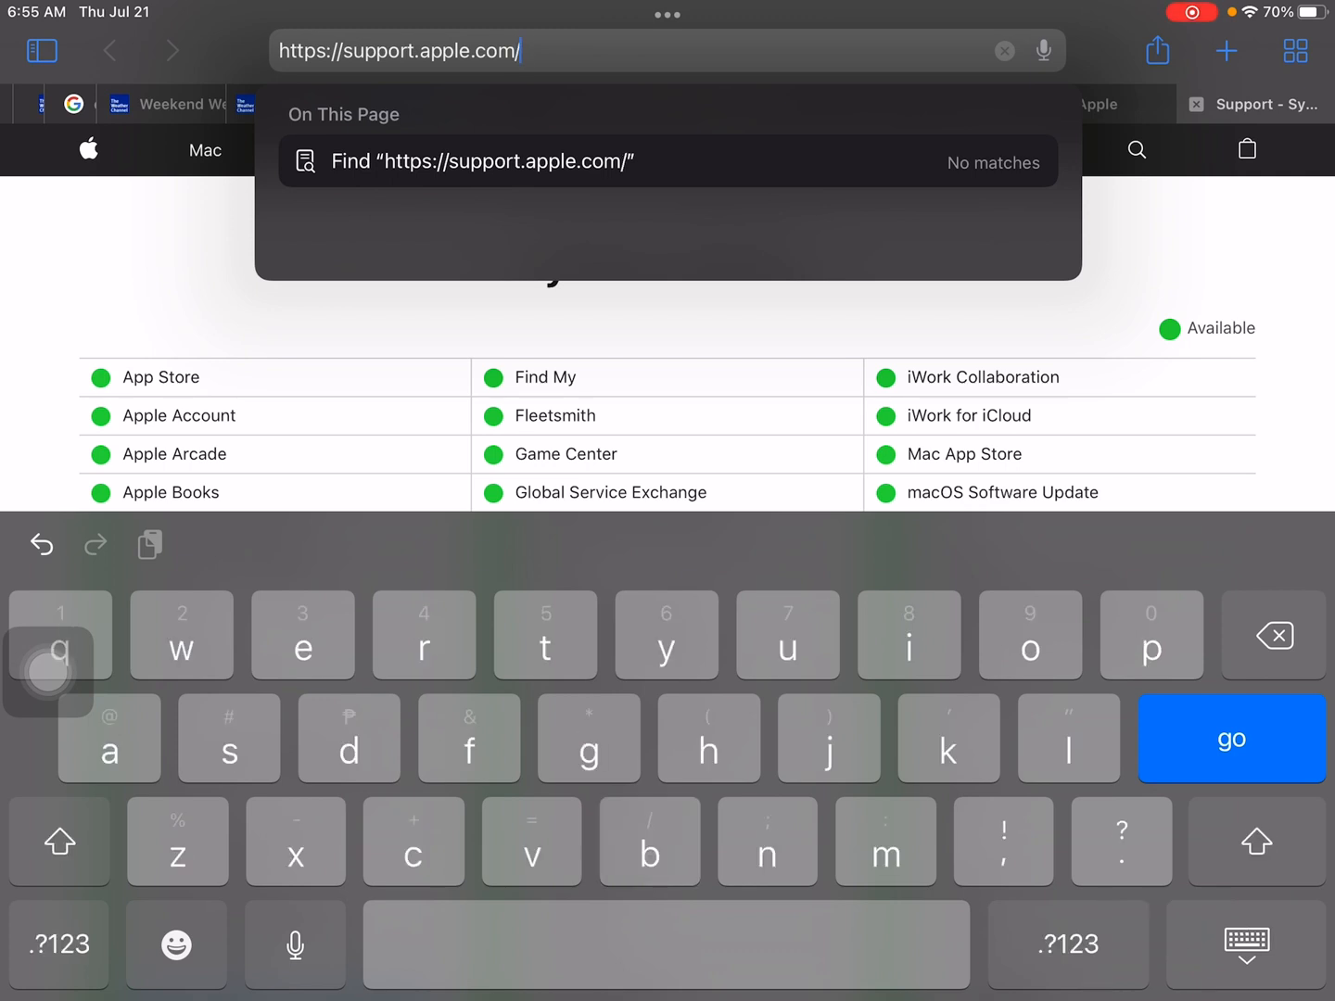
type("en-us")
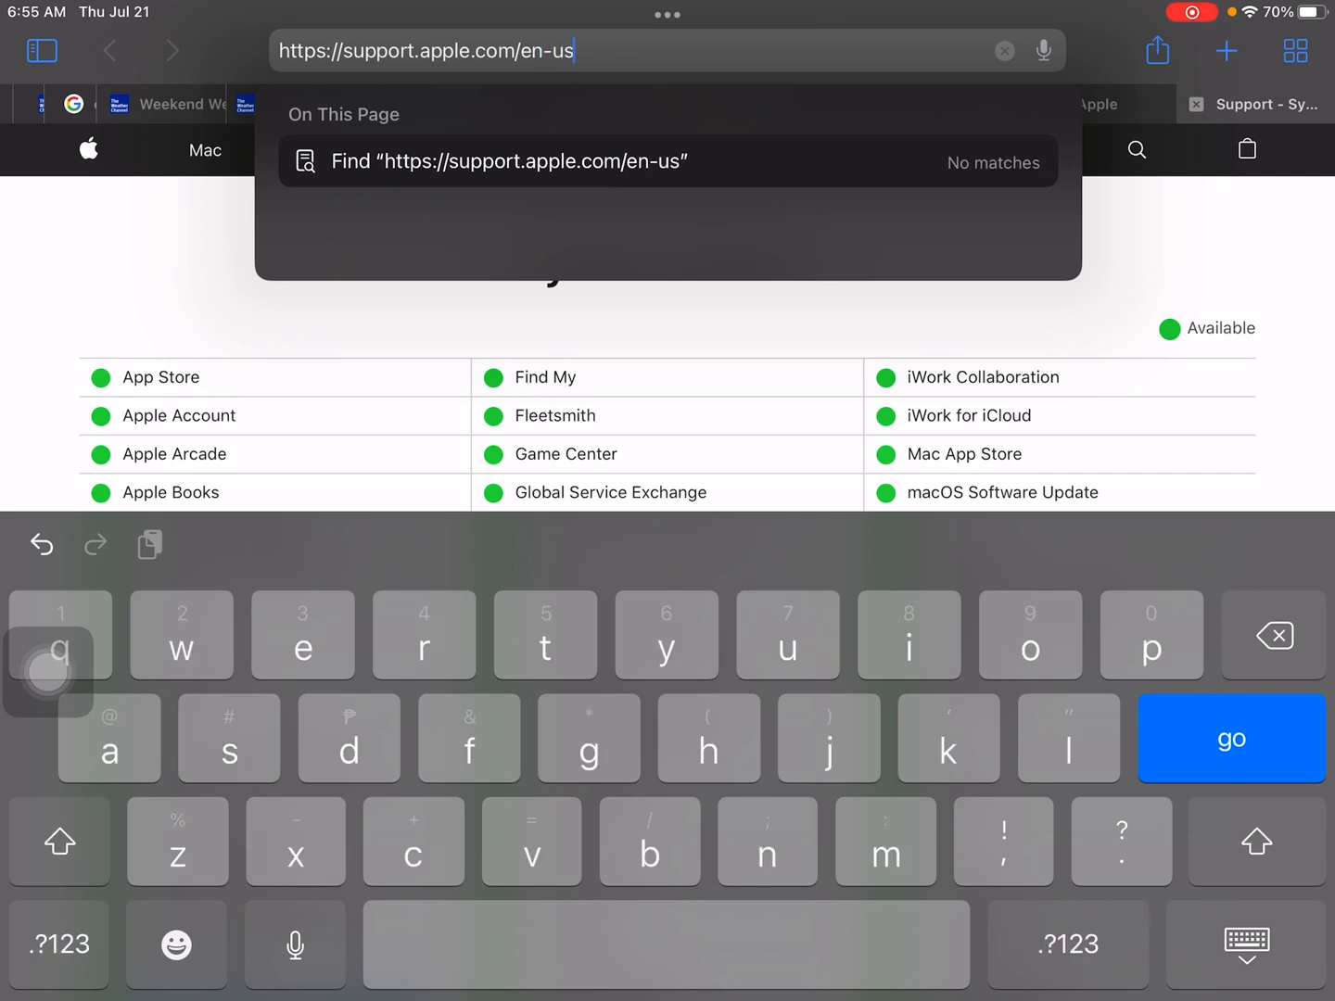
type("/ht20122")
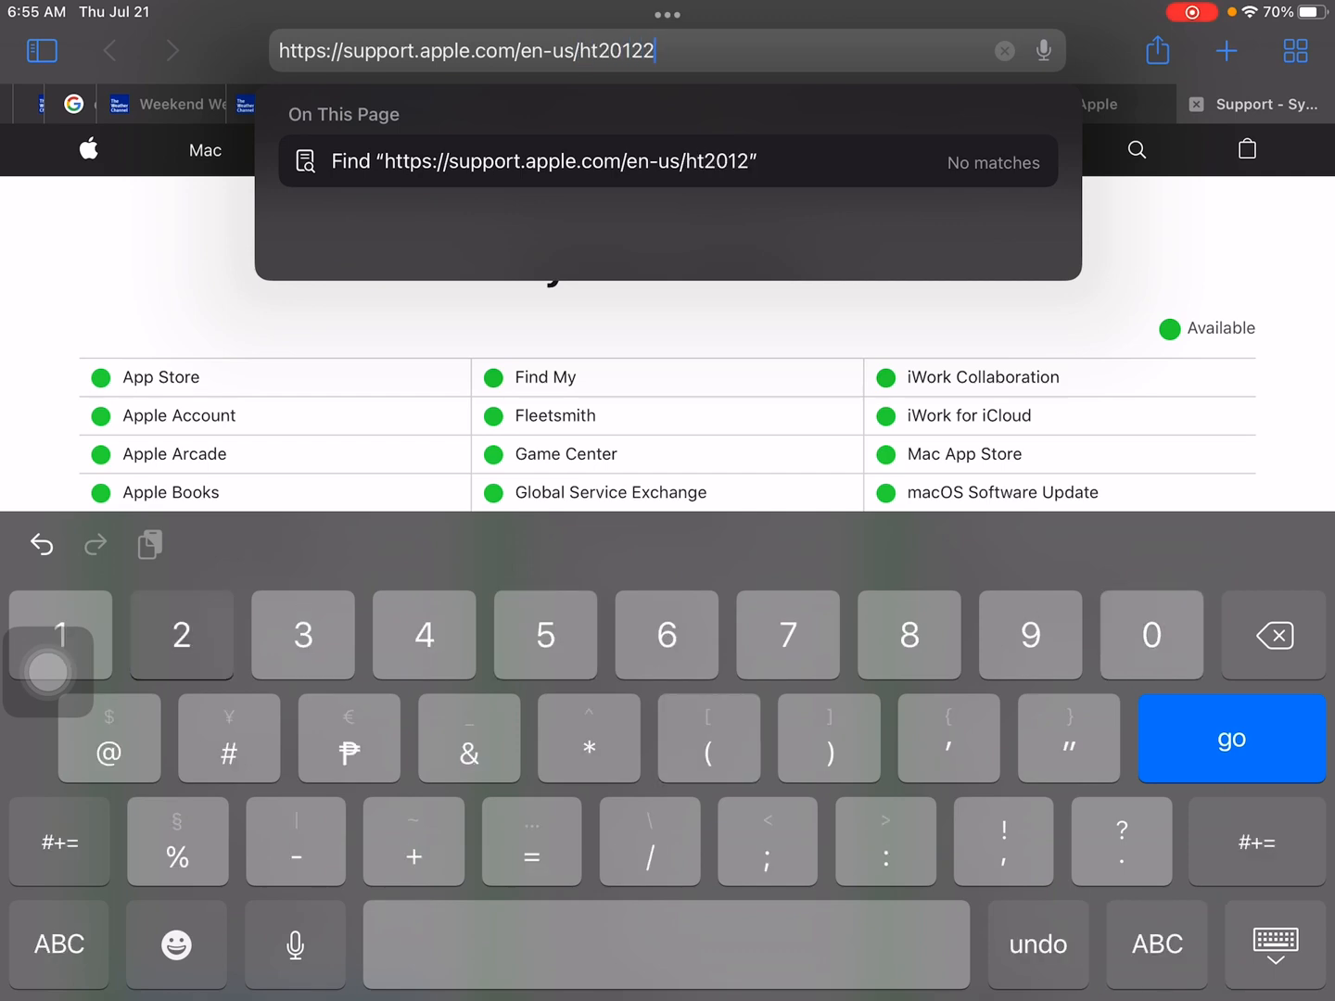
left_click(1231, 738)
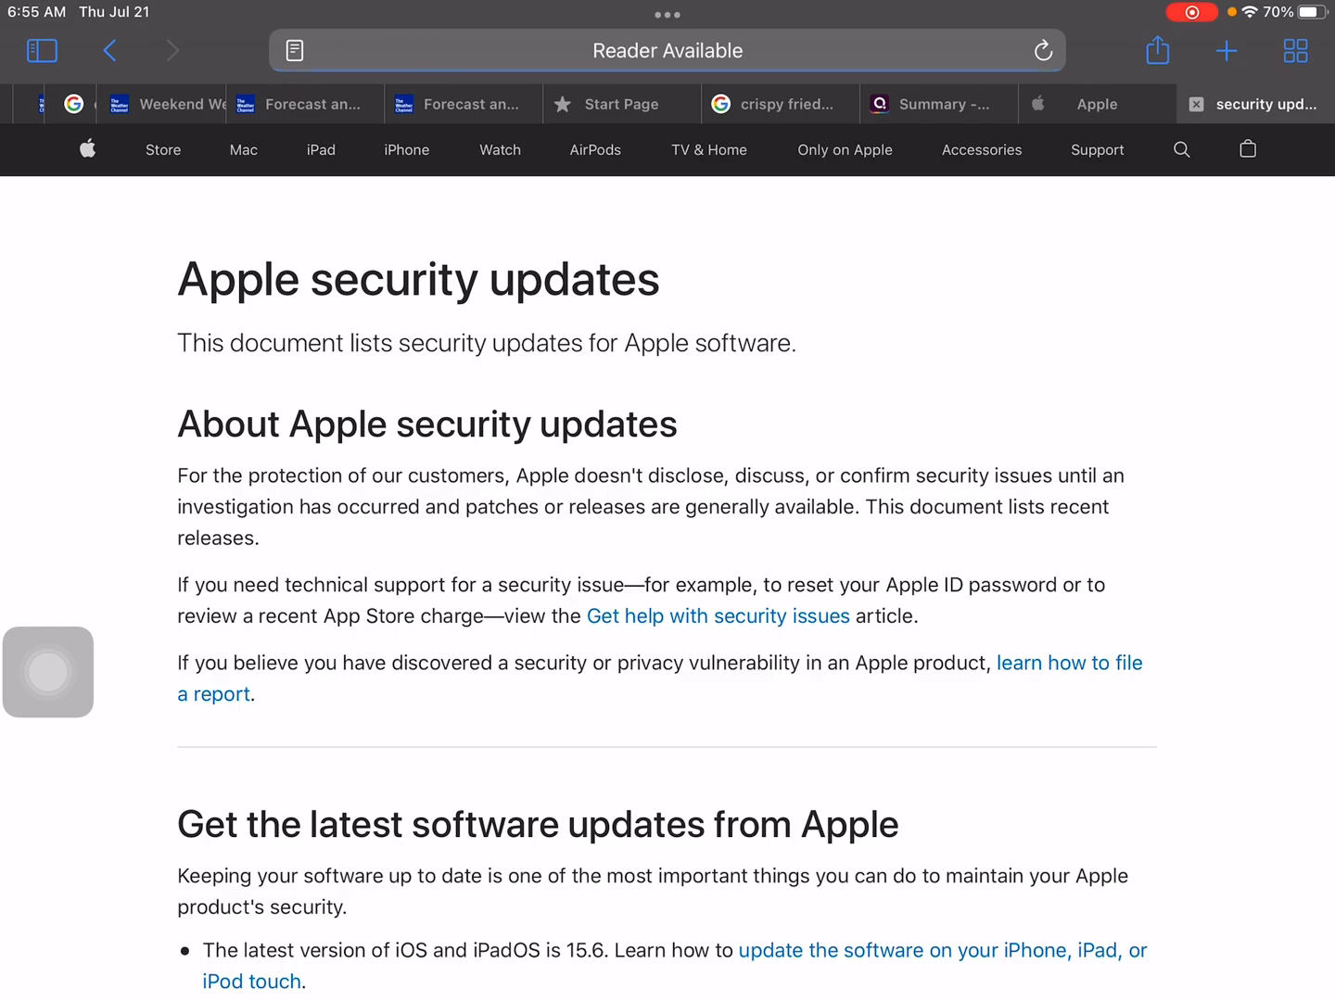
Scroll the updates table and follow the 'iOS 15.6 and iPadOS 15.6' security notes link
left_click(1190, 11)
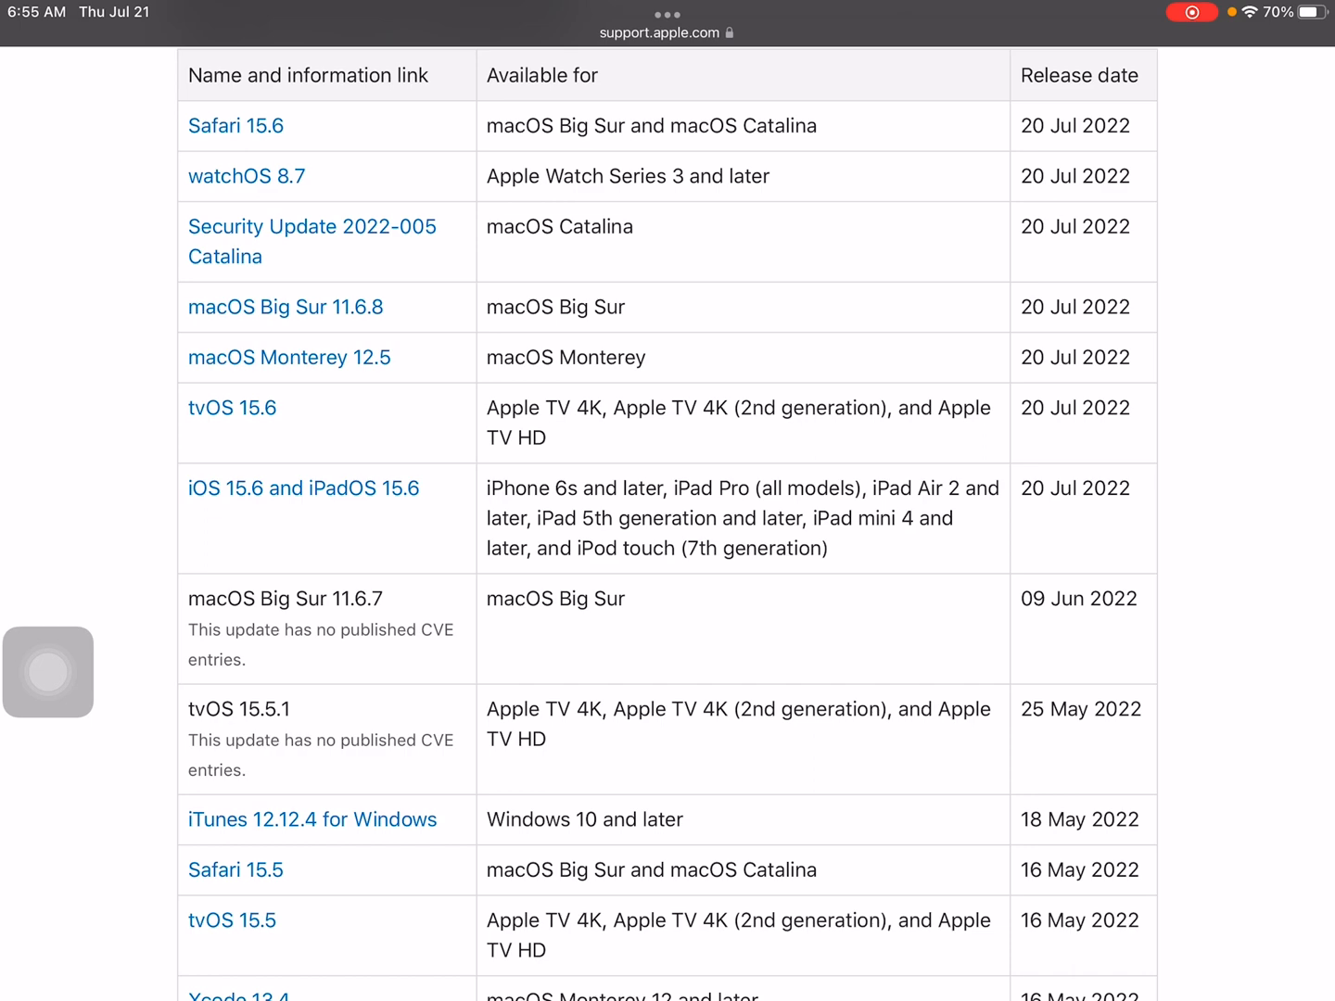
scroll("down", 3)
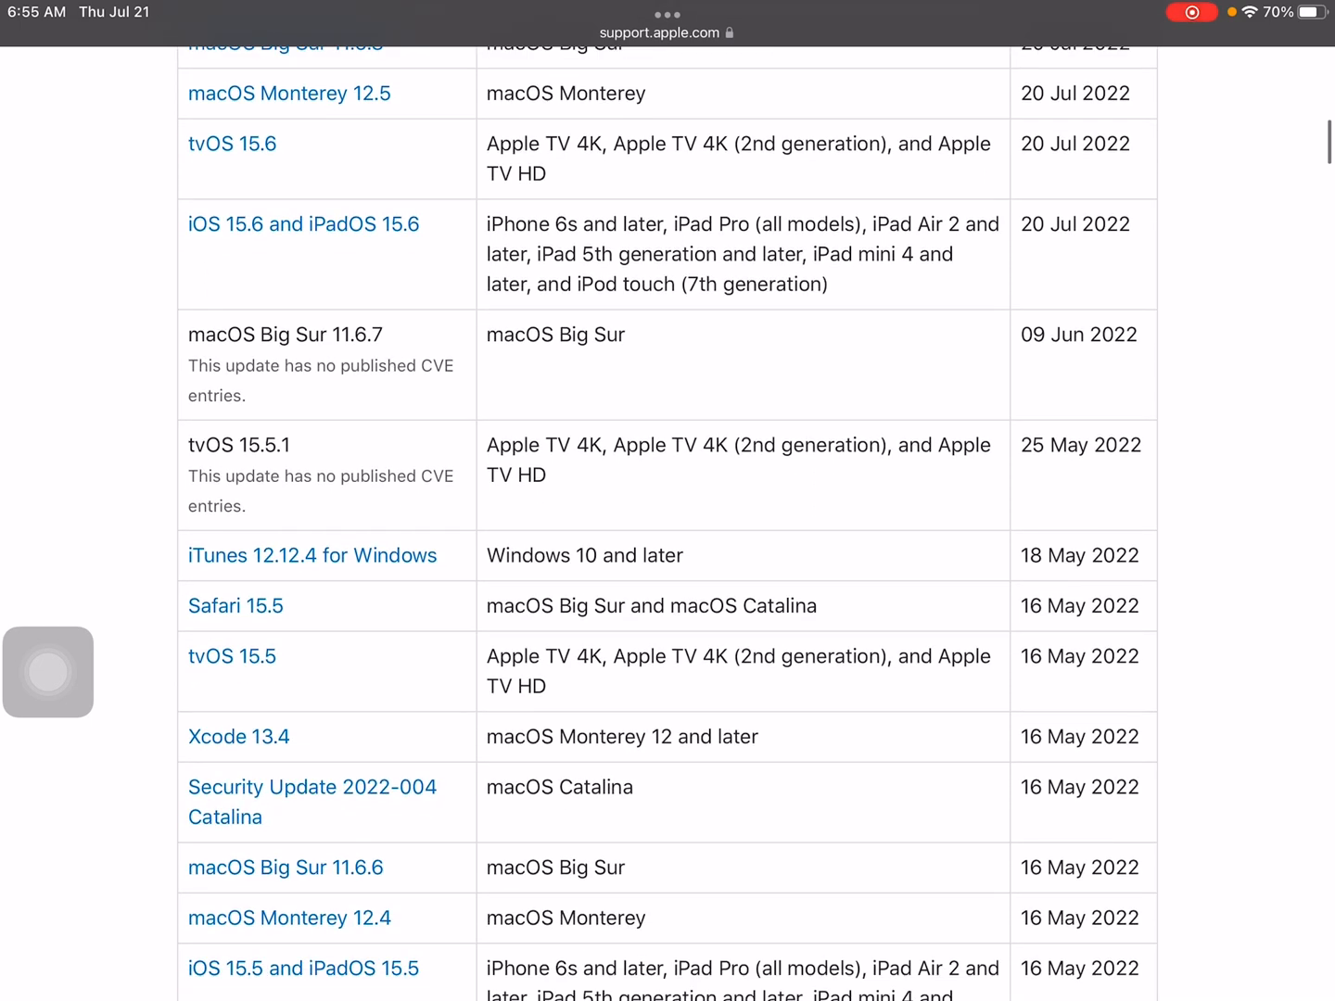
scroll("down", 3)
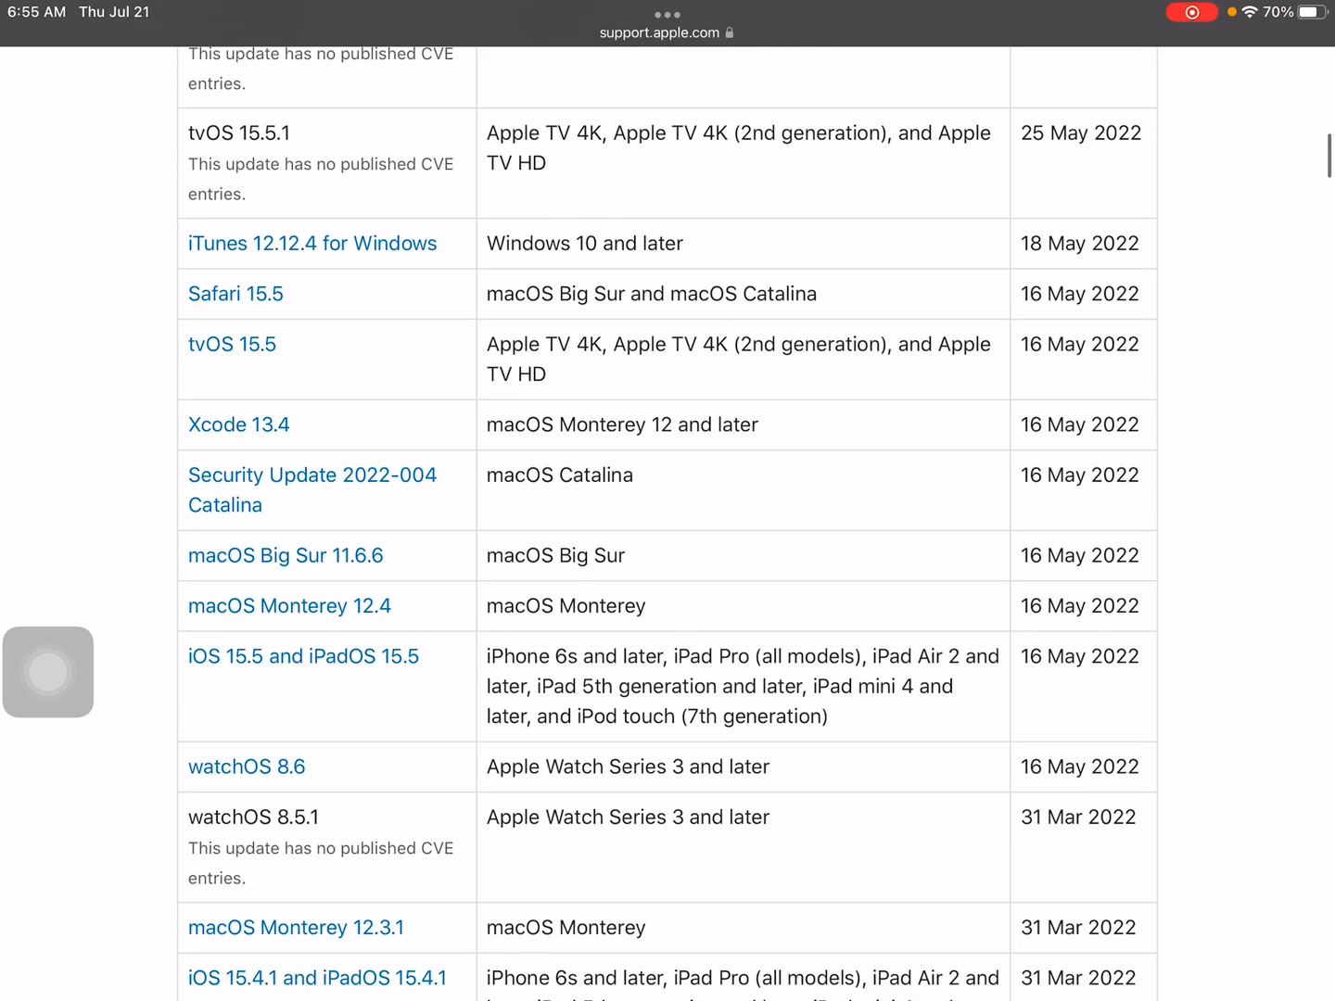
scroll("down", 3)
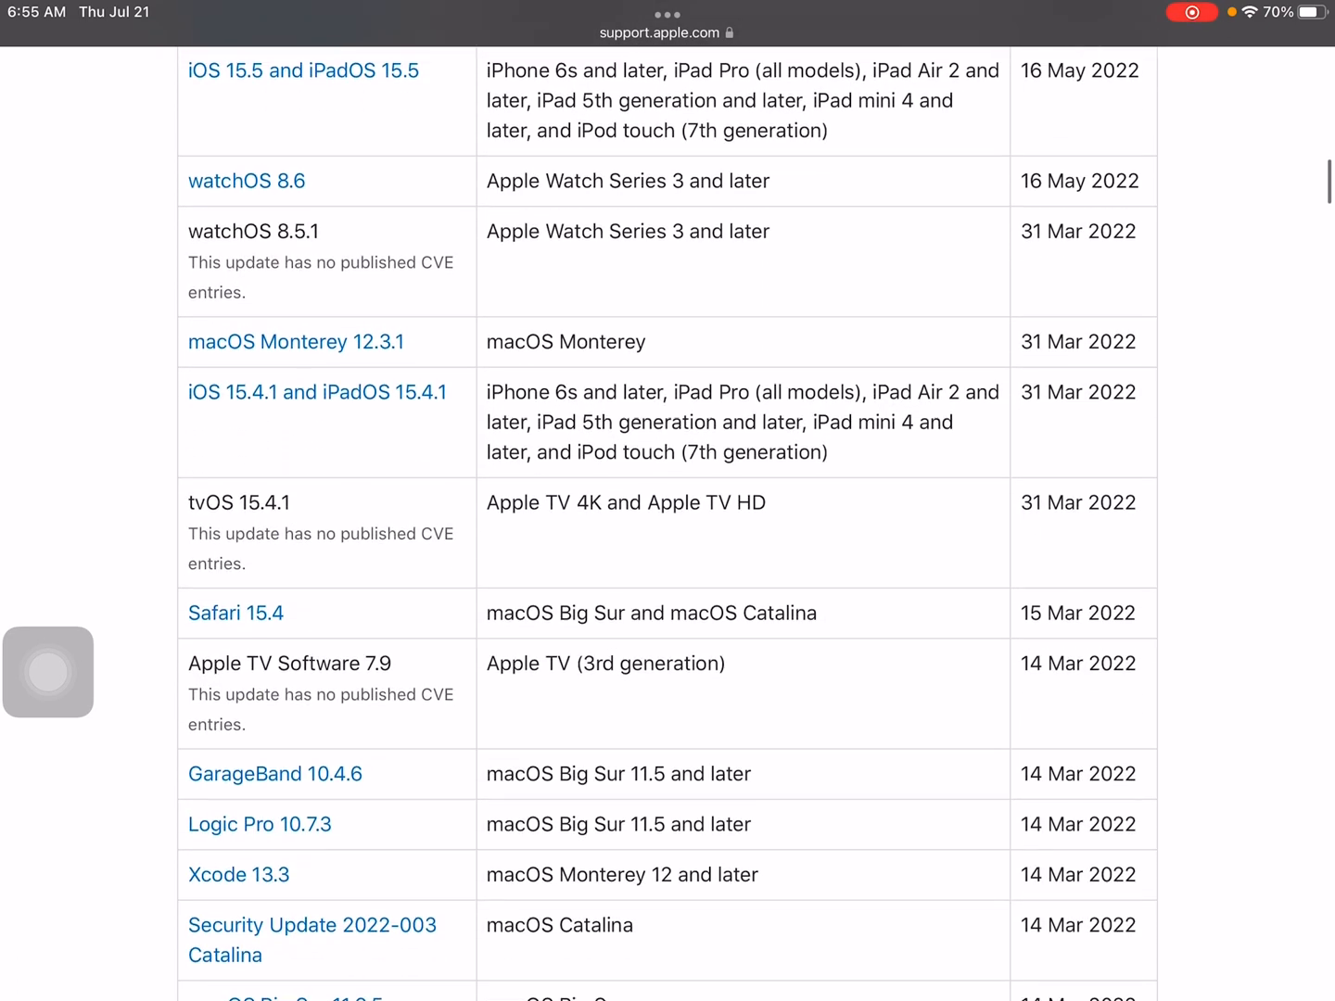
scroll("up", 3)
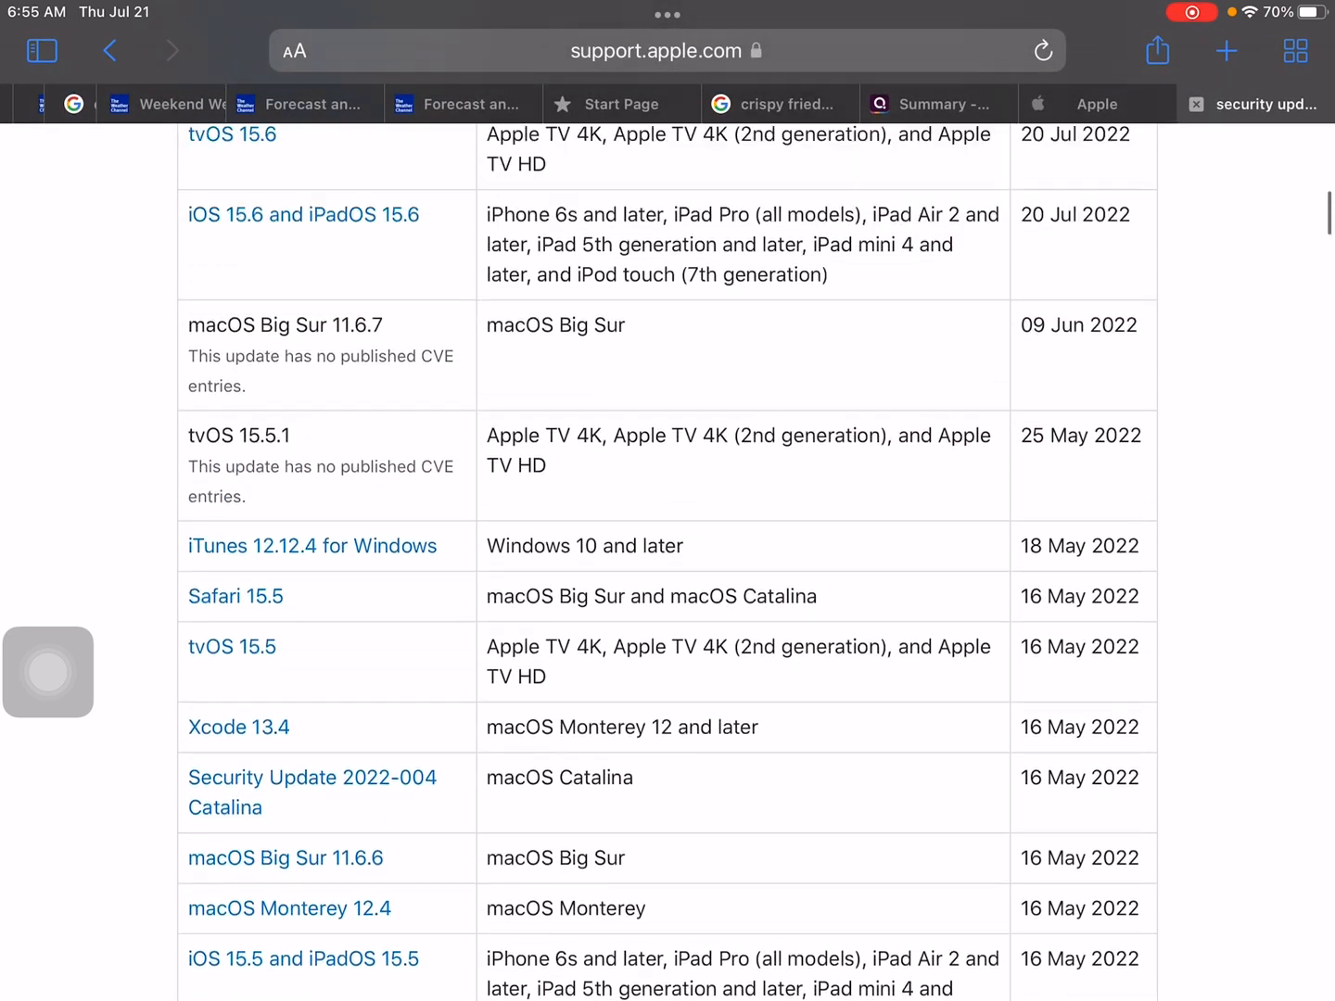
left_click(303, 215)
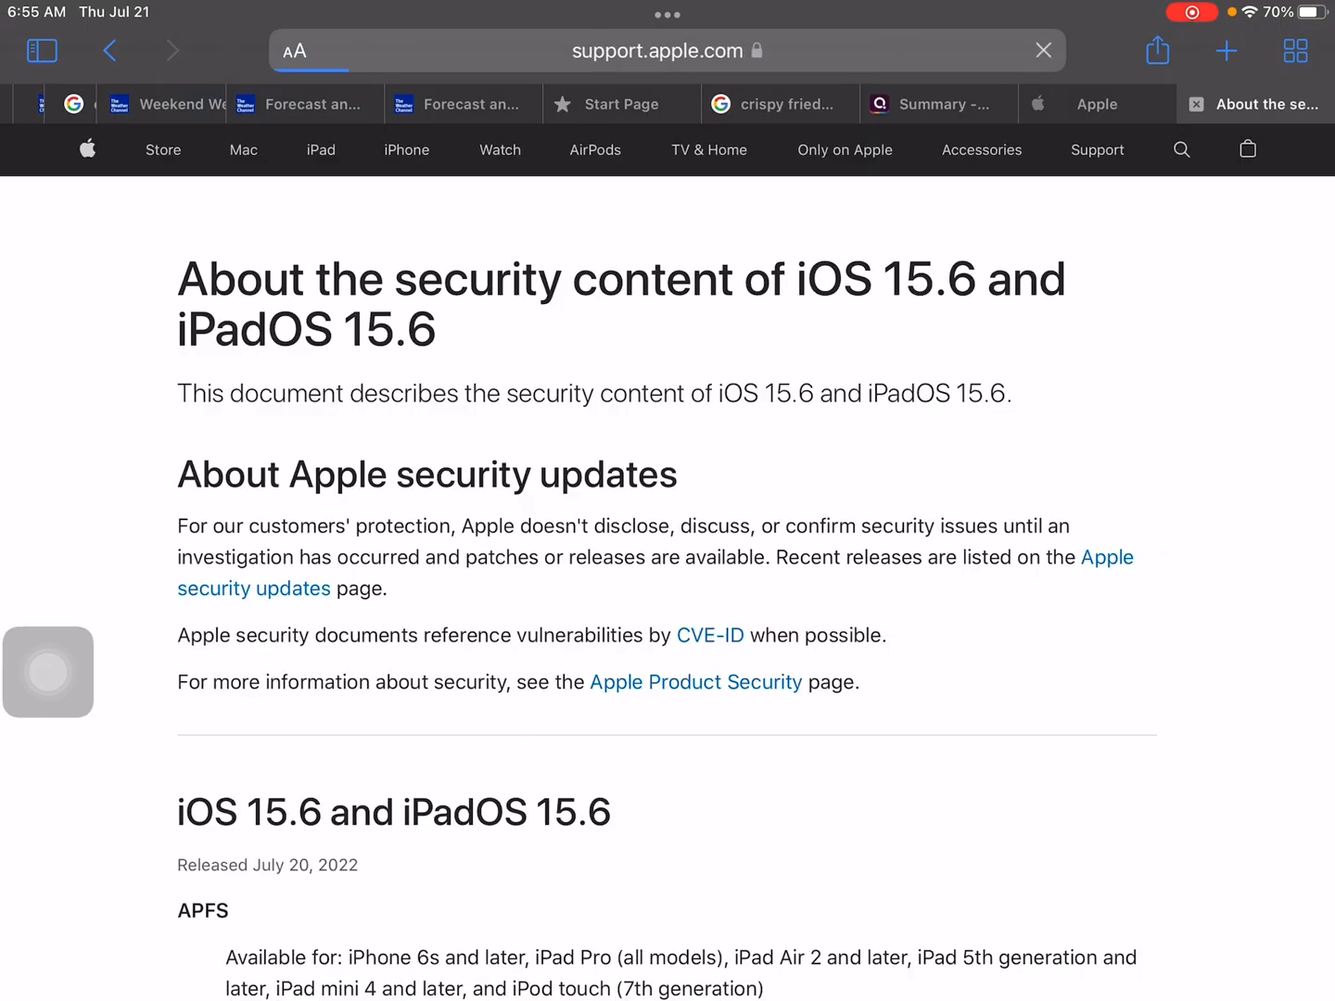
Scroll through the iOS 15.6 security entries from Kernel down to Wi‑Fi and back
scroll("down", 3)
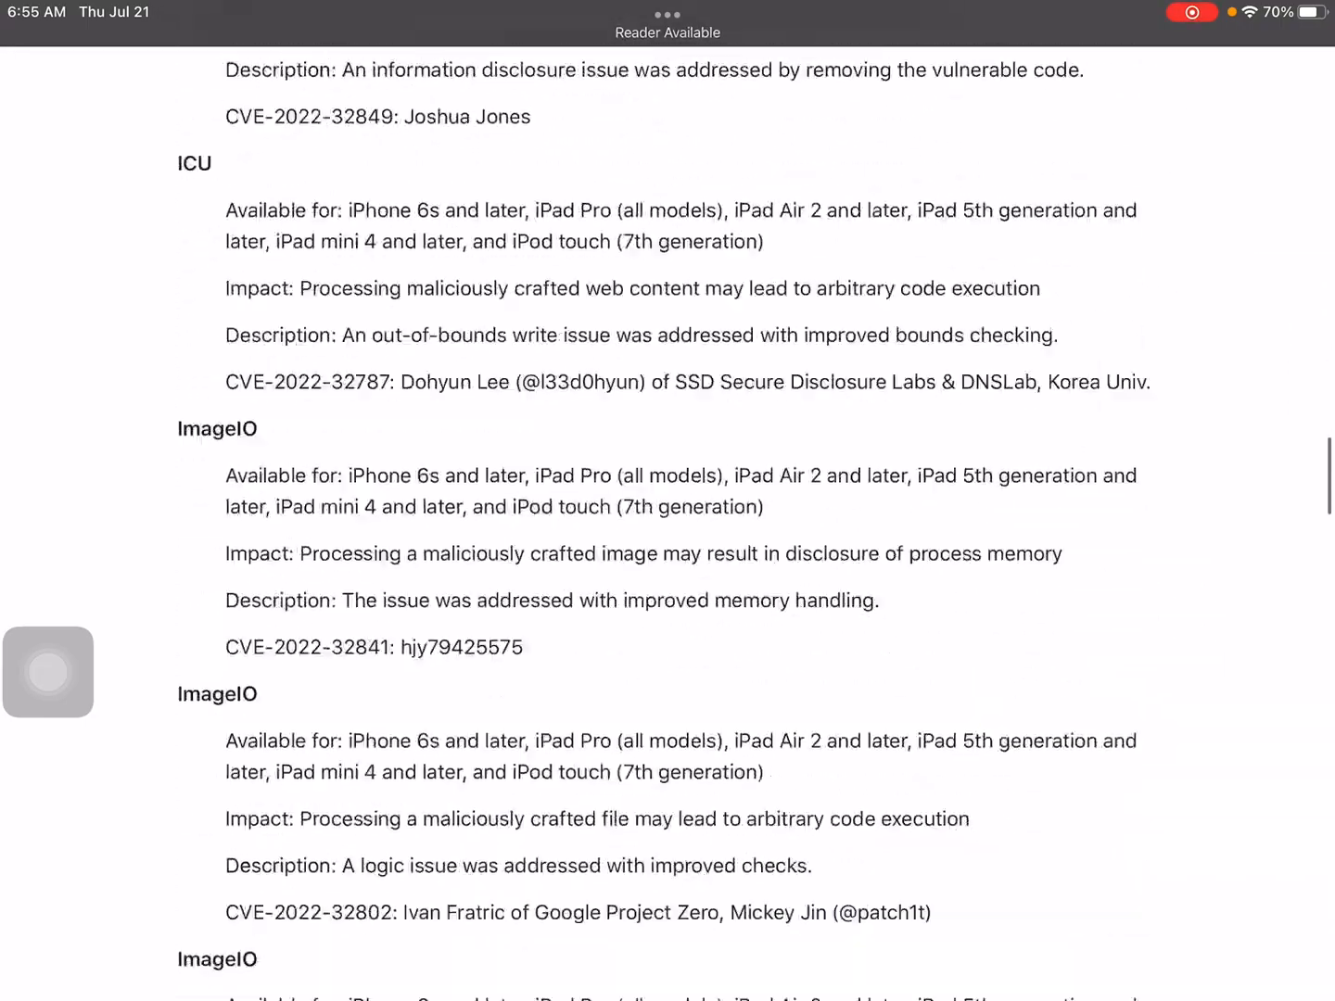
scroll("down", 3)
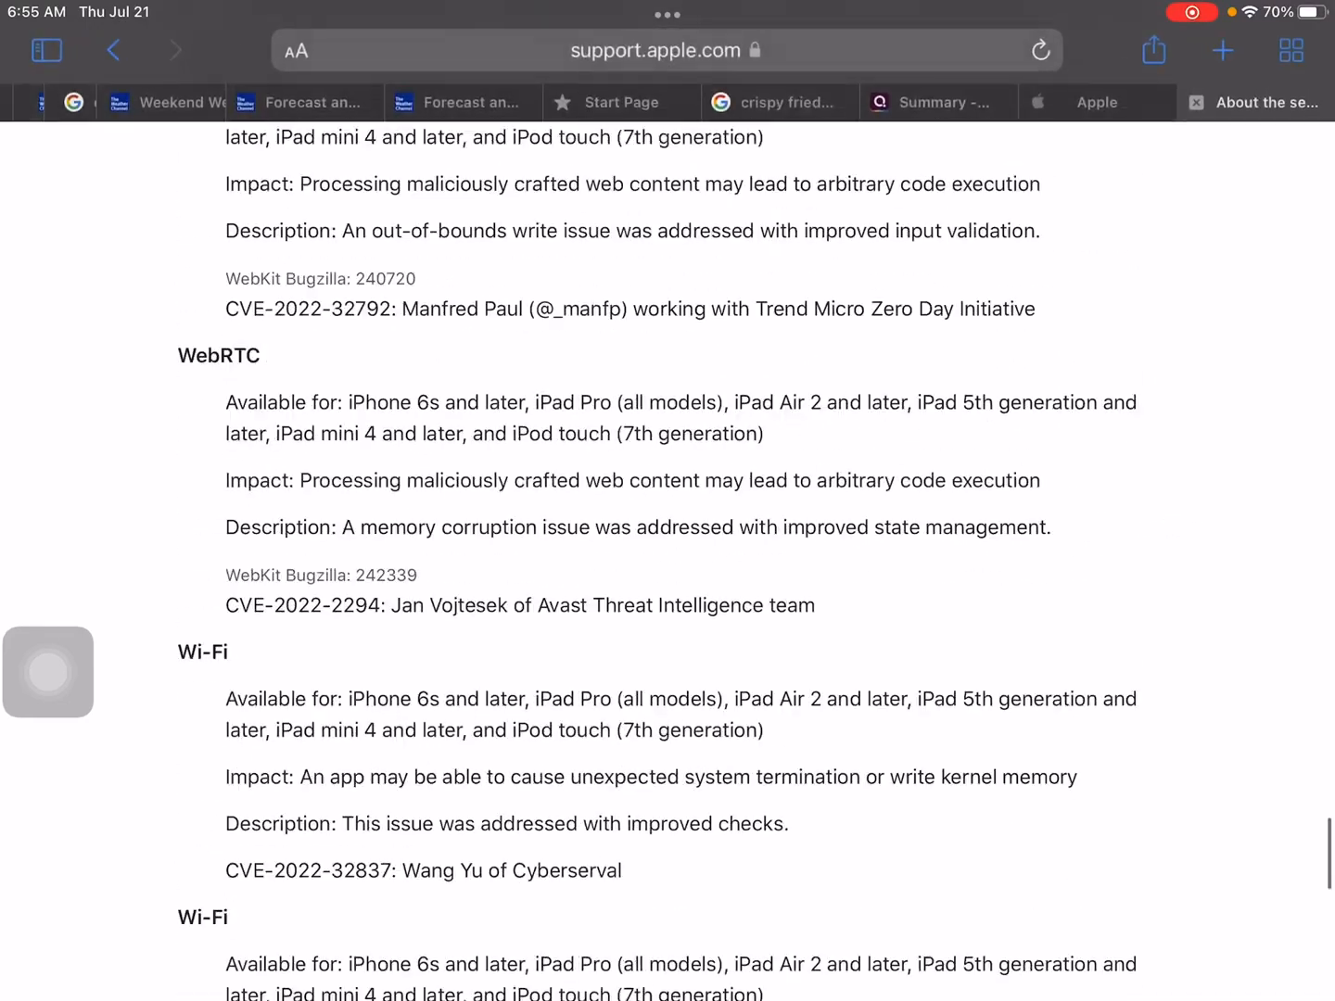
scroll("down", 3)
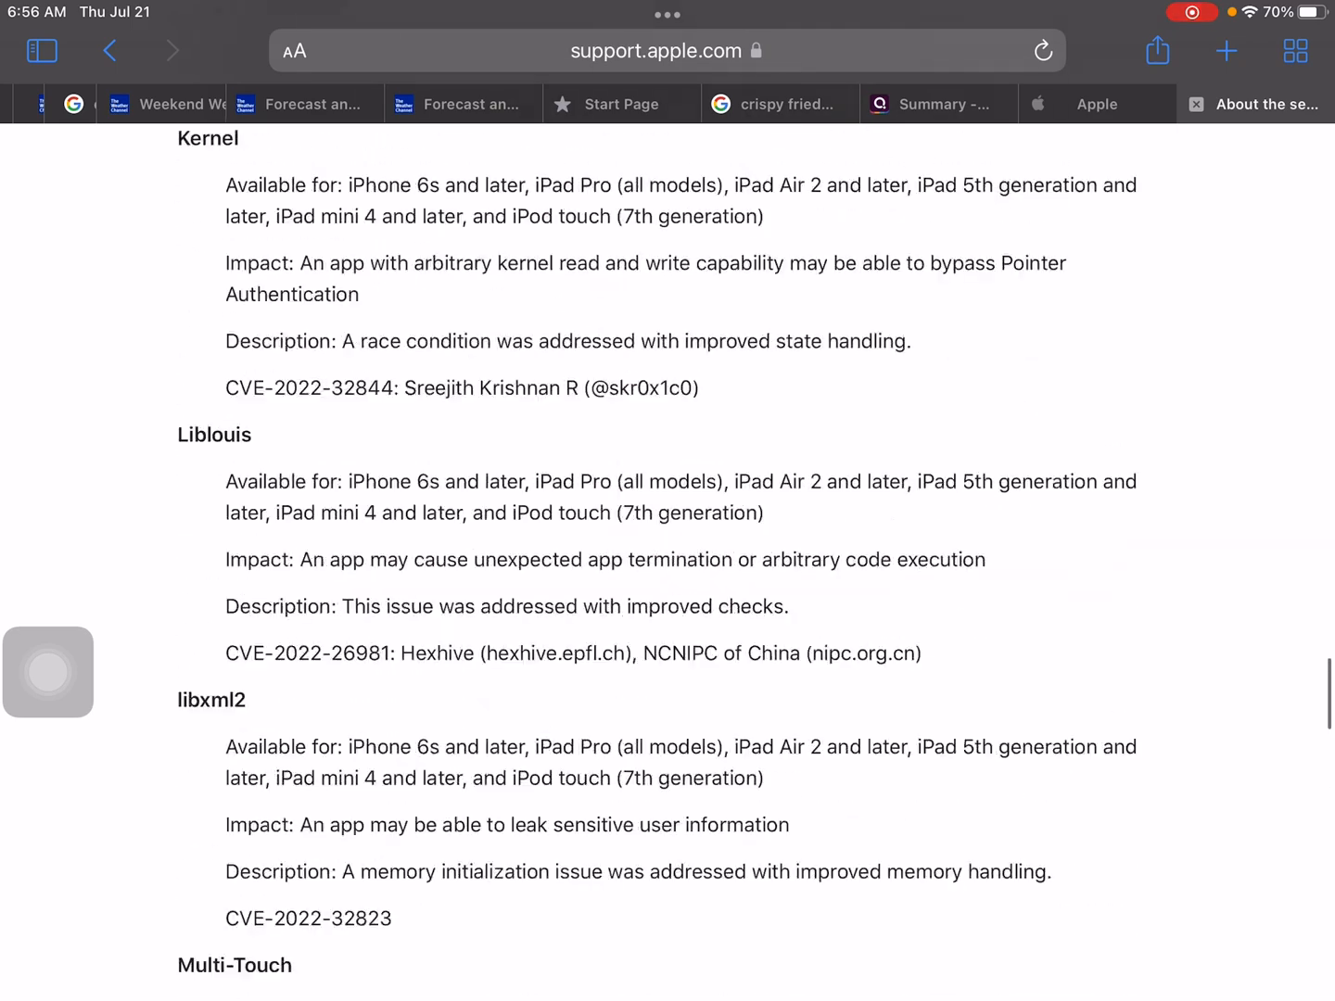
scroll("up", 3)
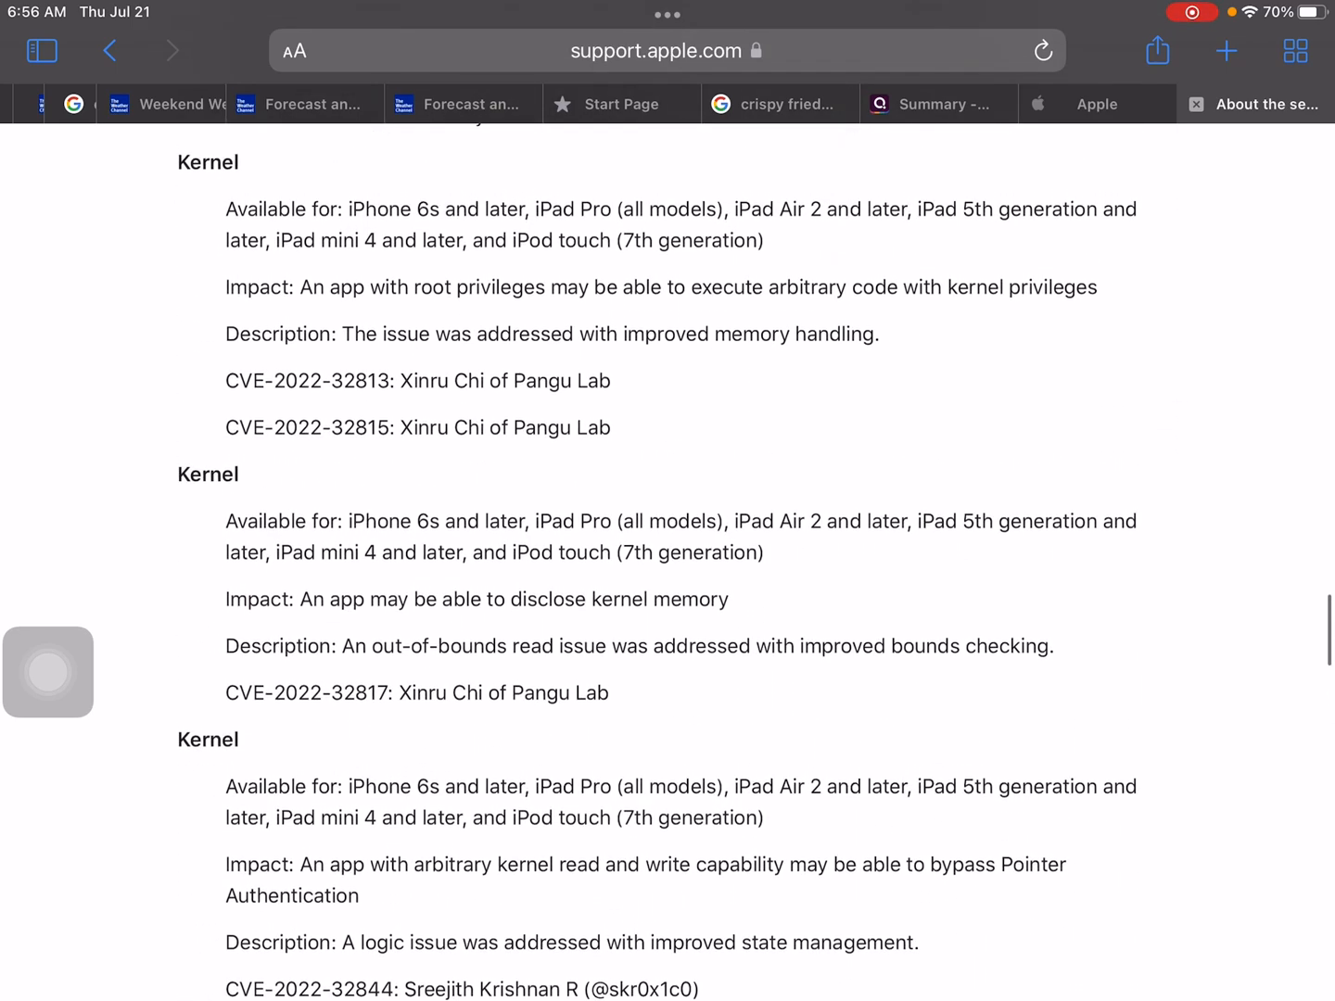
scroll("up", 3)
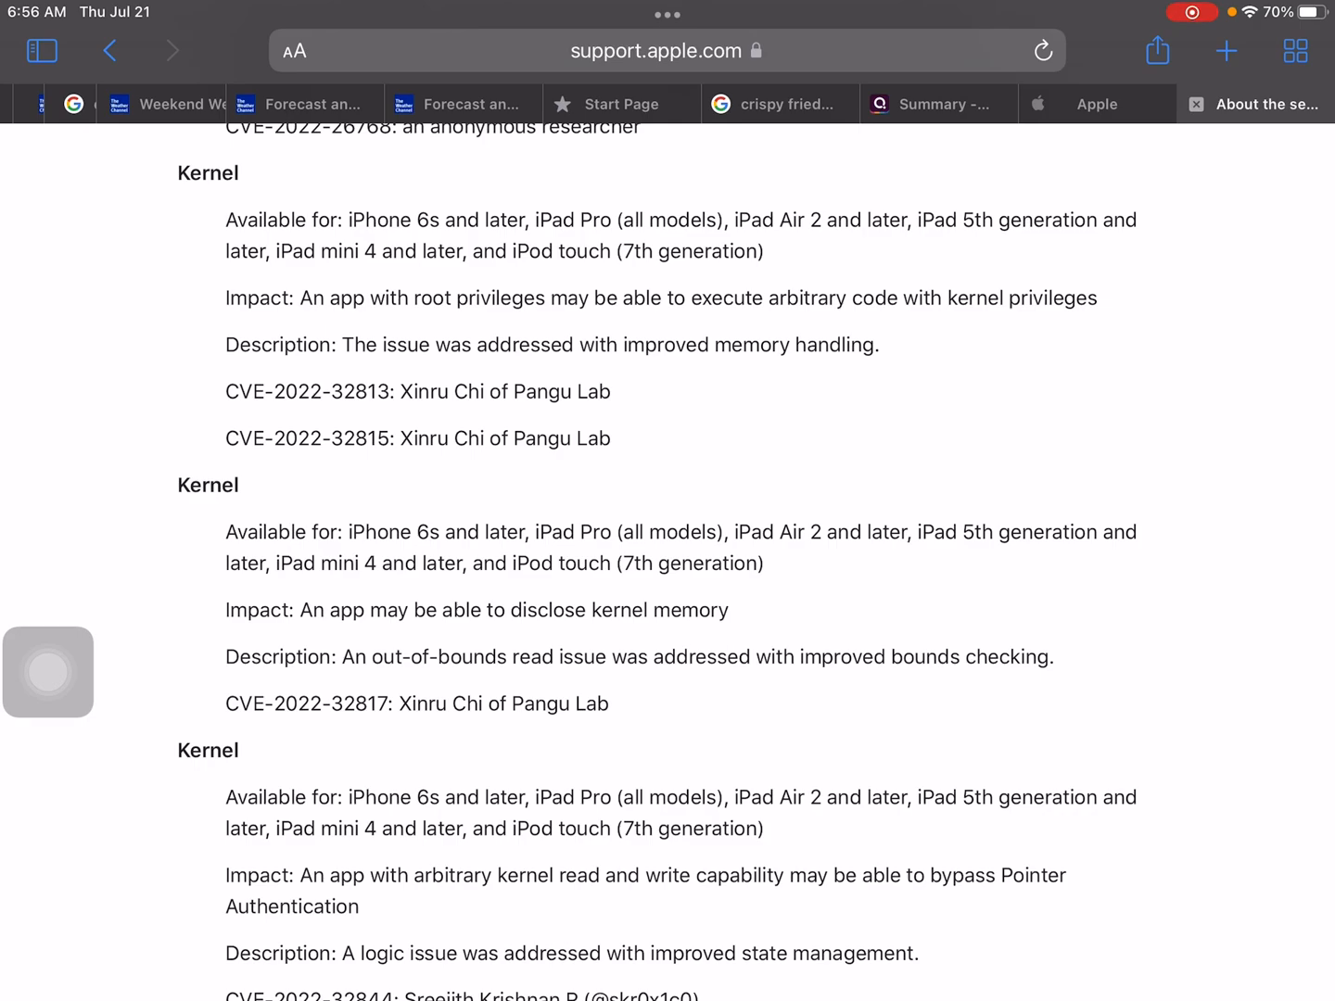
scroll("down", 3)
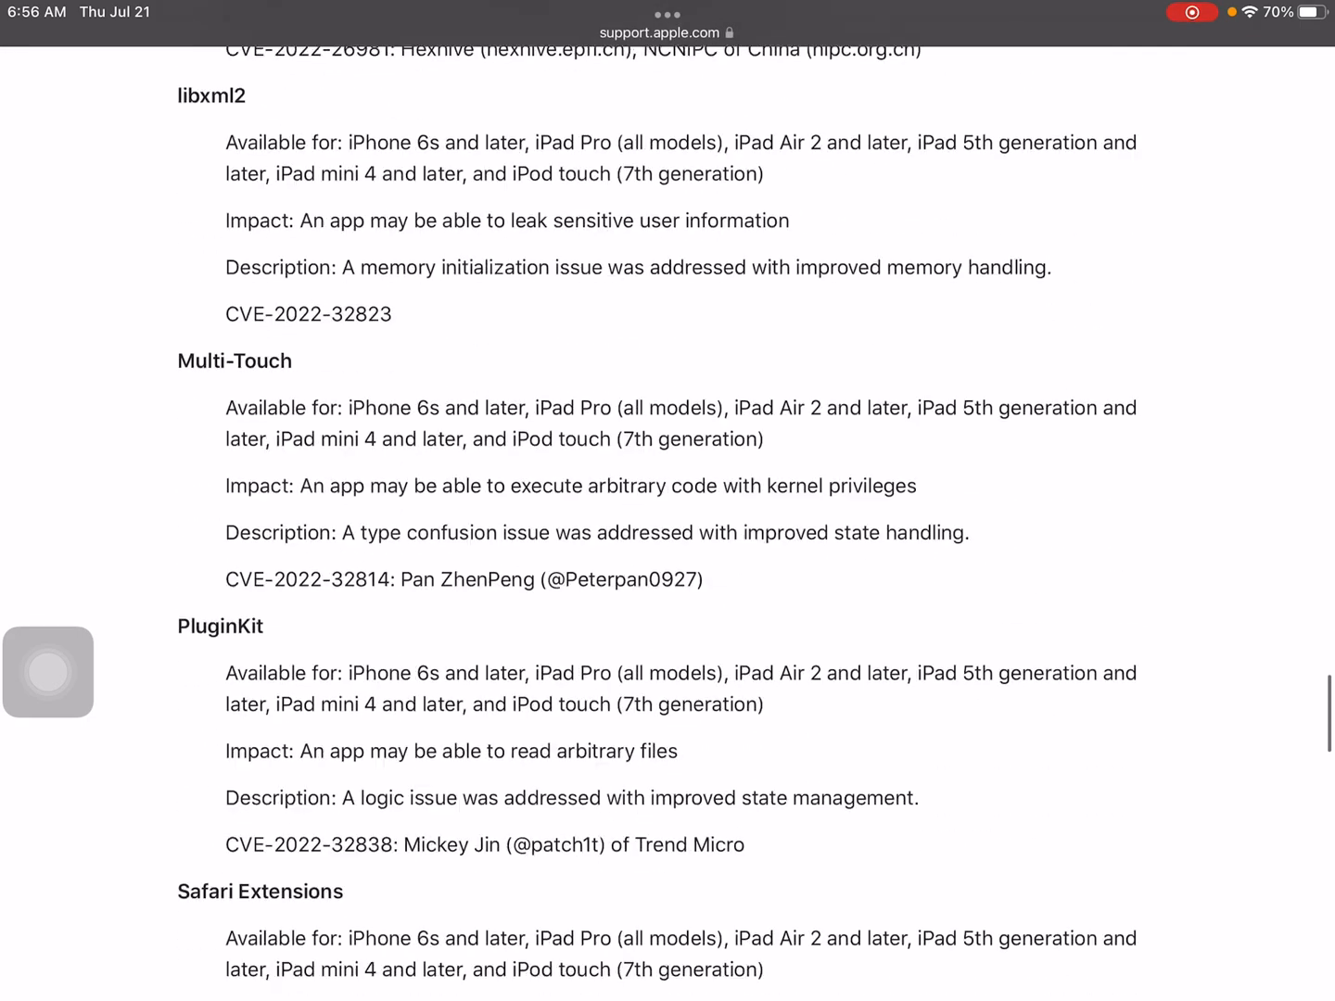
scroll("down", 3)
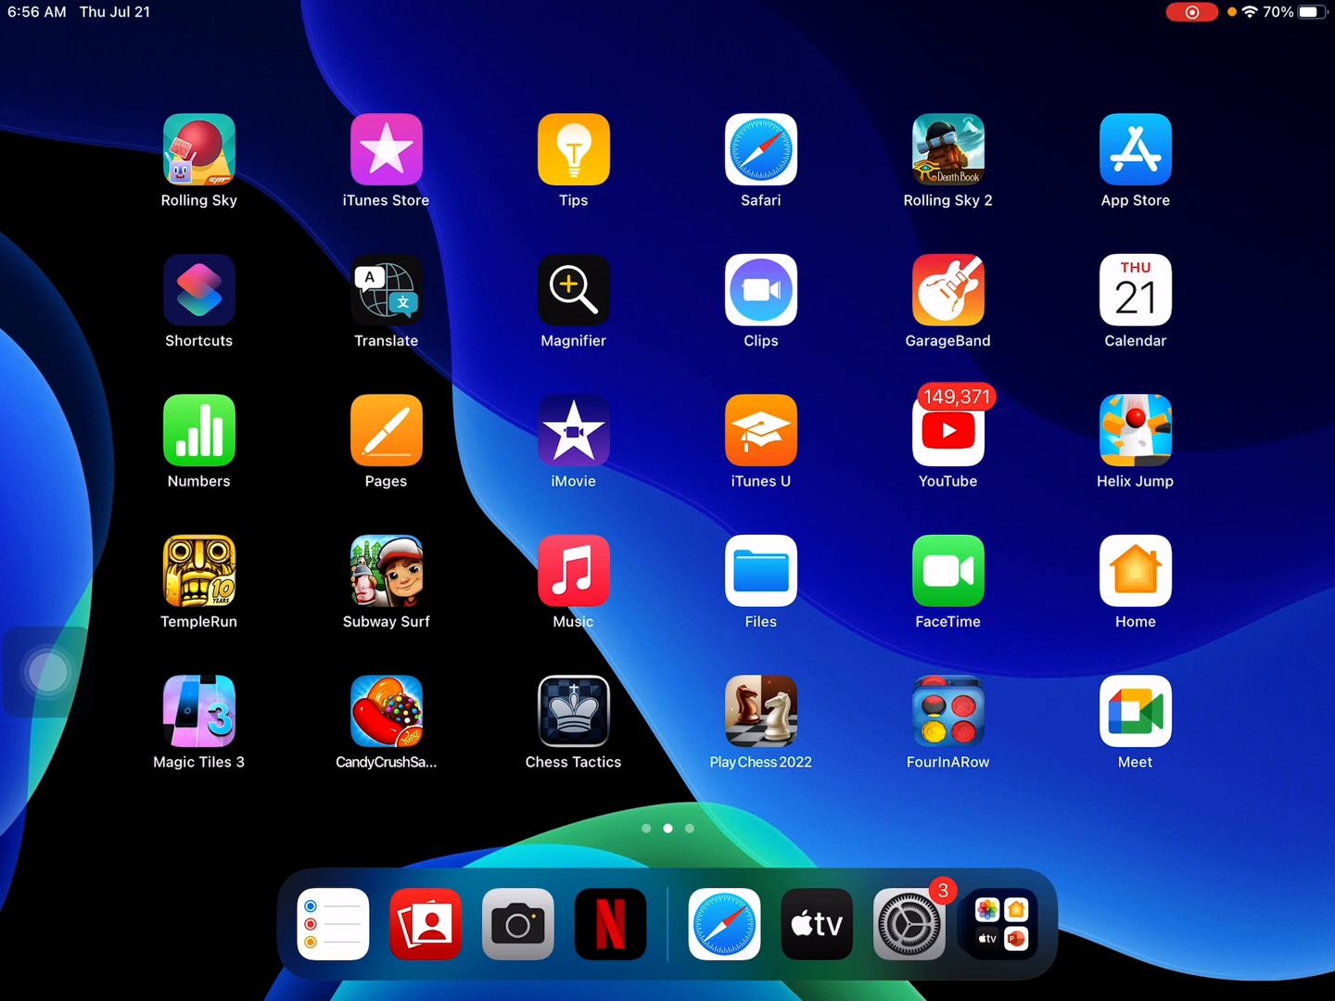
left_click(1135, 571)
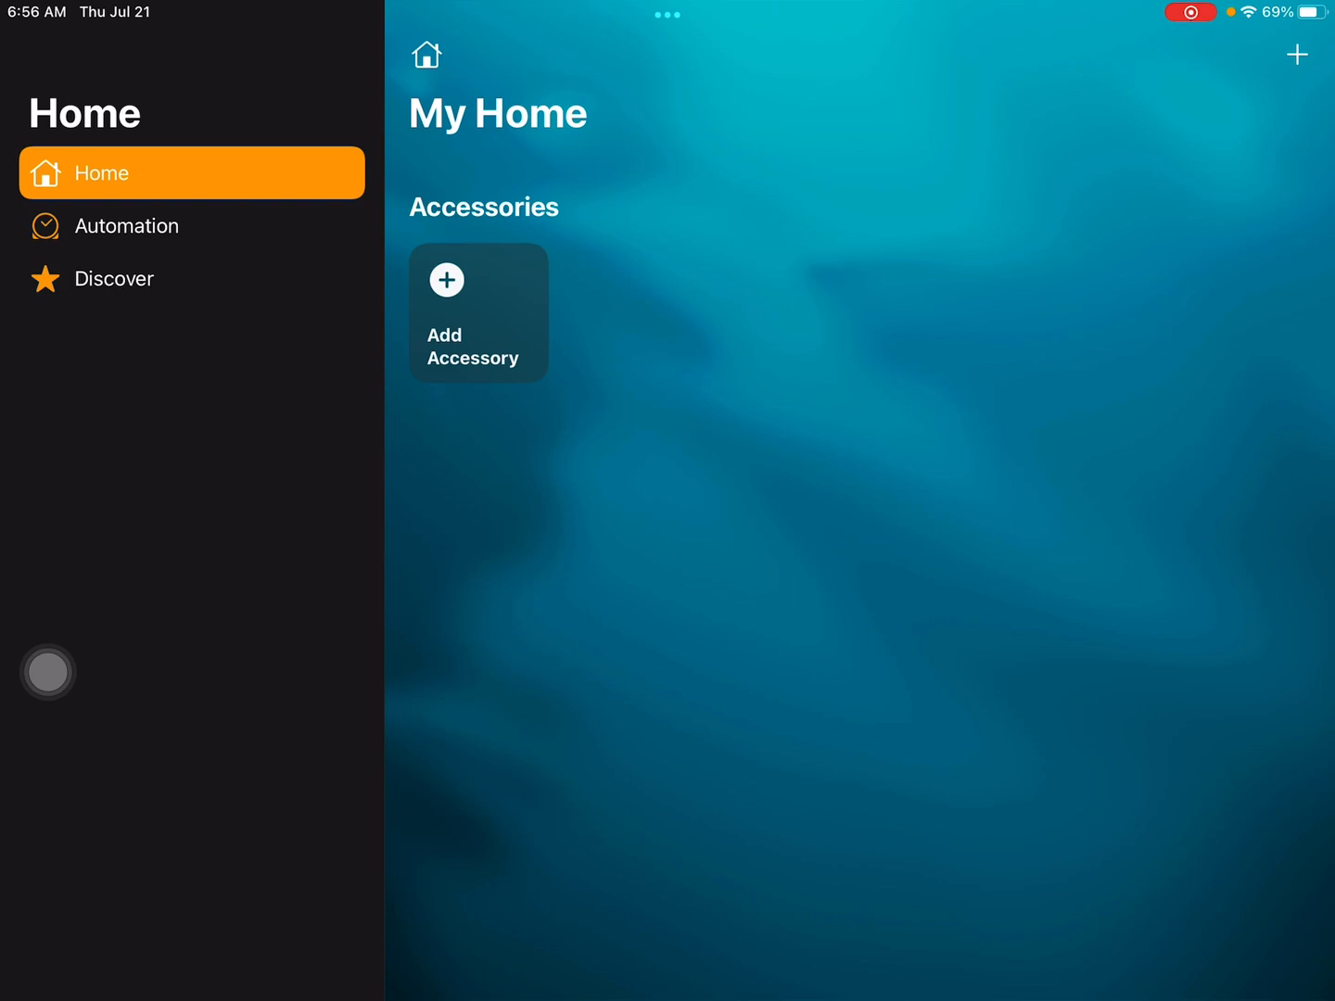
key("home")
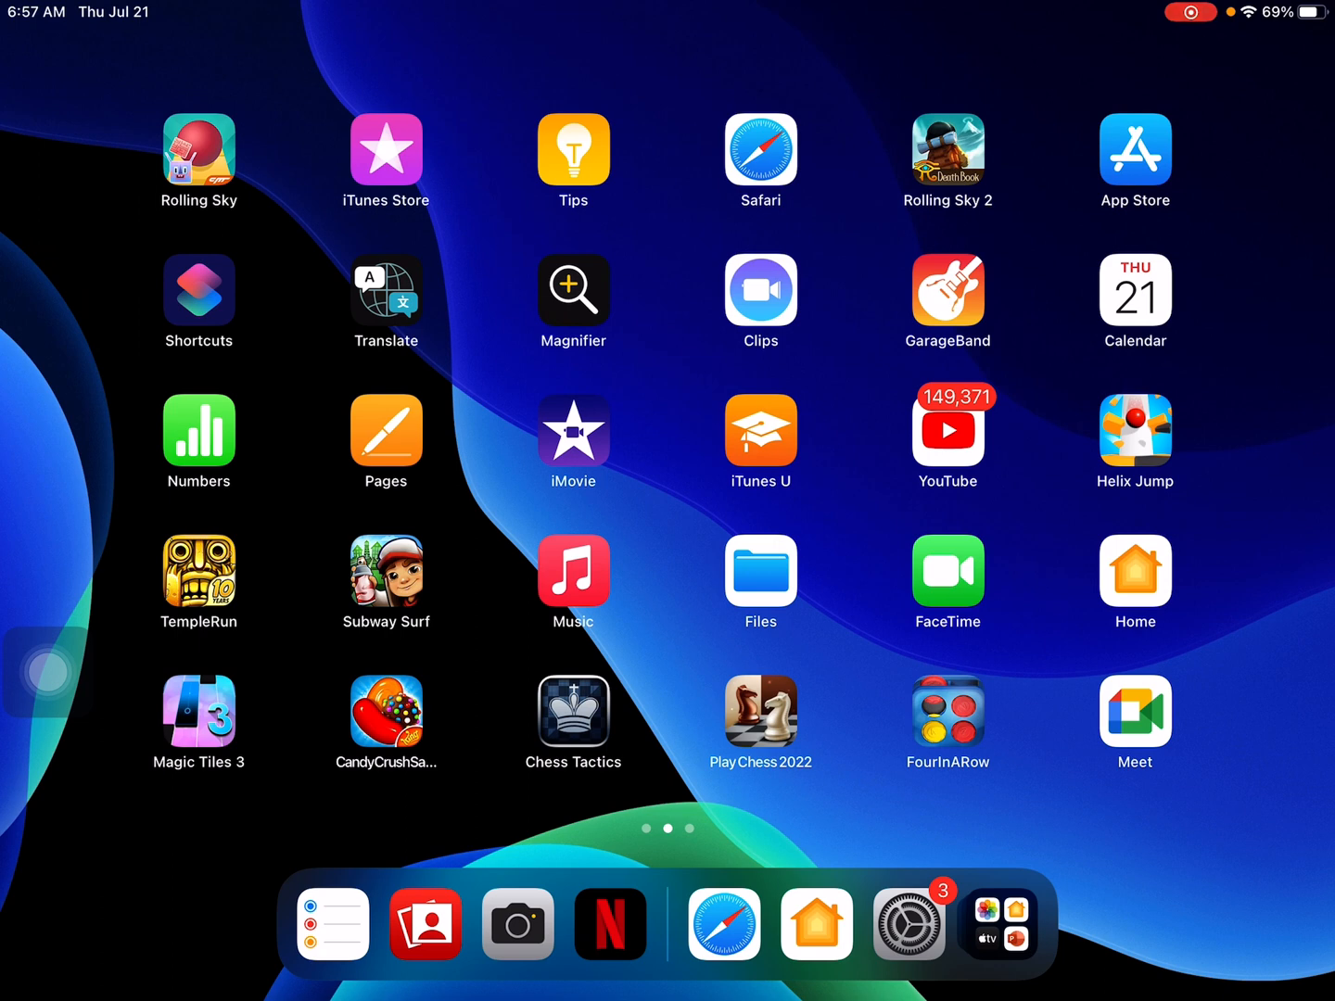
Launch Calendar from the Home Screen into the July 2022 month view
left_click(1190, 11)
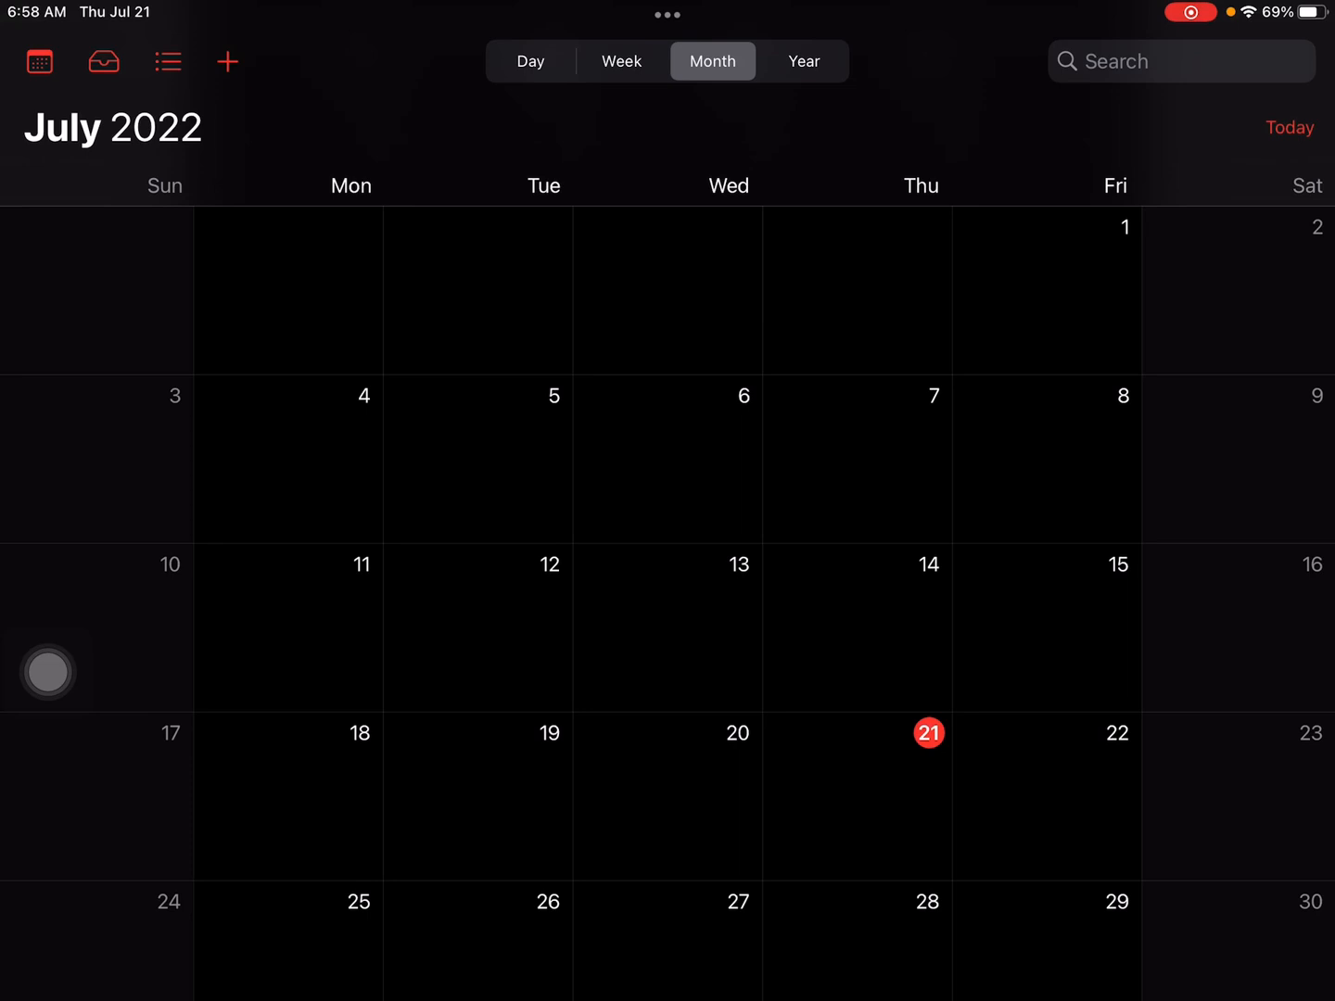
Scroll the July 2022 month down to August and back, then go home
scroll("down", 3)
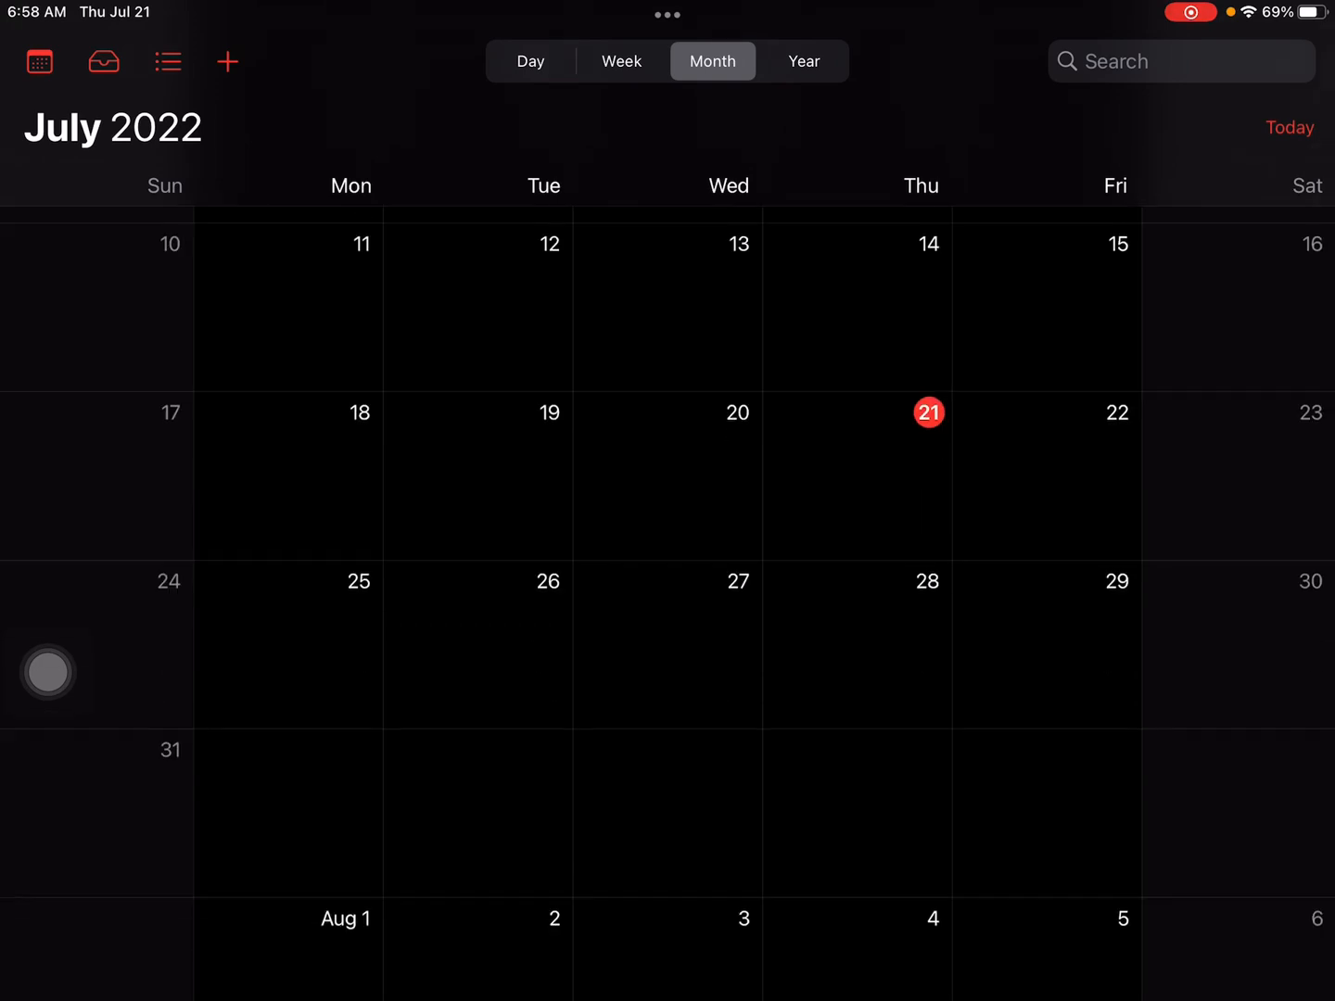
scroll("up", 3)
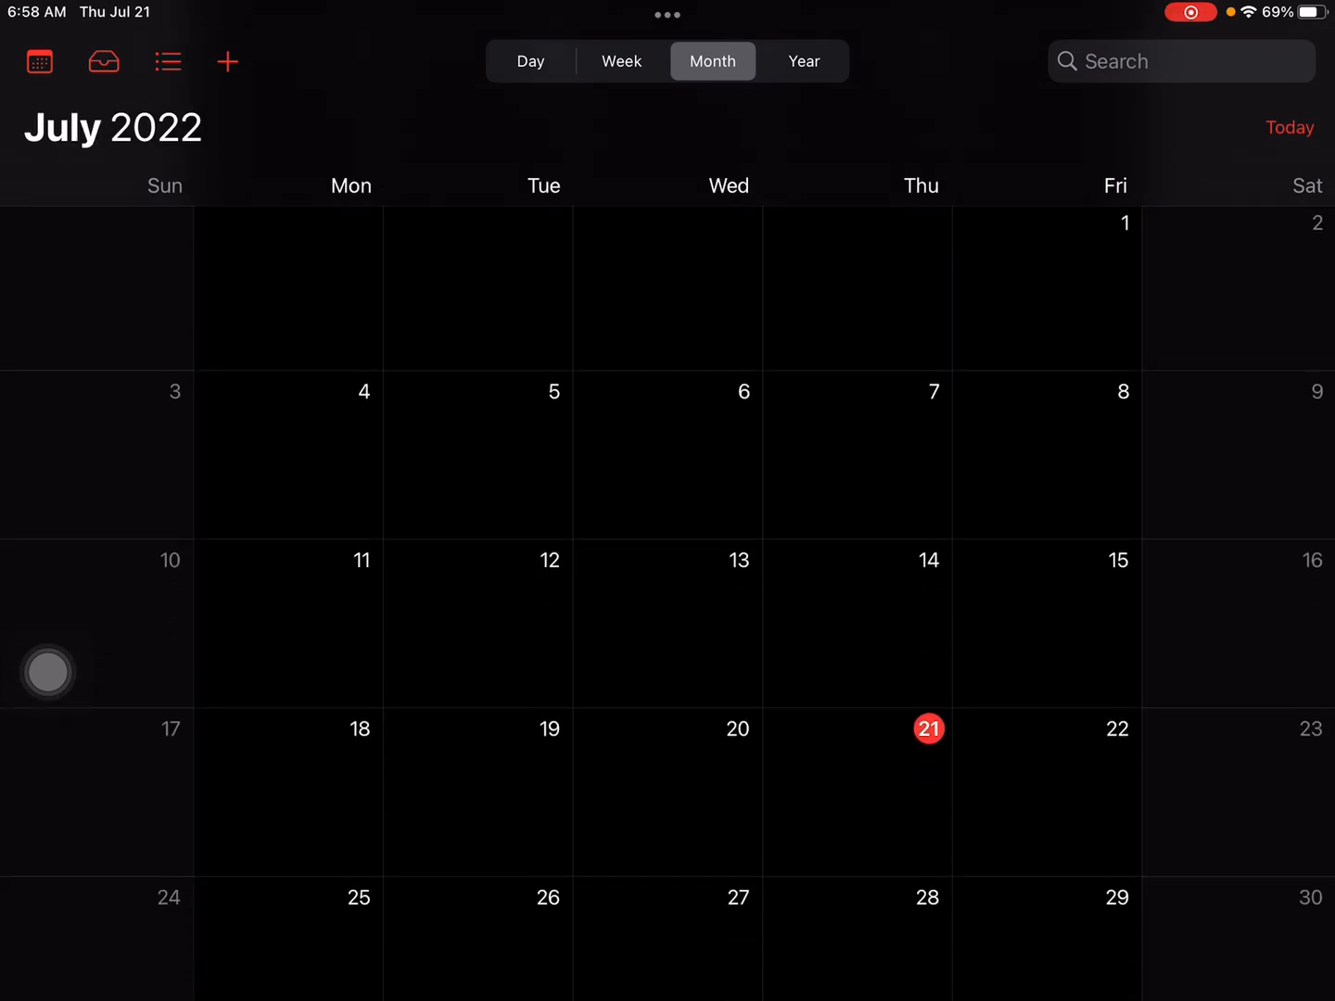
key("home")
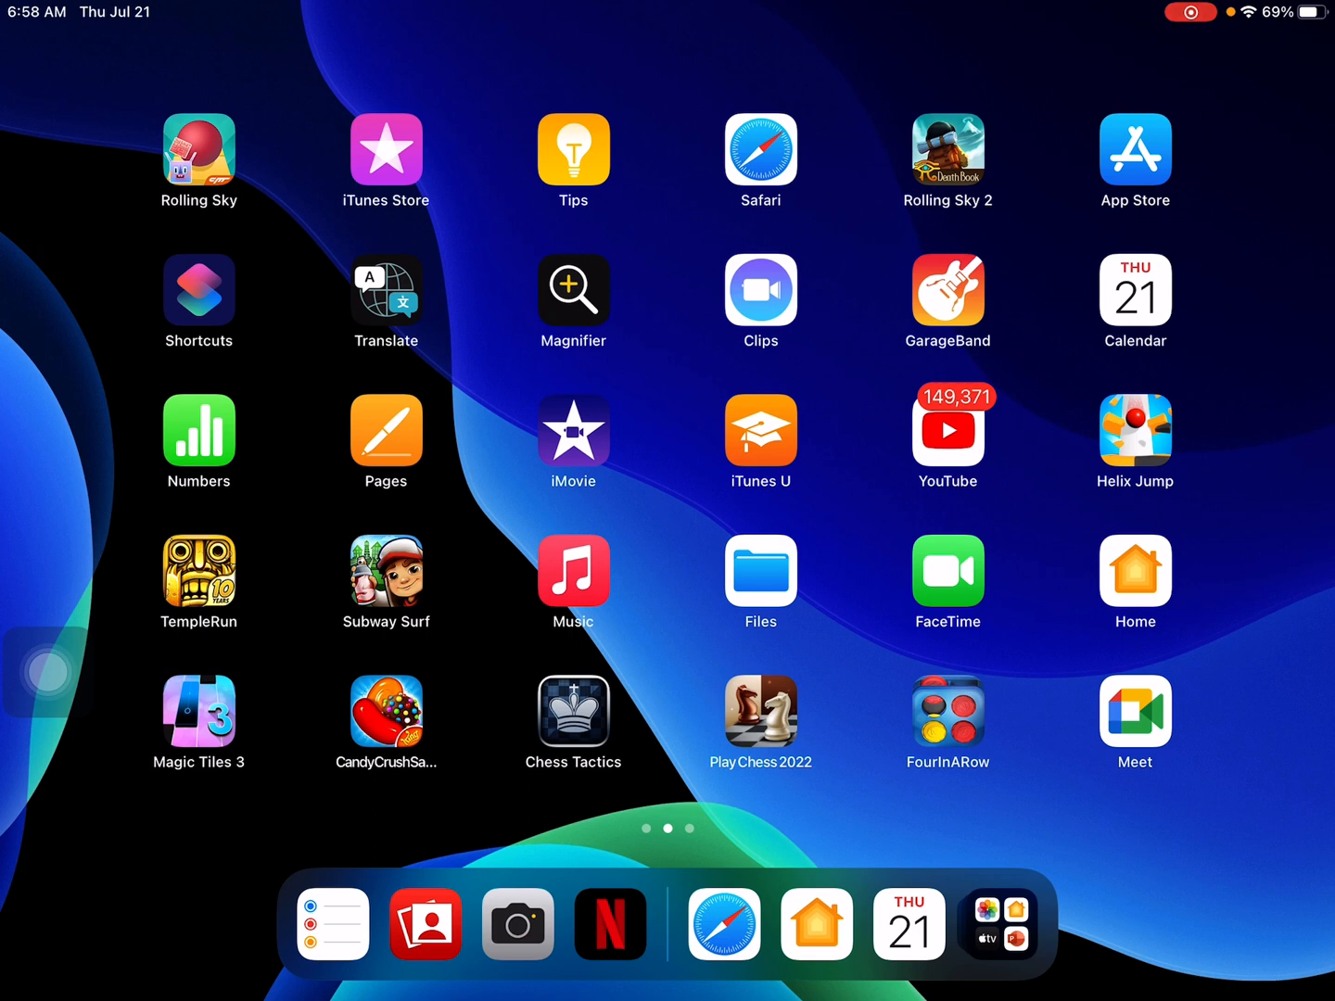
View the App Library's alphabetical app list, then return to the Facebook/Gmail/TikTok page
scroll("left", 3)
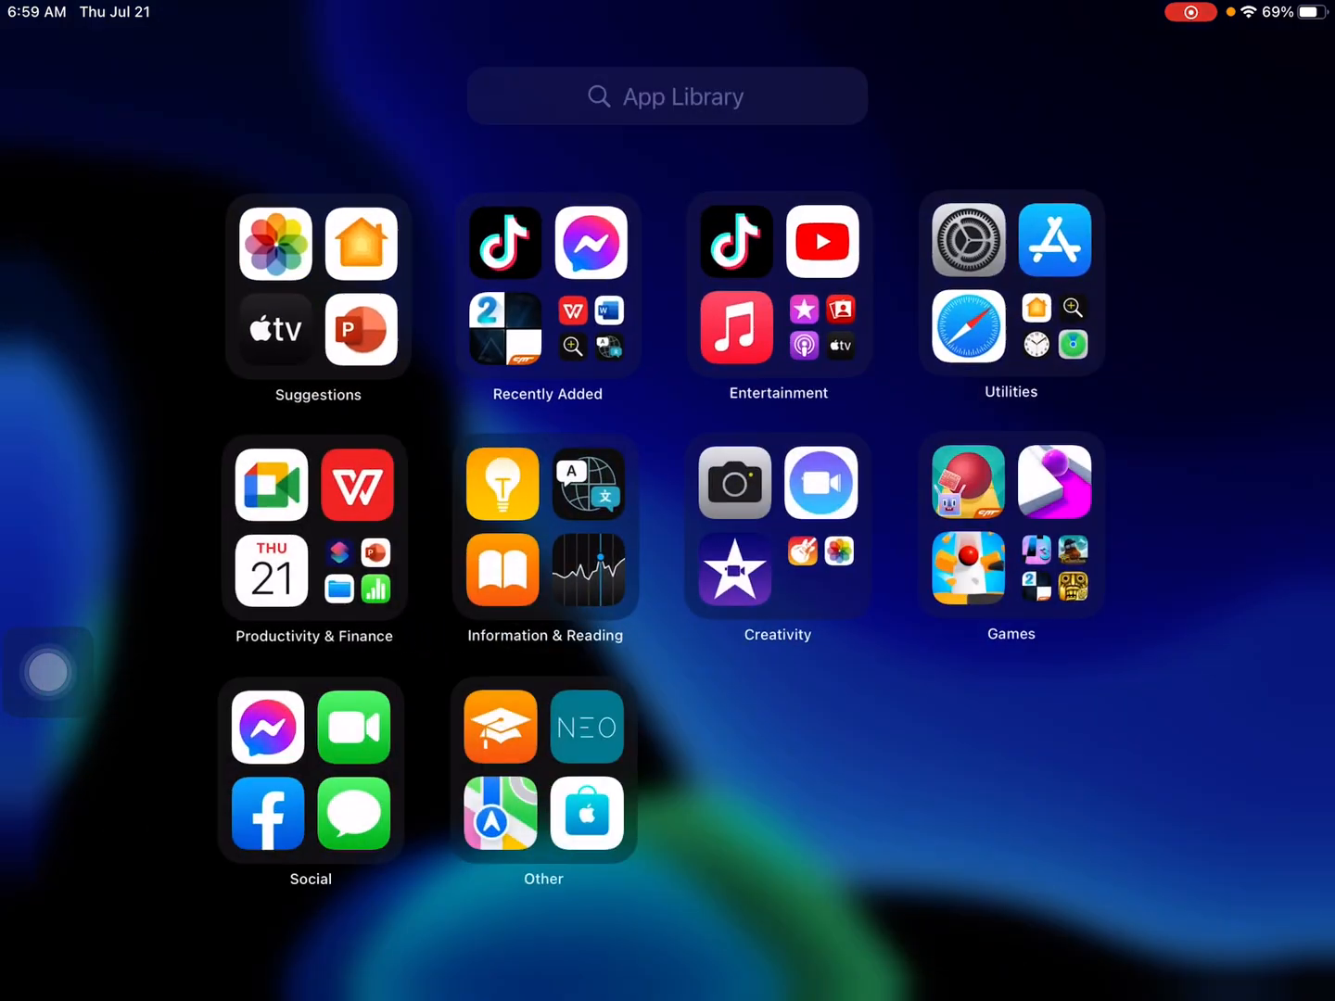
left_click(665, 96)
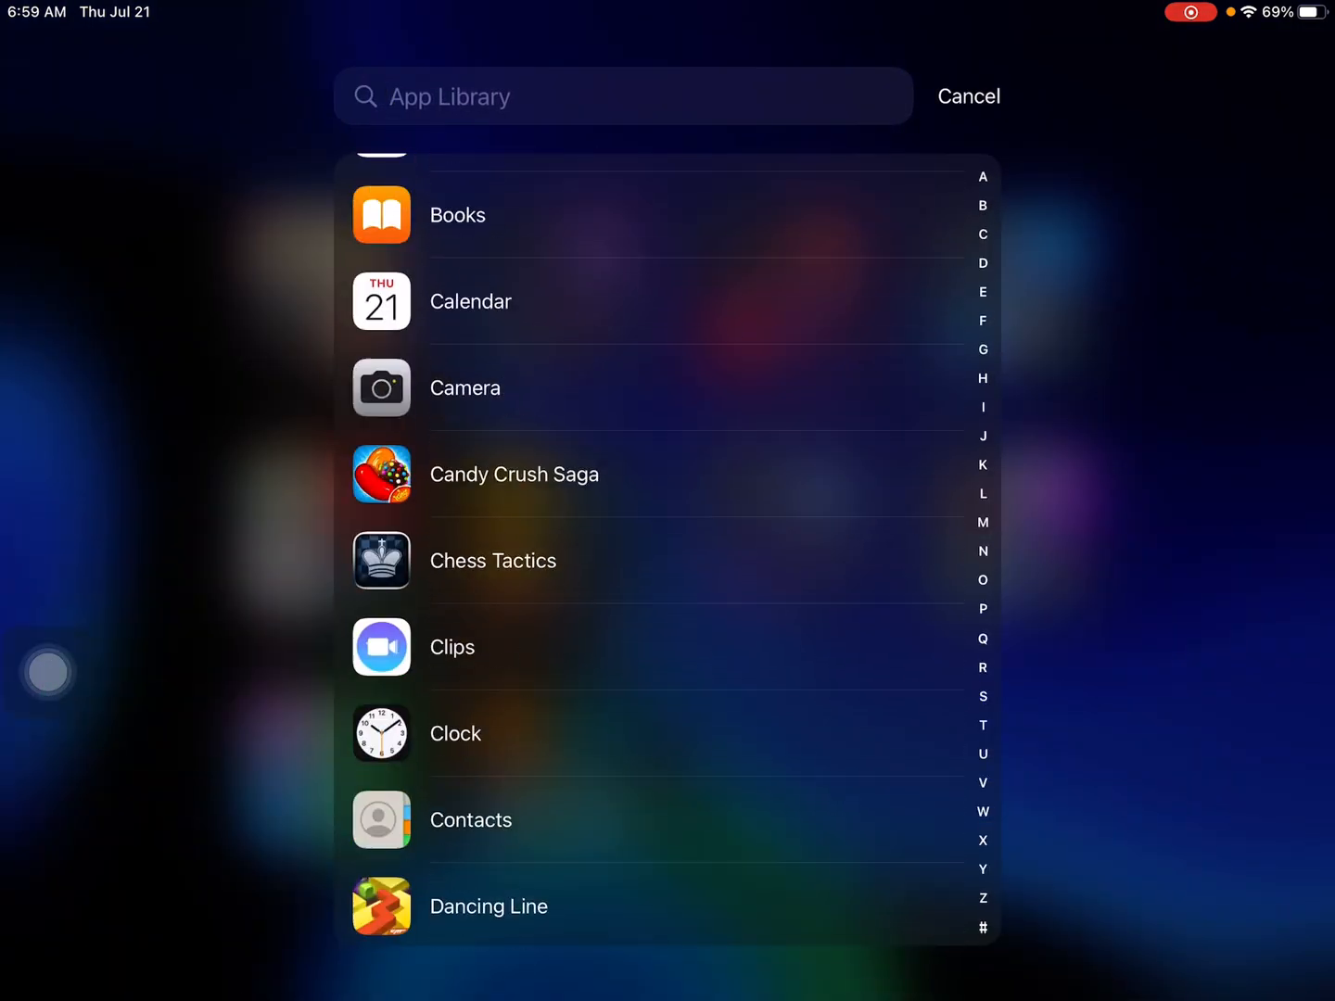
left_click(967, 97)
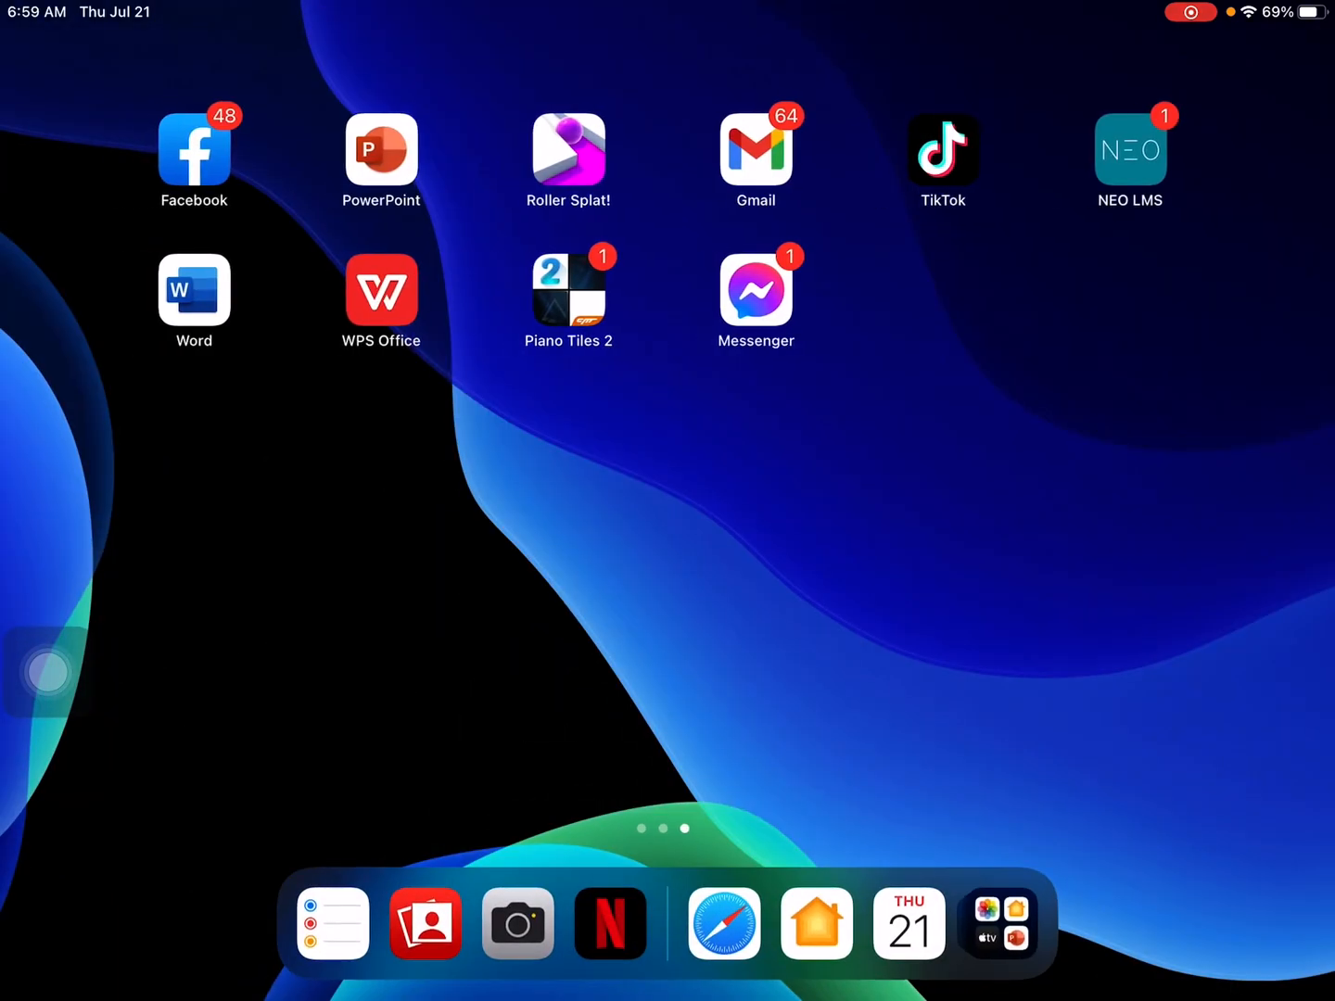